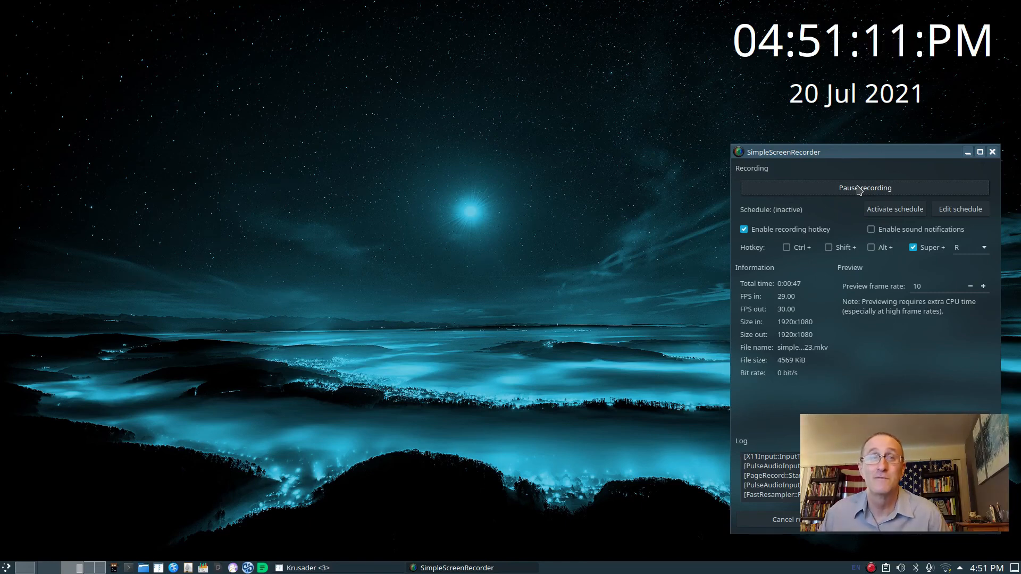
pyautogui.moveTo(756, 391)
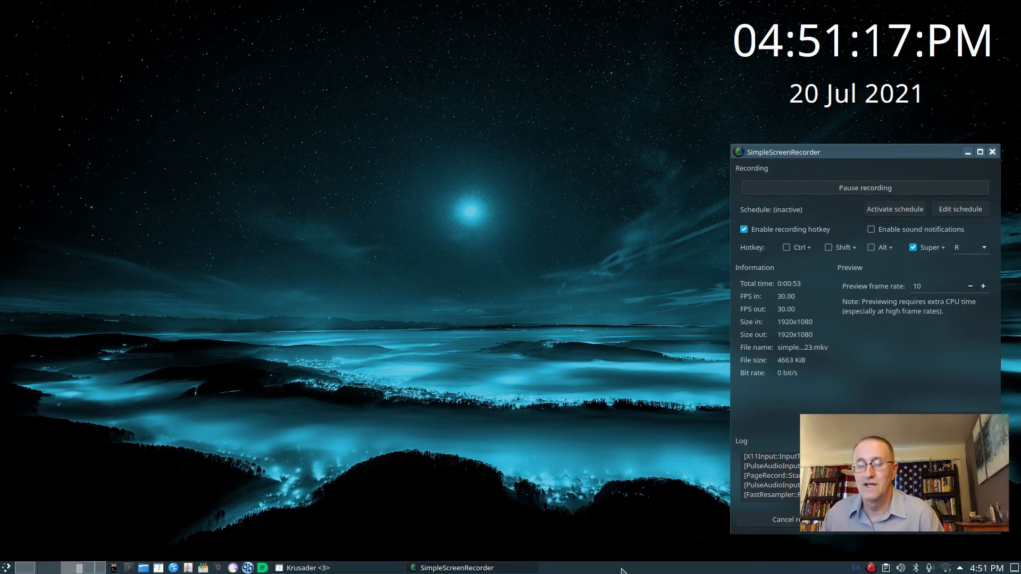
# Right-click the task manager on the bottom panel to show its options menu.
pyautogui.rightClick(622, 568)
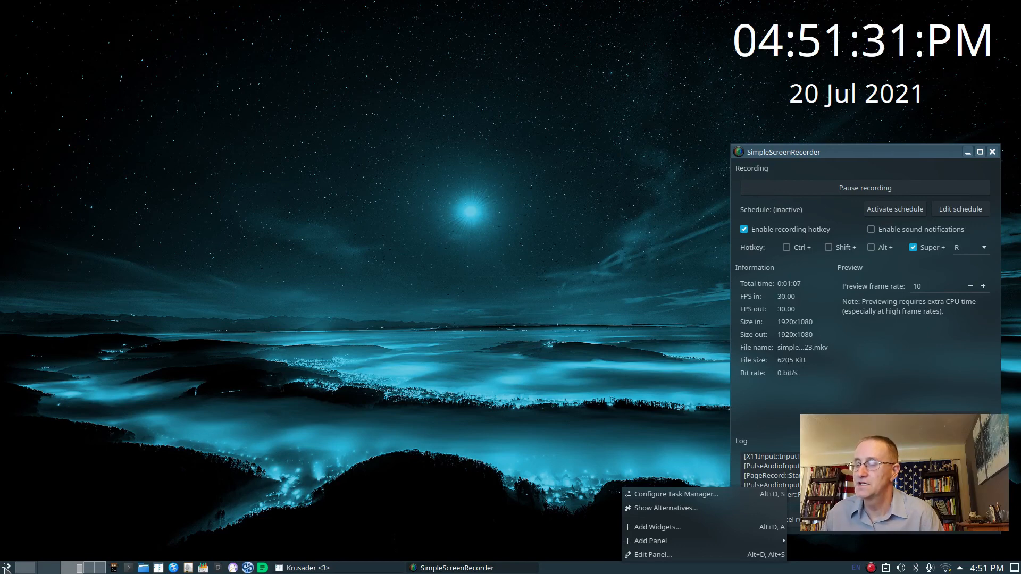
# Open the KDE application launcher menu from the bottom-left panel button.
pyautogui.click(6, 568)
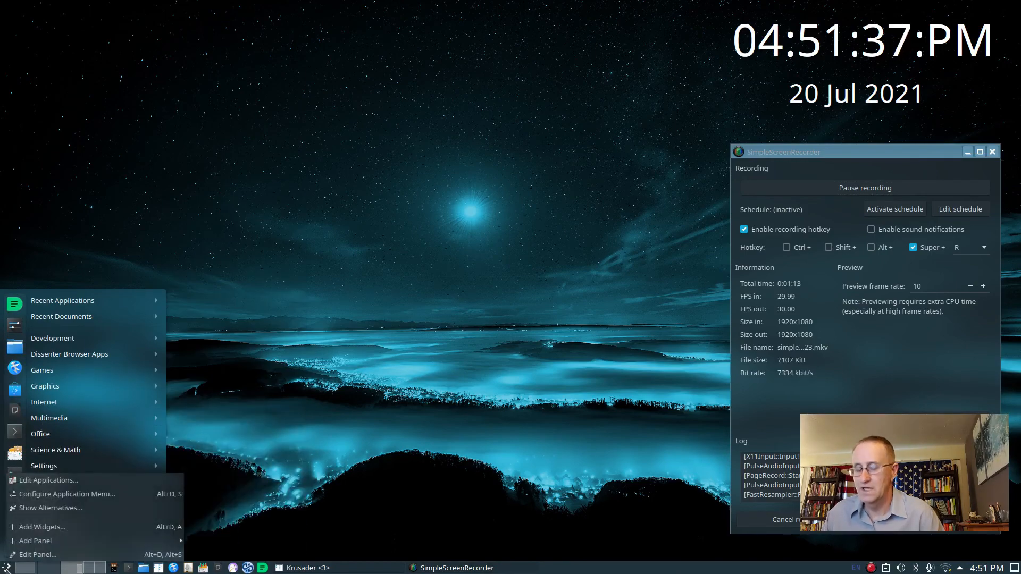
pyautogui.moveTo(57, 508)
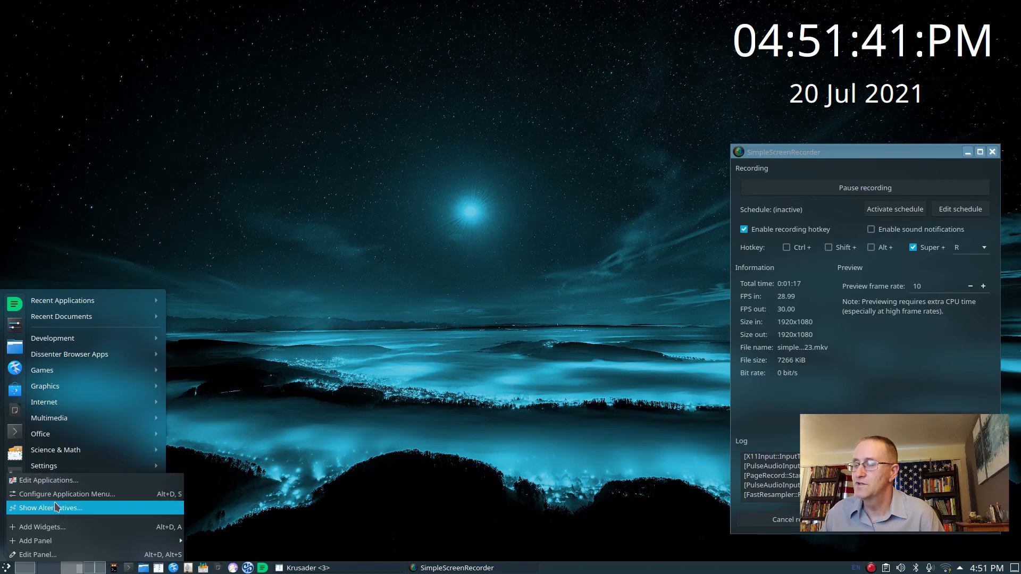
pyautogui.moveTo(36, 541)
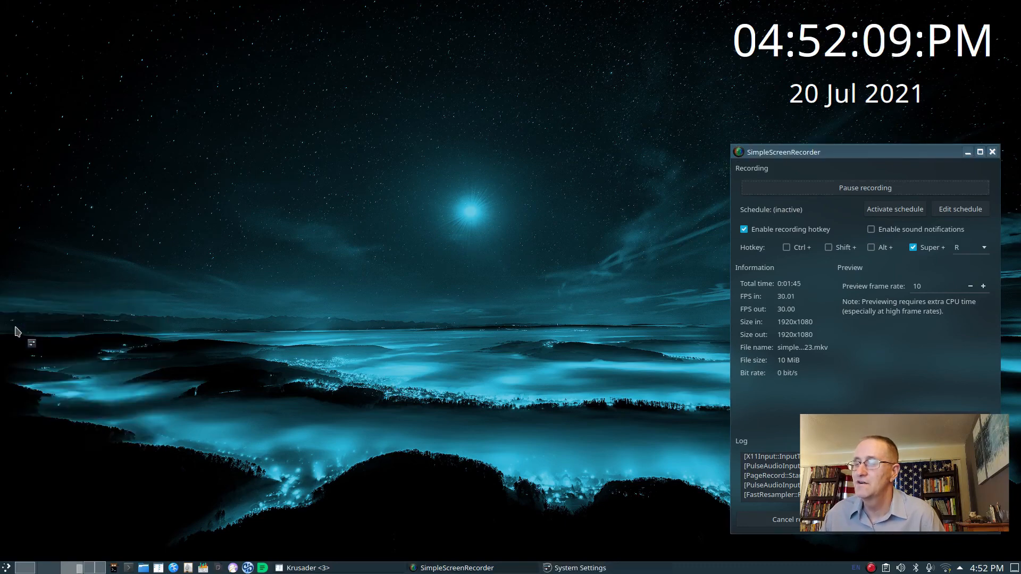
# Bring up System Settings and scroll down through its sidebar categories.
pyautogui.click(577, 568)
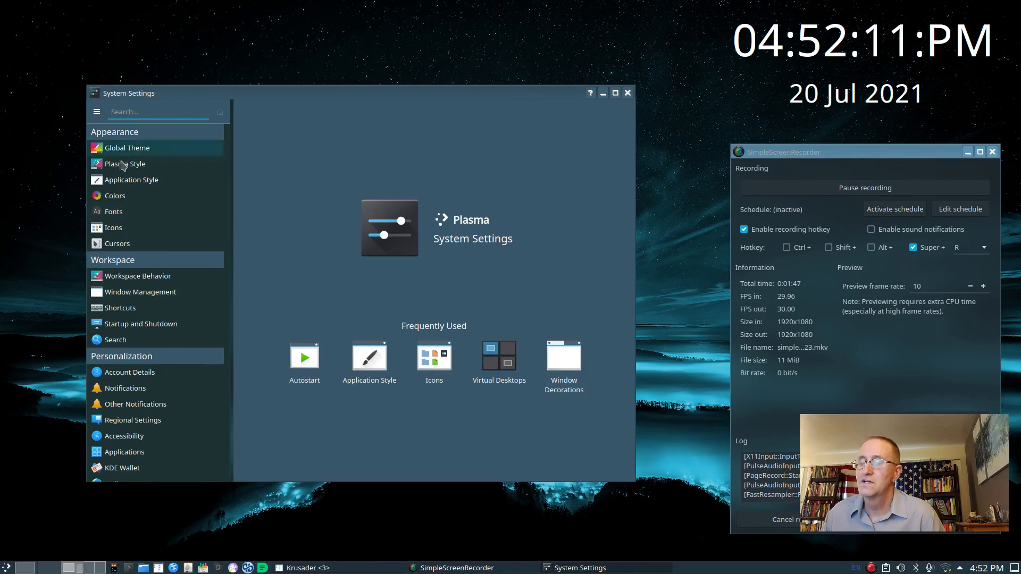
pyautogui.moveTo(115, 195)
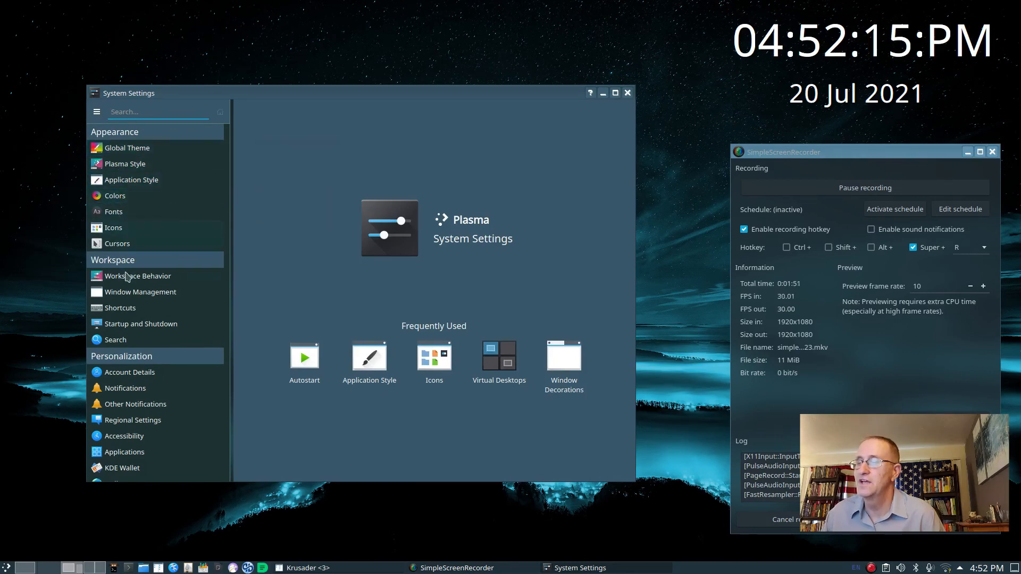
pyautogui.moveTo(148, 387)
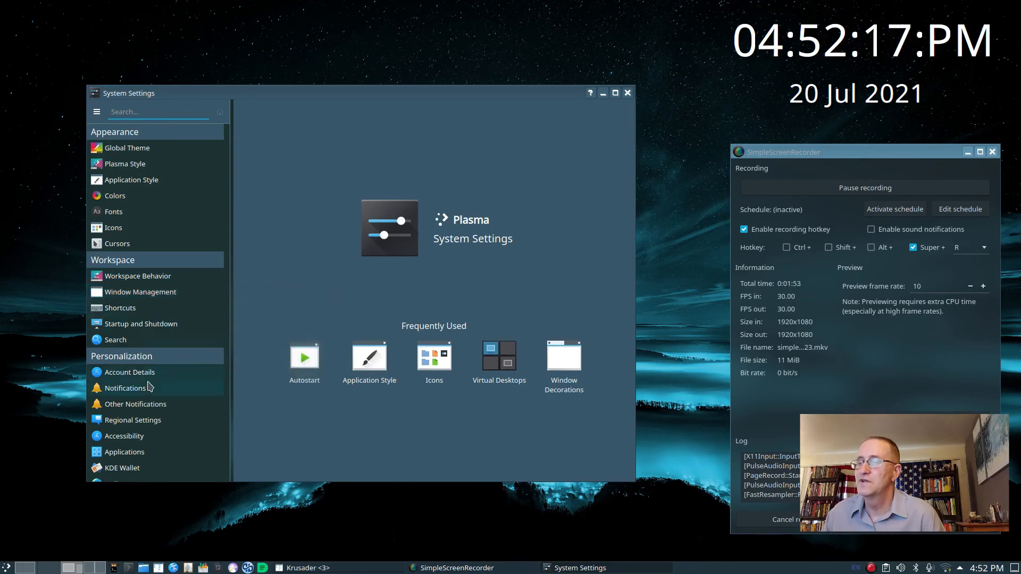
pyautogui.click(124, 435)
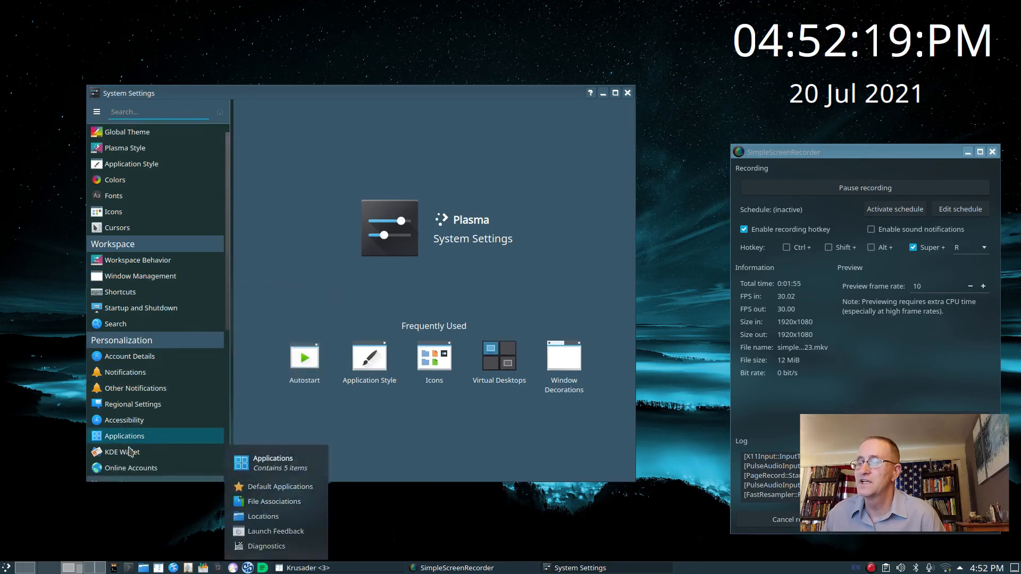
pyautogui.scroll(-3)
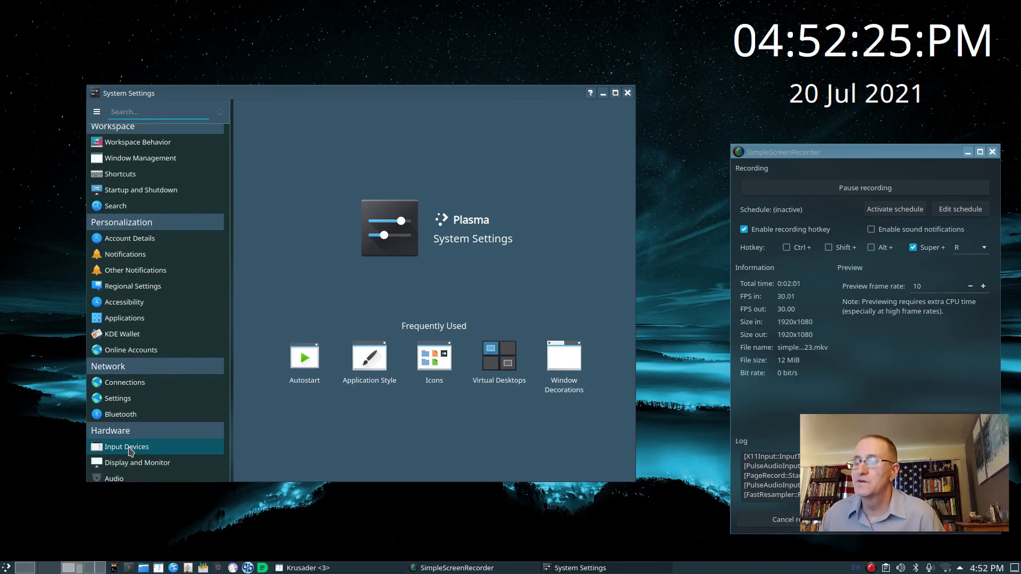
pyautogui.scroll(-3)
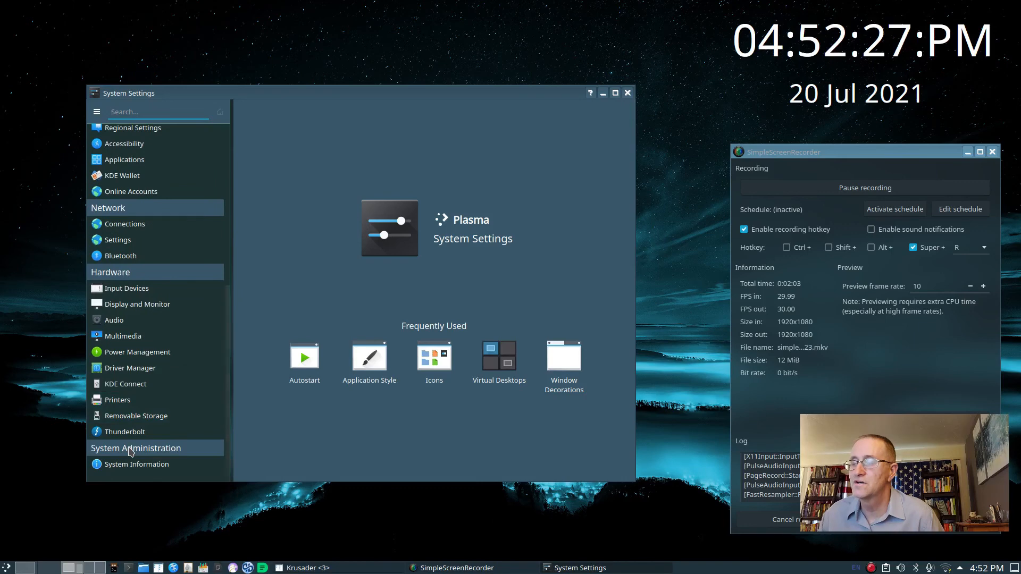
# Browse another category, scroll back up, and open the Colors module.
pyautogui.click(137, 351)
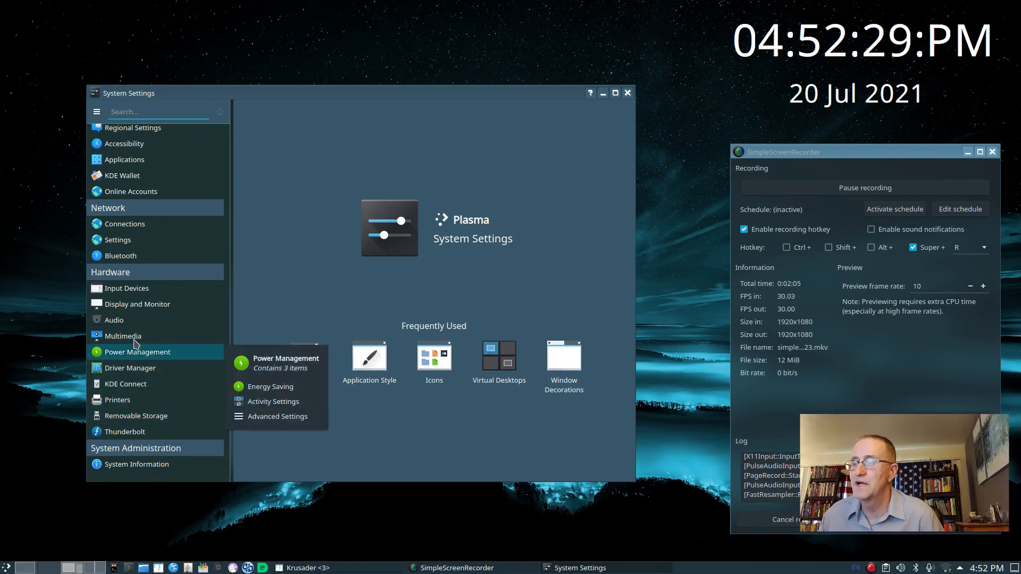
pyautogui.moveTo(127, 289)
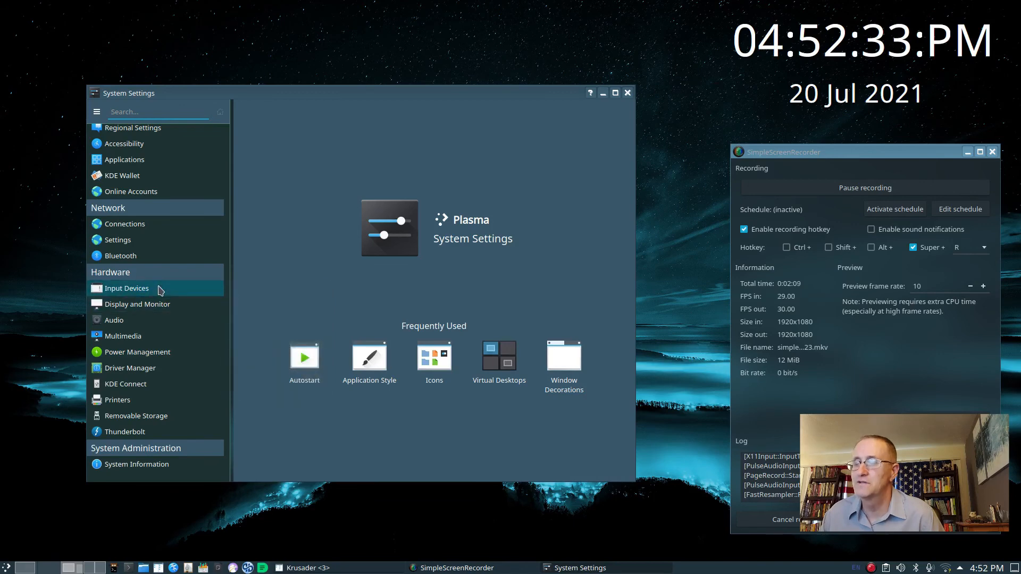
pyautogui.scroll(3)
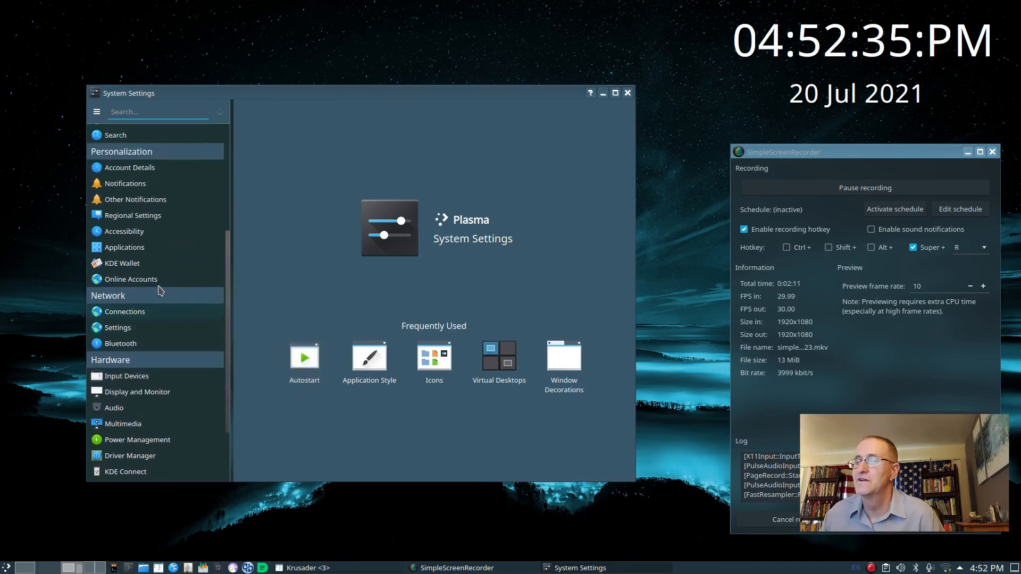
pyautogui.scroll(3)
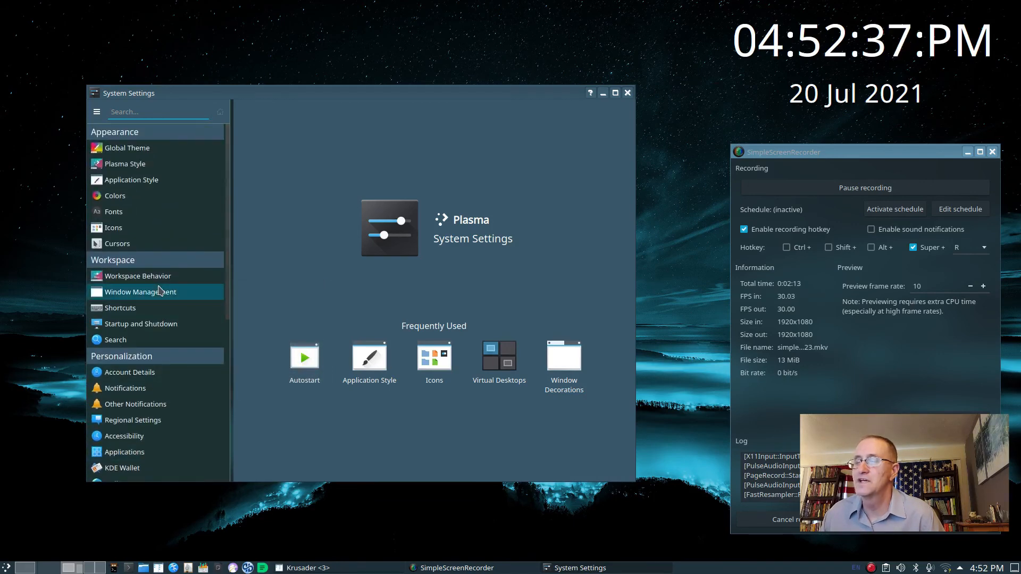
pyautogui.moveTo(276, 200)
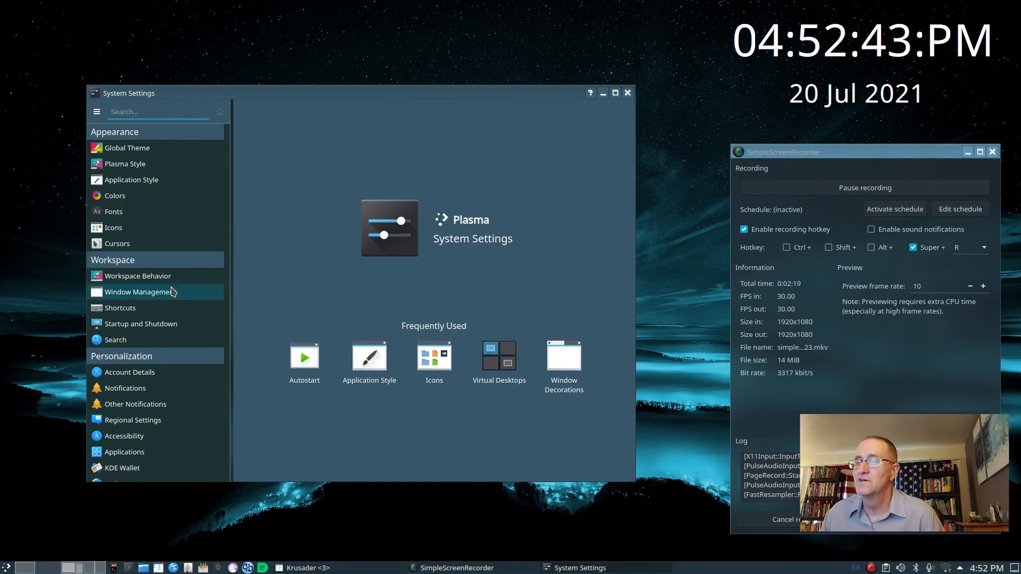
pyautogui.click(116, 195)
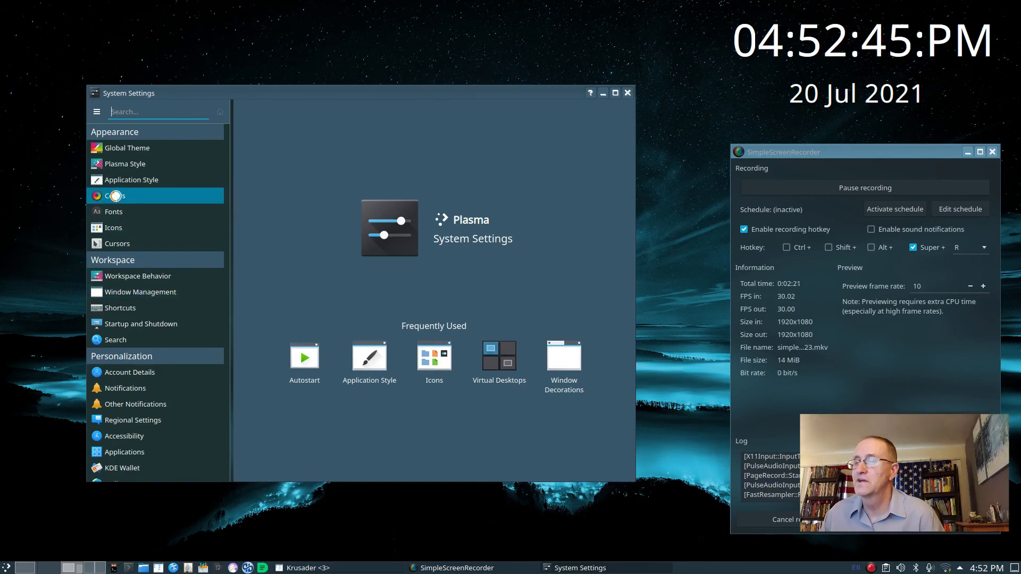
# Browse colour schemes like KvCurves and Edna, back to Aodha and Breeze, without applying.
pyautogui.click(116, 195)
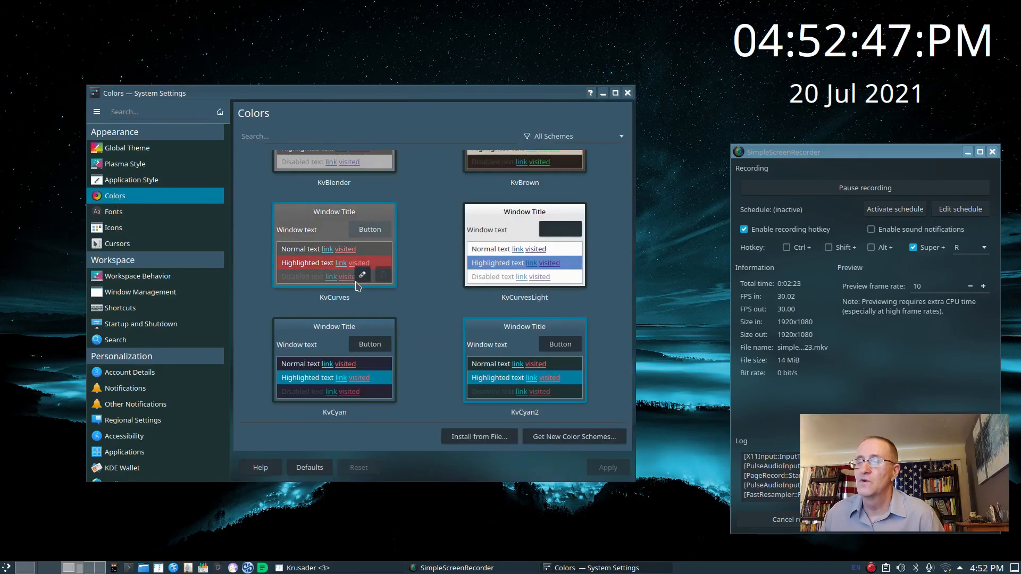
pyautogui.moveTo(363, 274)
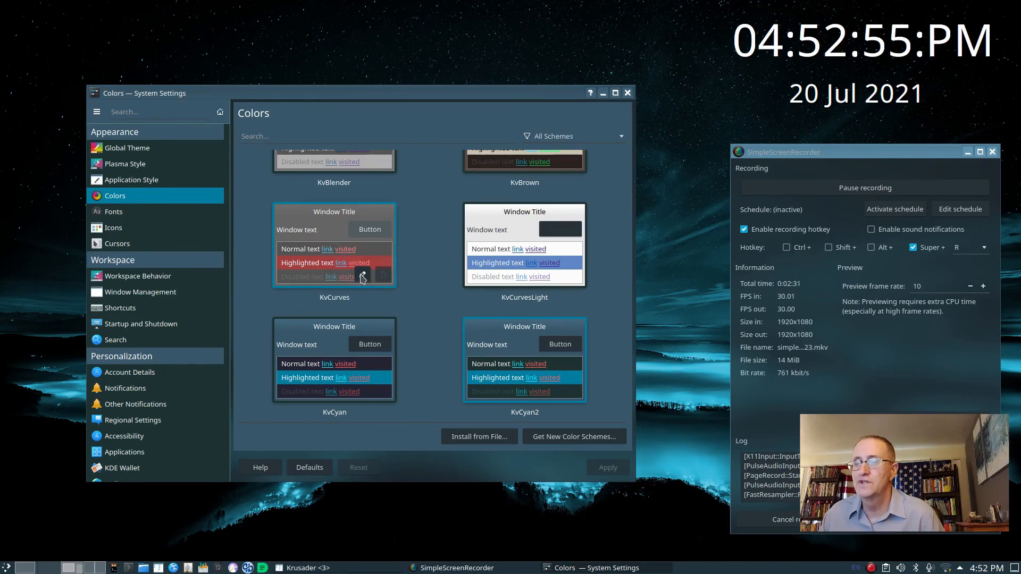
pyautogui.moveTo(363, 276)
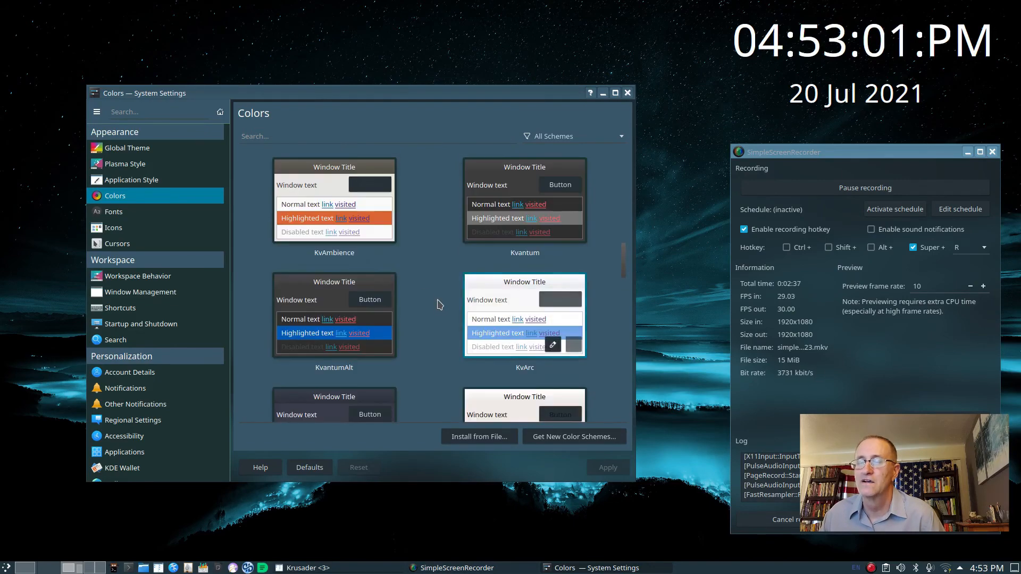
pyautogui.scroll(-3)
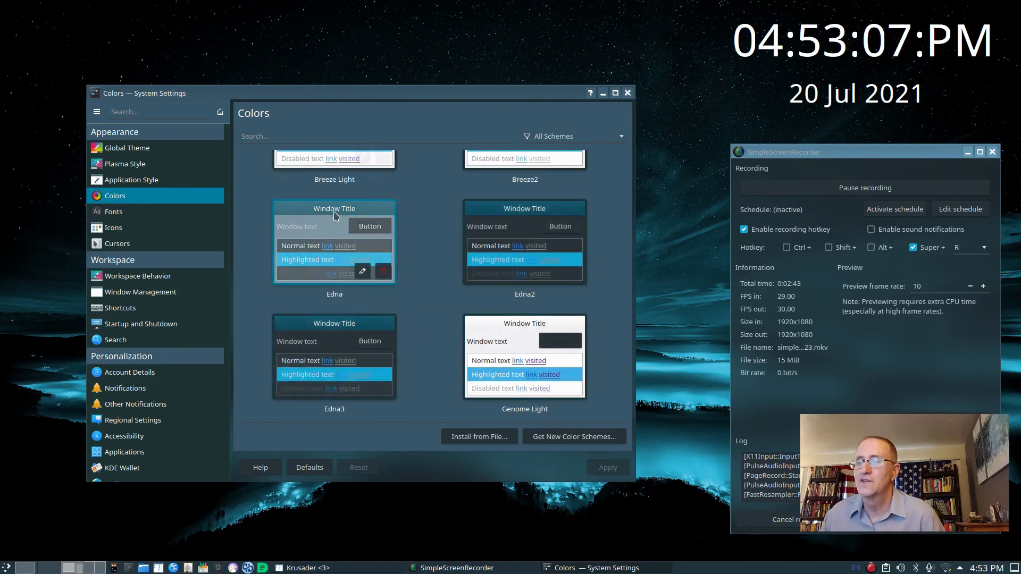
pyautogui.moveTo(402, 361)
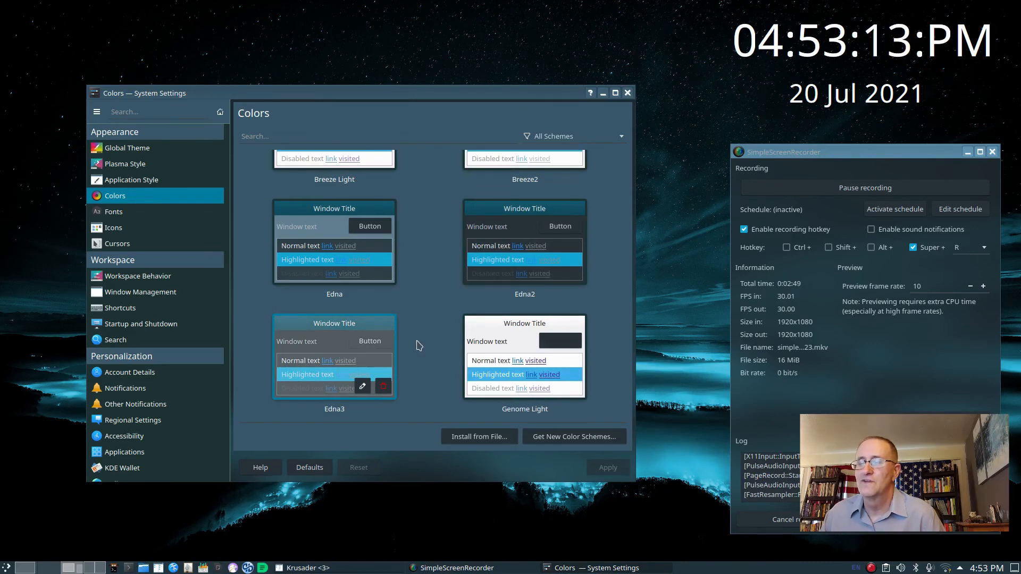
pyautogui.scroll(-3)
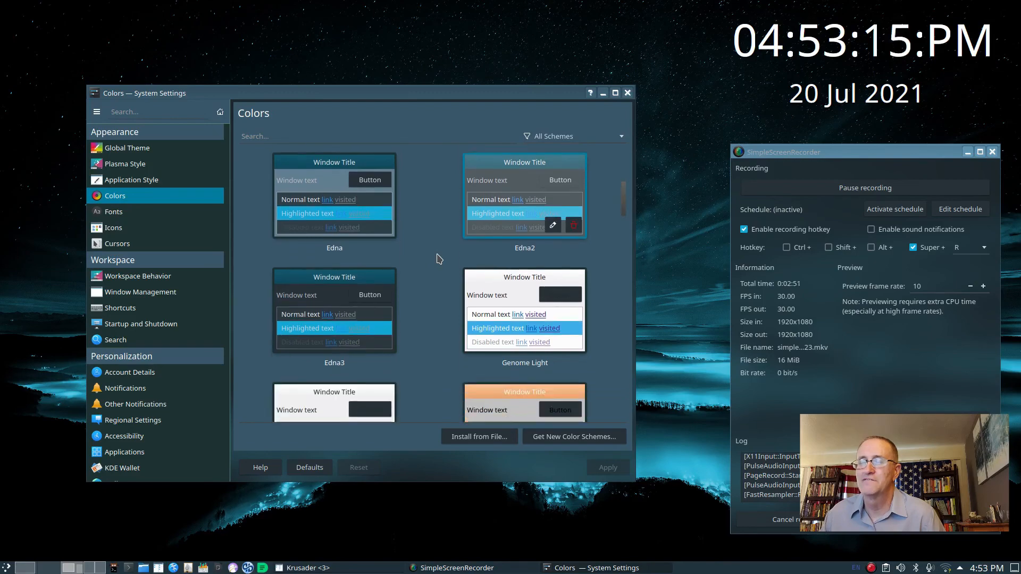
pyautogui.scroll(3)
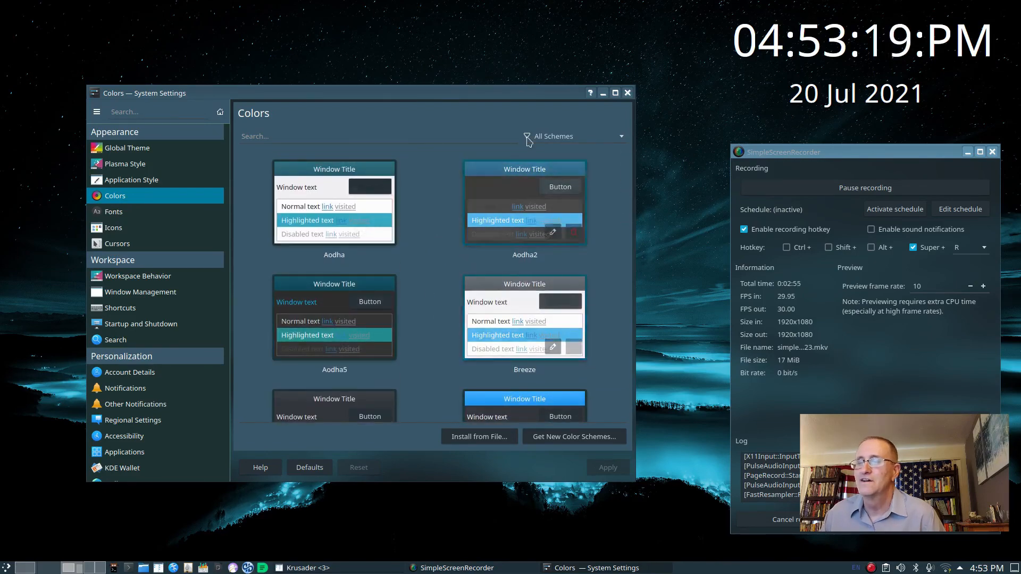
pyautogui.moveTo(124, 165)
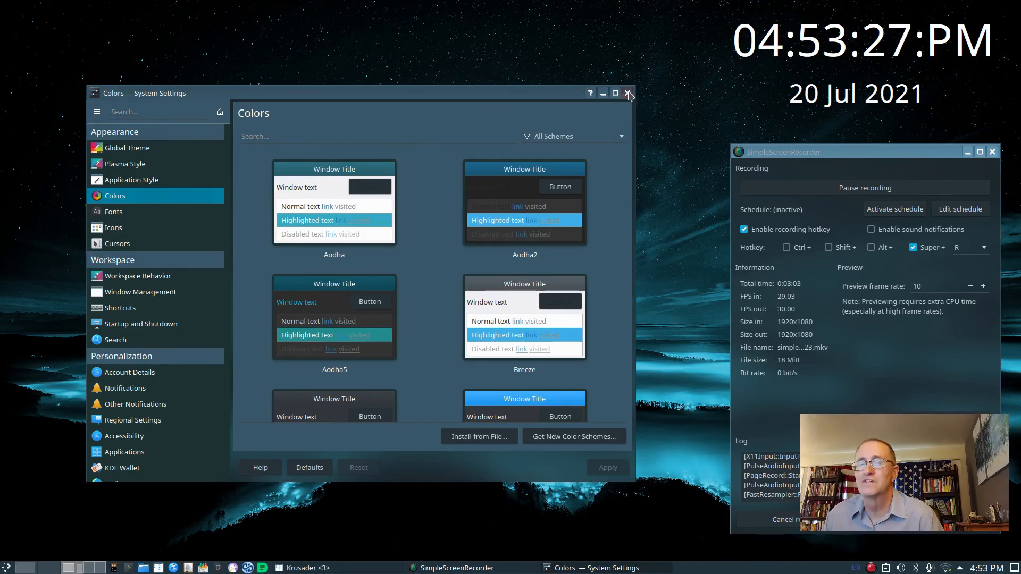
# Close System Settings and launch the kitty terminal from the panel.
pyautogui.click(628, 93)
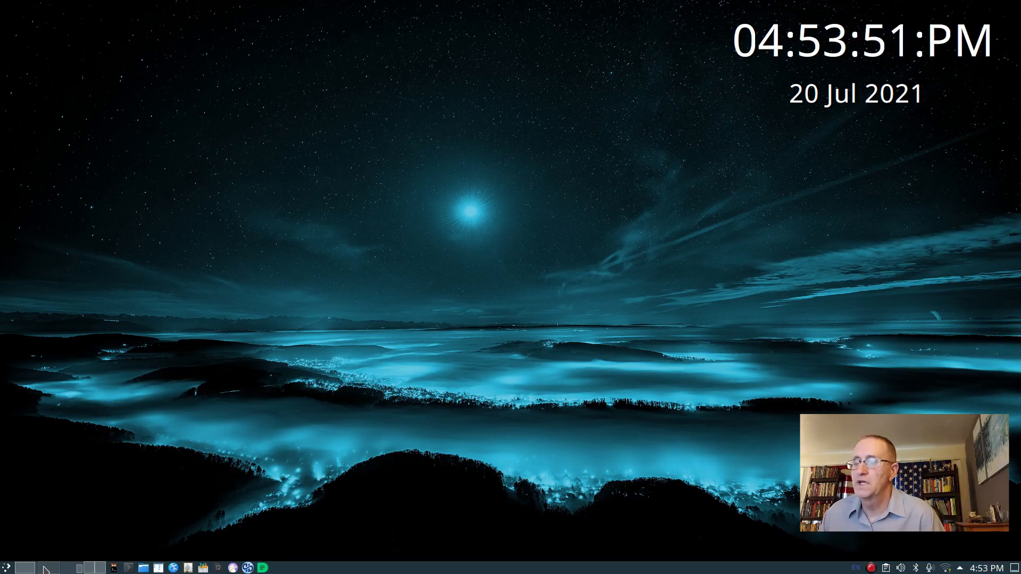
pyautogui.click(113, 568)
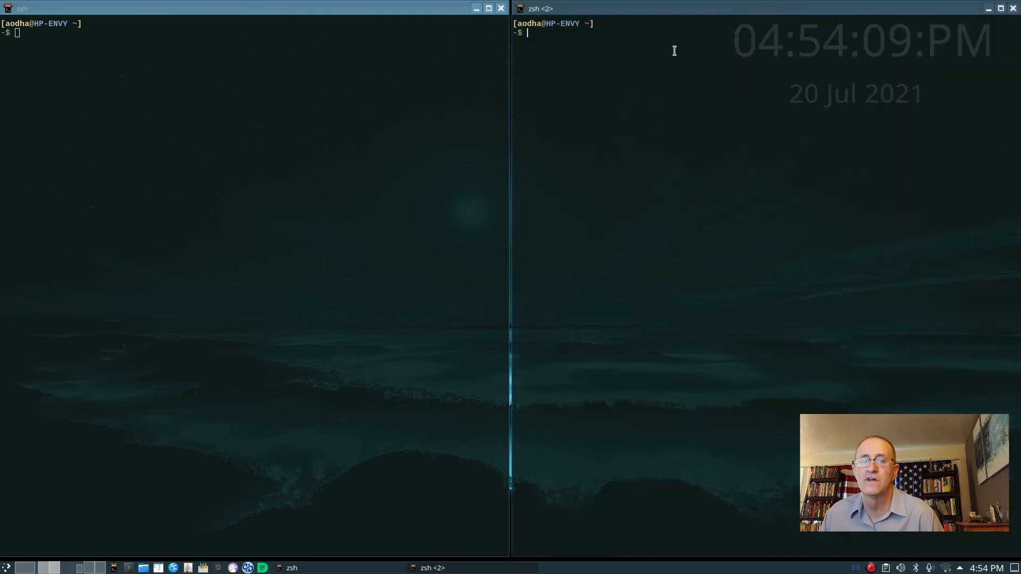
pyautogui.moveTo(196, 173)
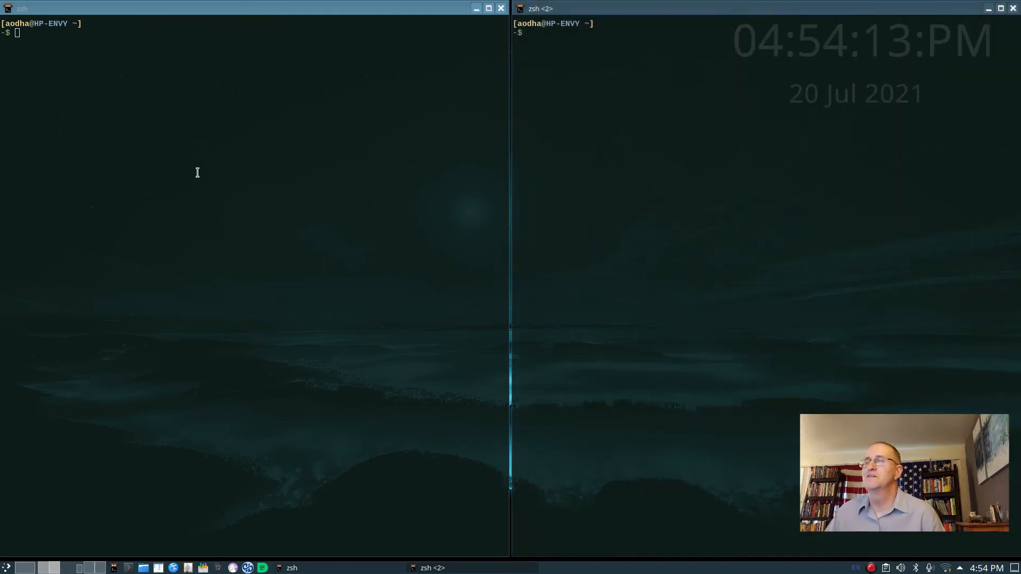
# Run tmux in the right kitty pane to start a session.
pyautogui.write('tmu')
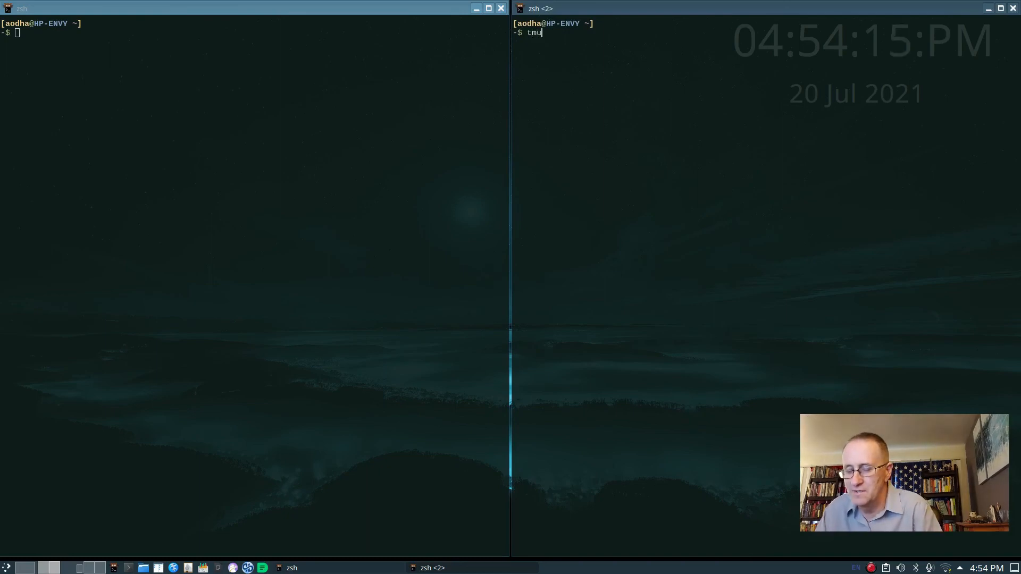
pyautogui.write('x')
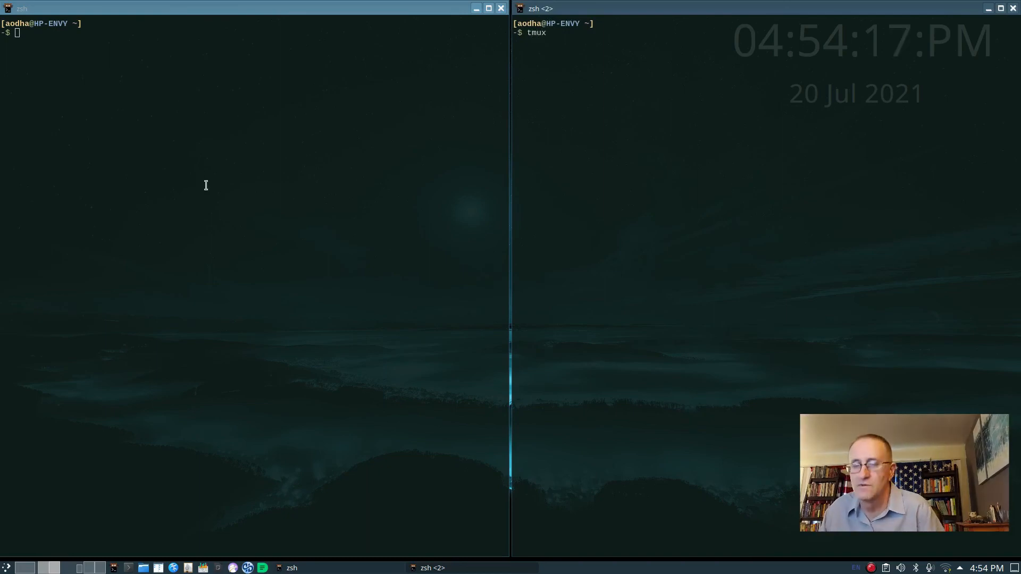
pyautogui.press('Return')
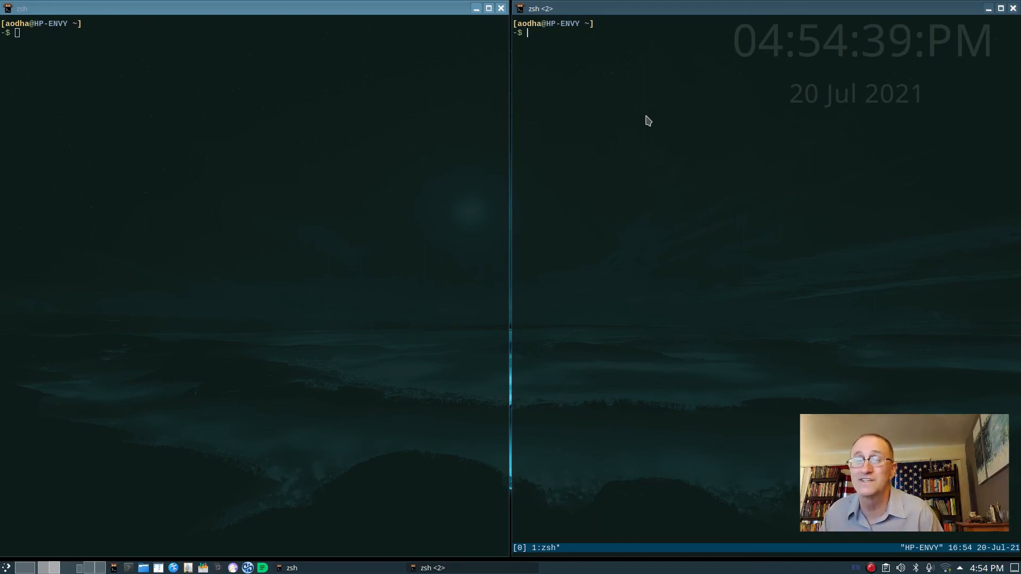
pyautogui.moveTo(494, 116)
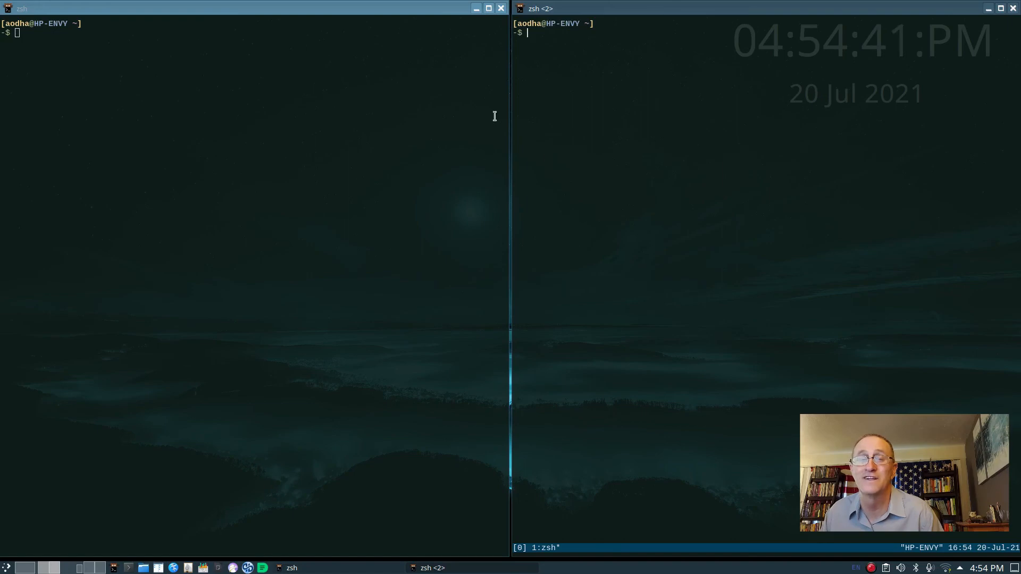
pyautogui.moveTo(463, 159)
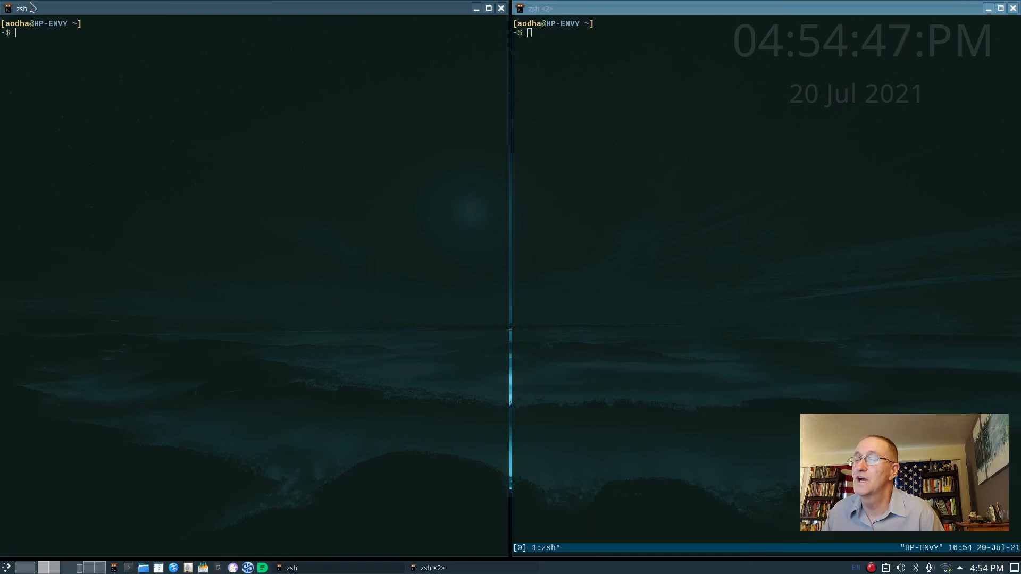
pyautogui.moveTo(108, 131)
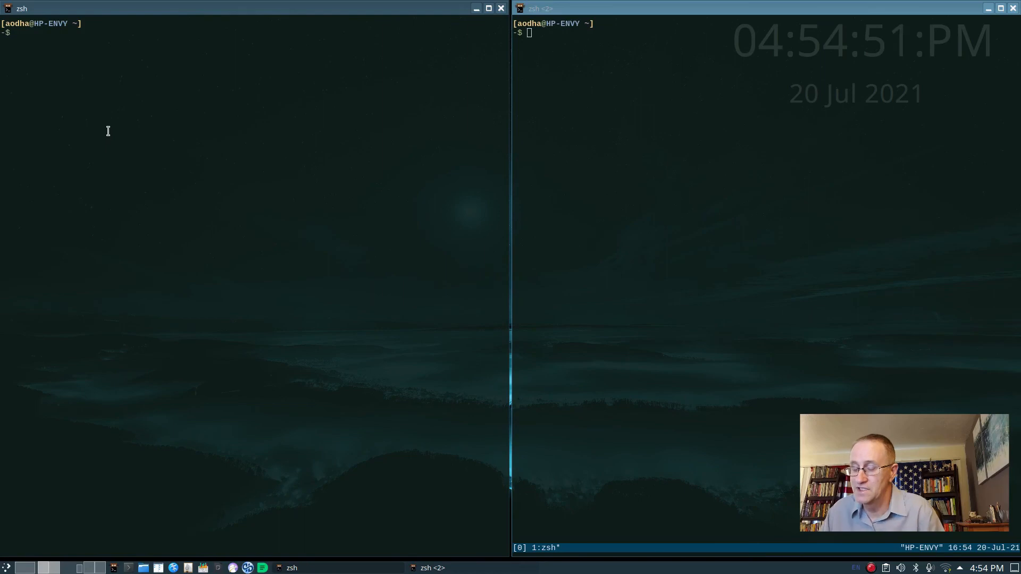
# Run sudo apt update in the left pane and enter the password.
pyautogui.write('sudo apt')
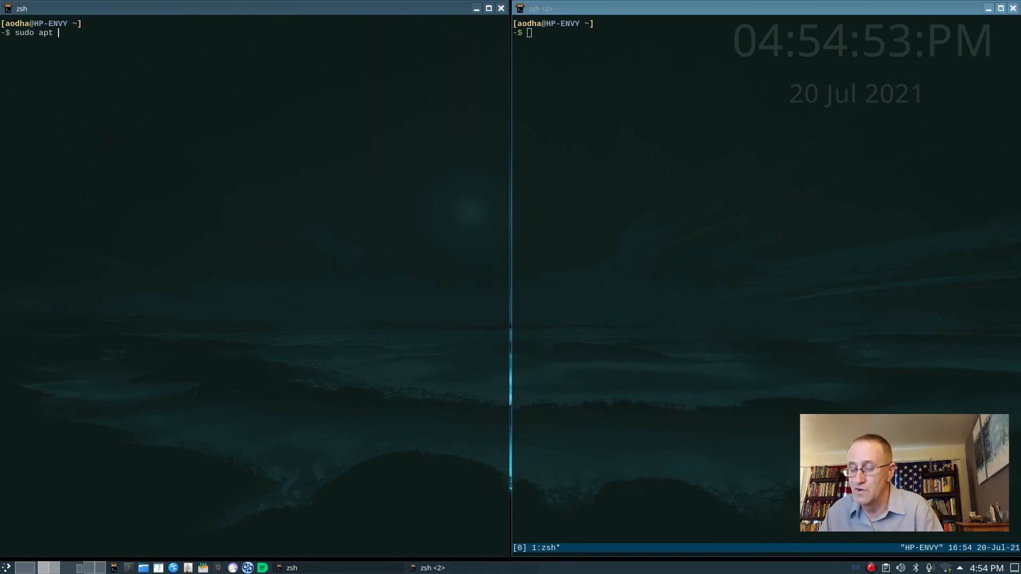
pyautogui.write('update')
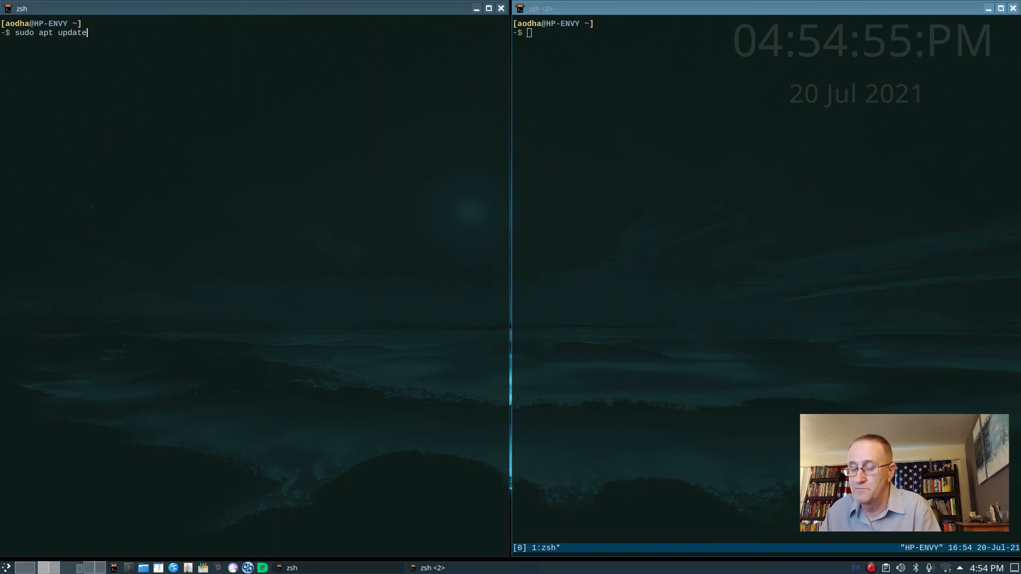
pyautogui.press('Return')
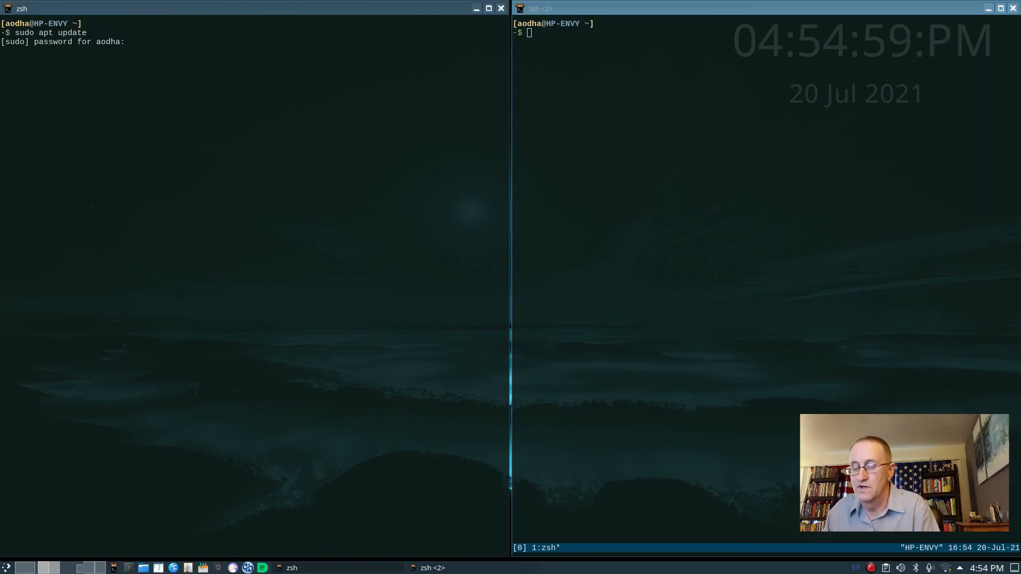
pyautogui.press('Return')
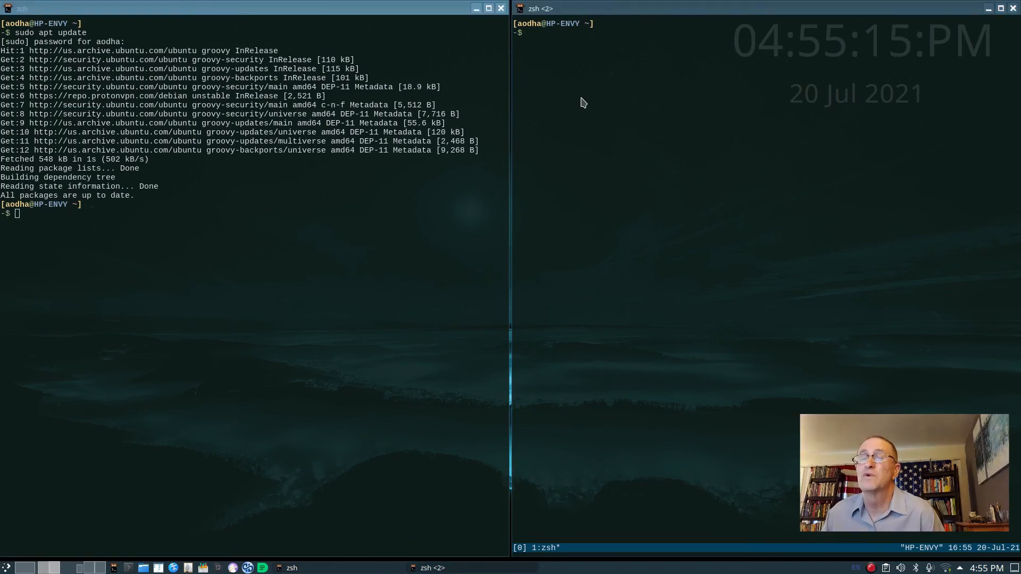
# Open .vimrc in vim in the right tmux pane.
pyautogui.write('vim')
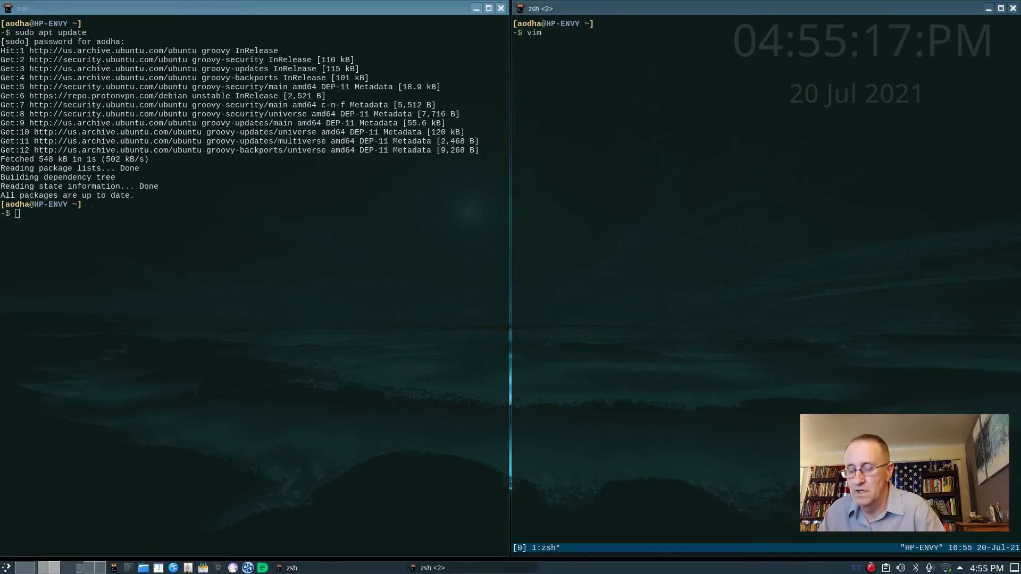
pyautogui.write('.vi')
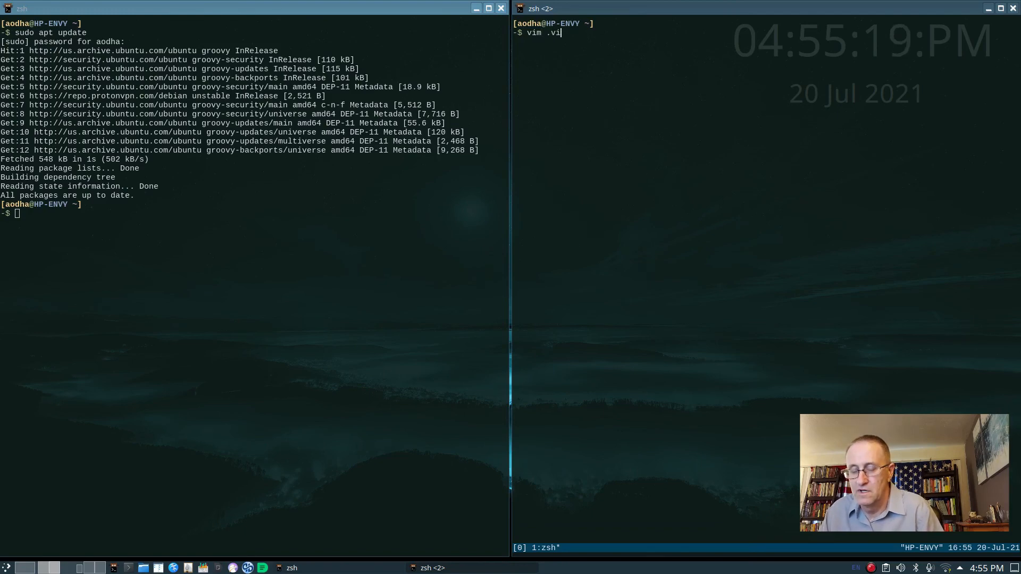
pyautogui.press('Return')
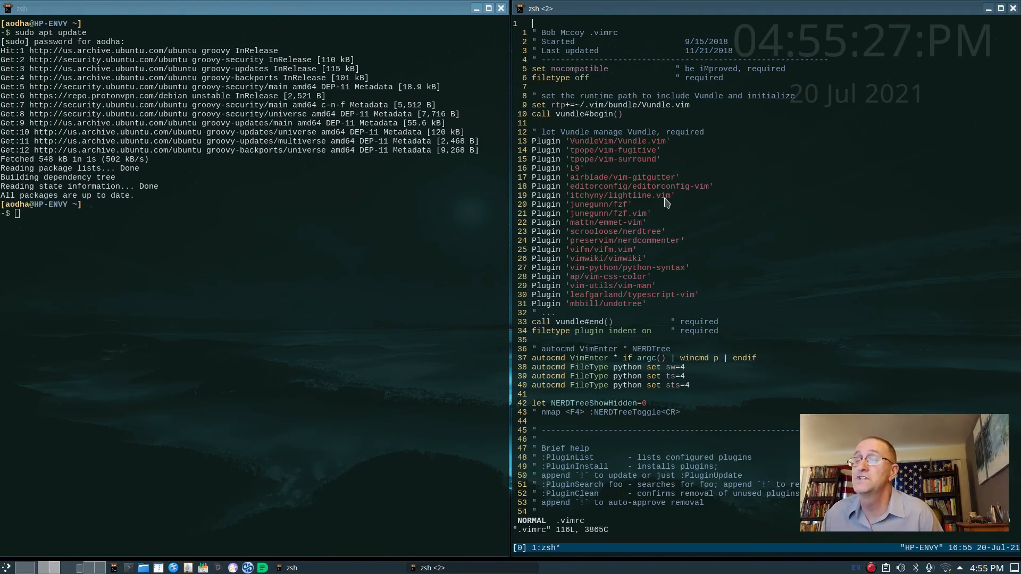
pyautogui.moveTo(719, 205)
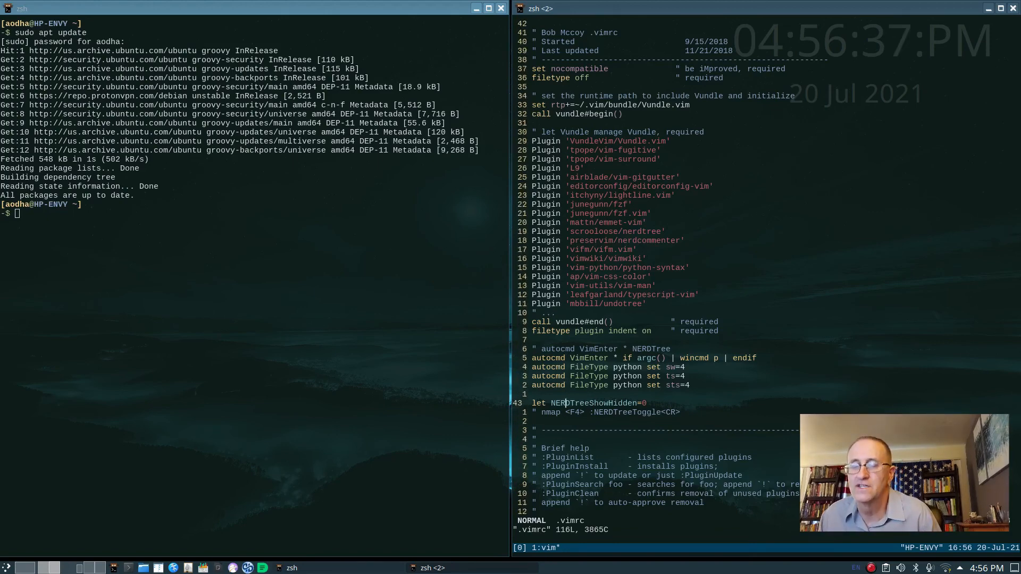
# Scroll the .vimrc down to the Reddit-sourced mappings and tmux cursor settings.
pyautogui.scroll(-3)
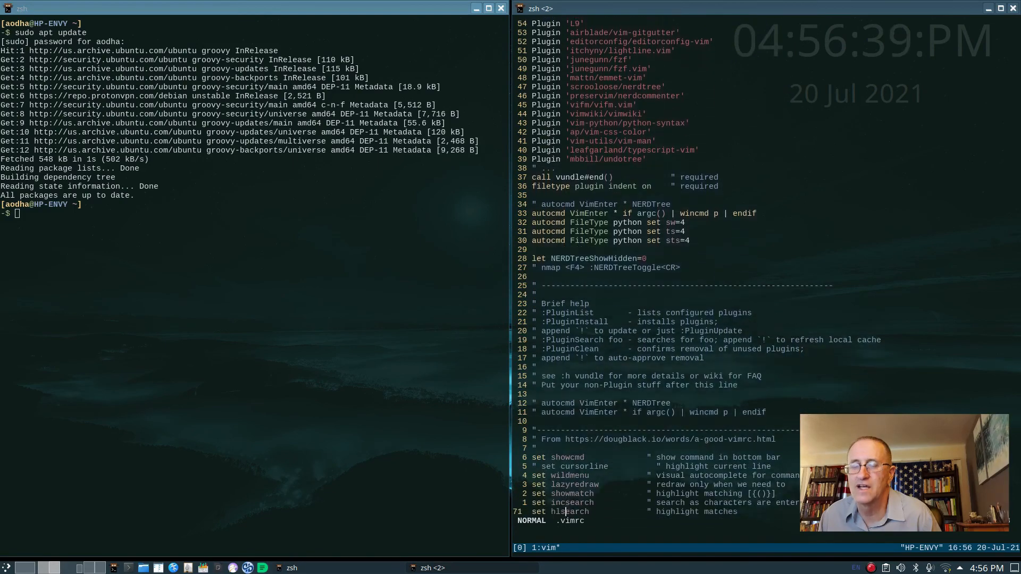
pyautogui.scroll(-3)
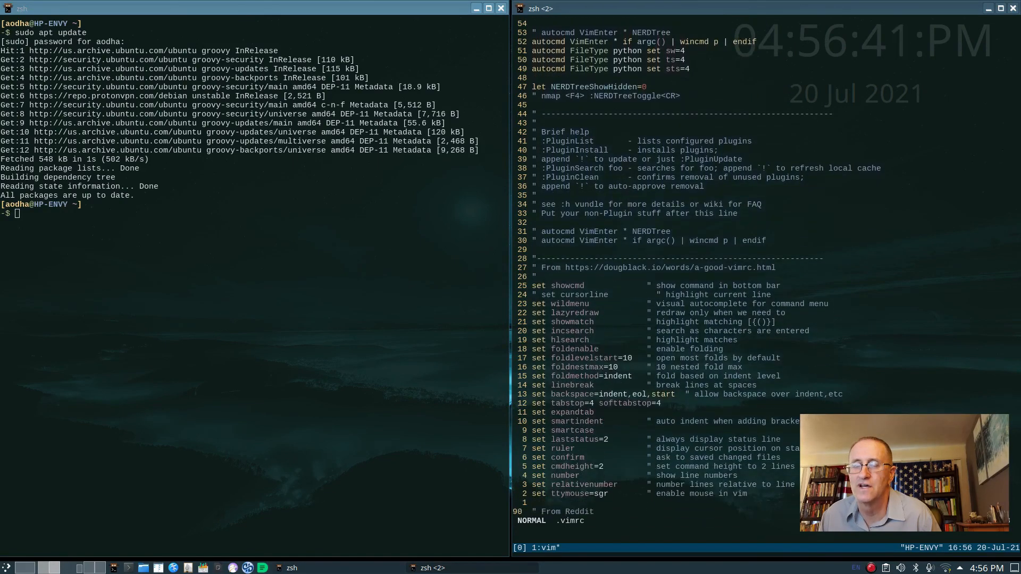
pyautogui.scroll(-3)
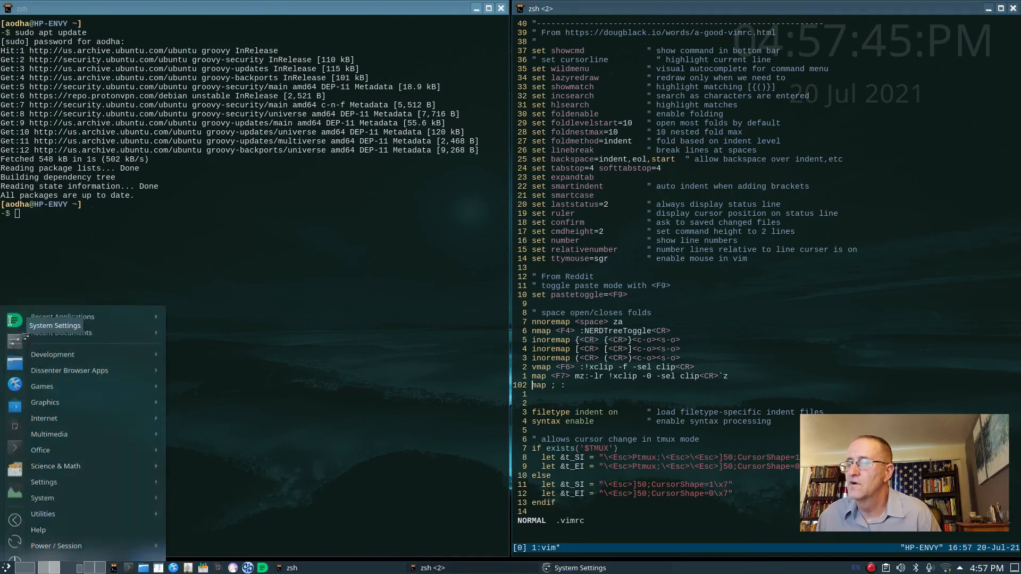
pyautogui.click(55, 325)
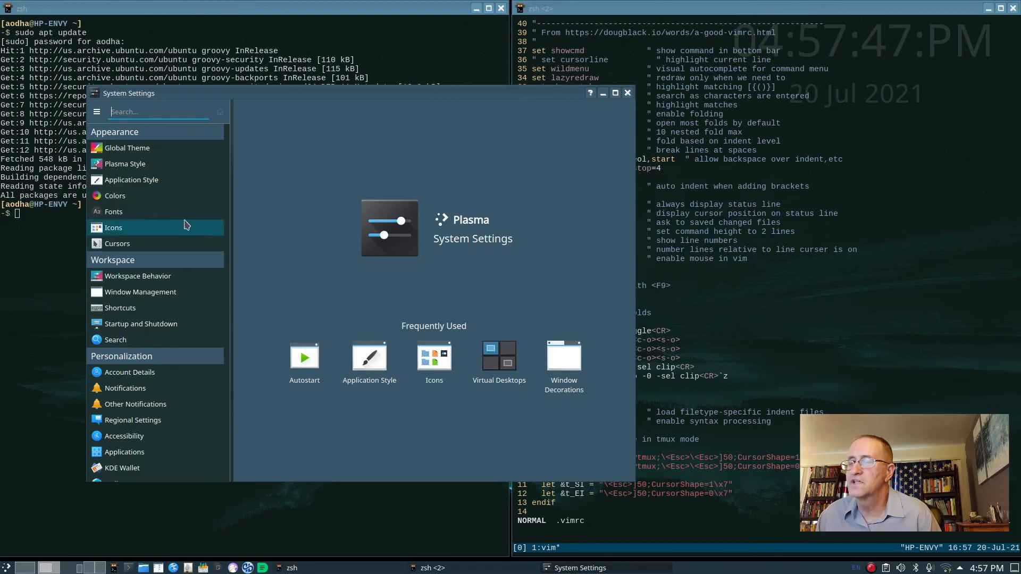
pyautogui.moveTo(176, 195)
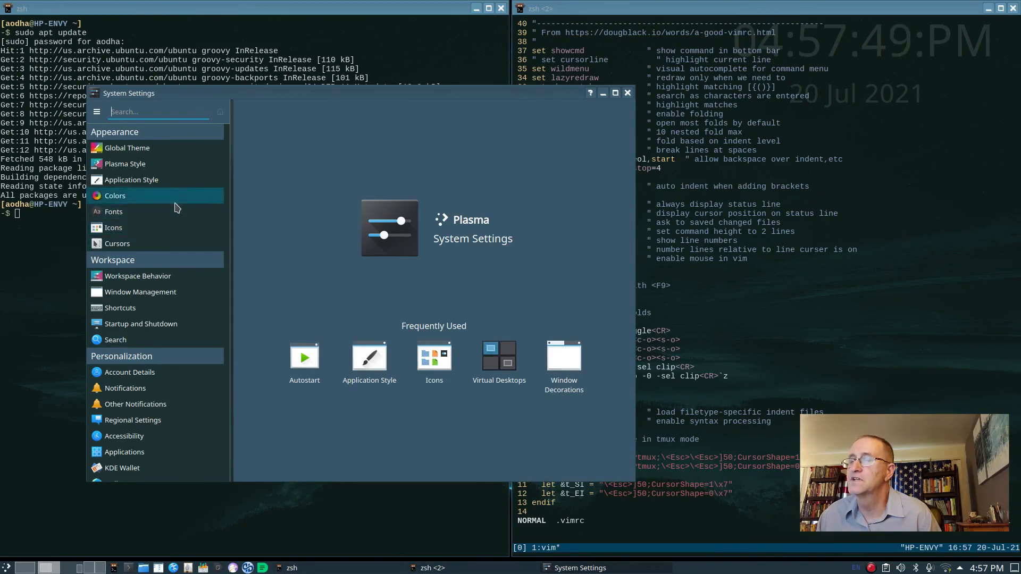
pyautogui.moveTo(211, 276)
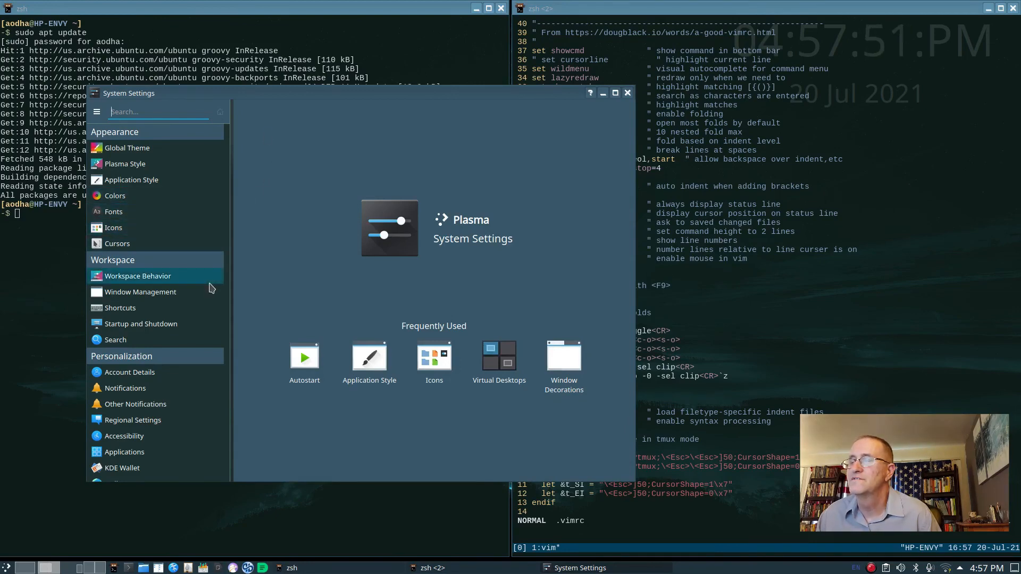
pyautogui.scroll(-3)
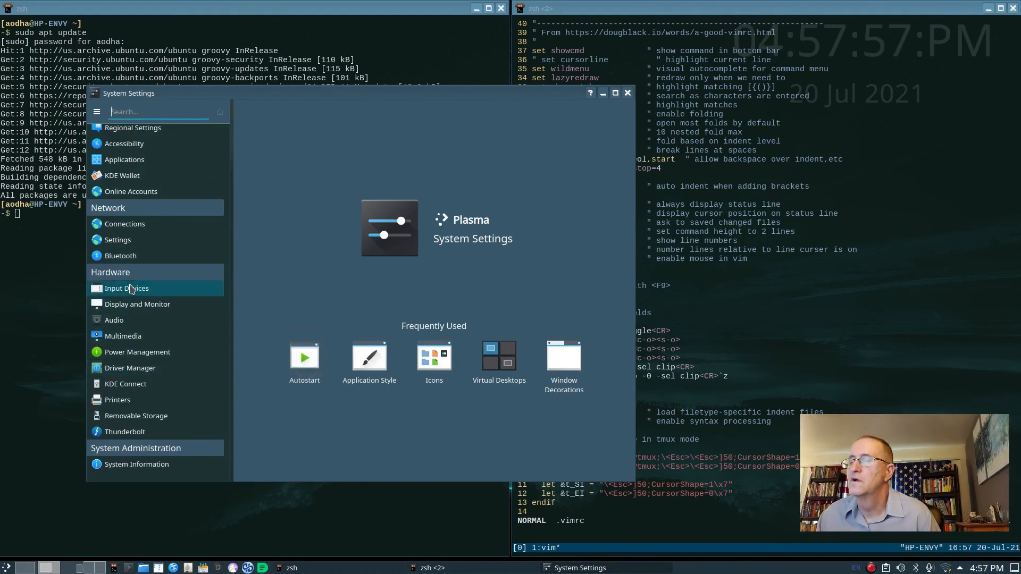
pyautogui.click(127, 288)
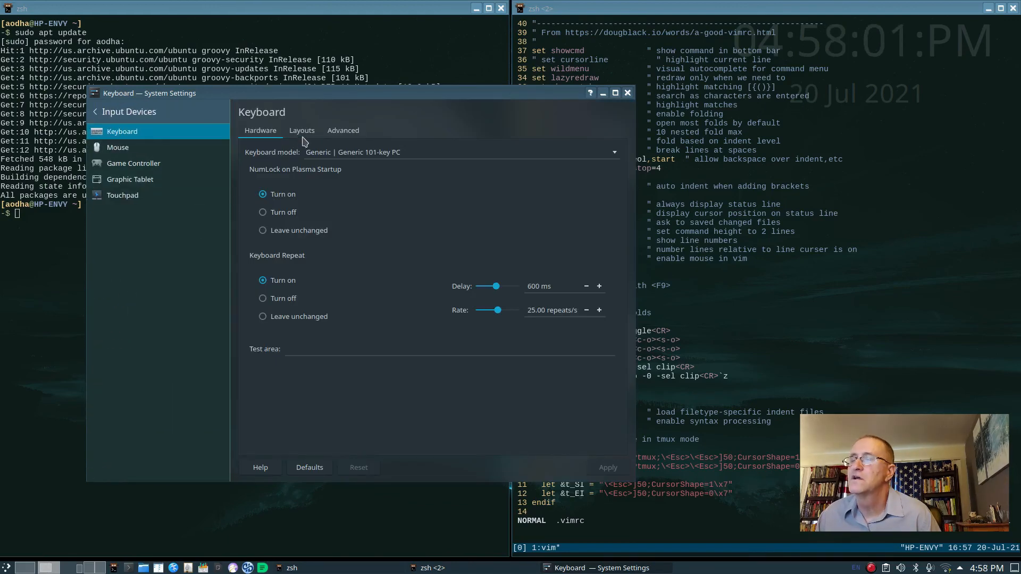
pyautogui.click(343, 130)
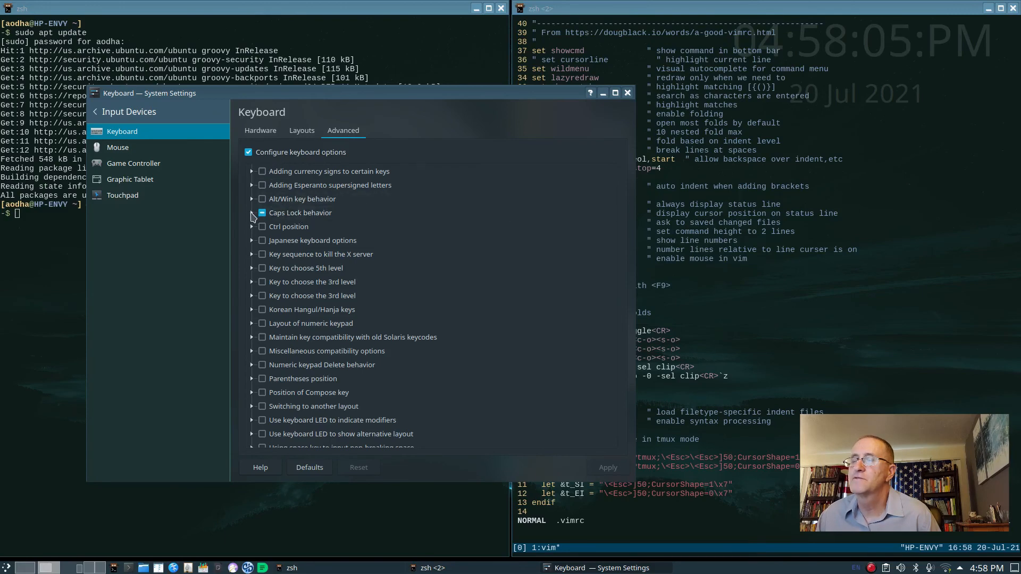
pyautogui.click(253, 212)
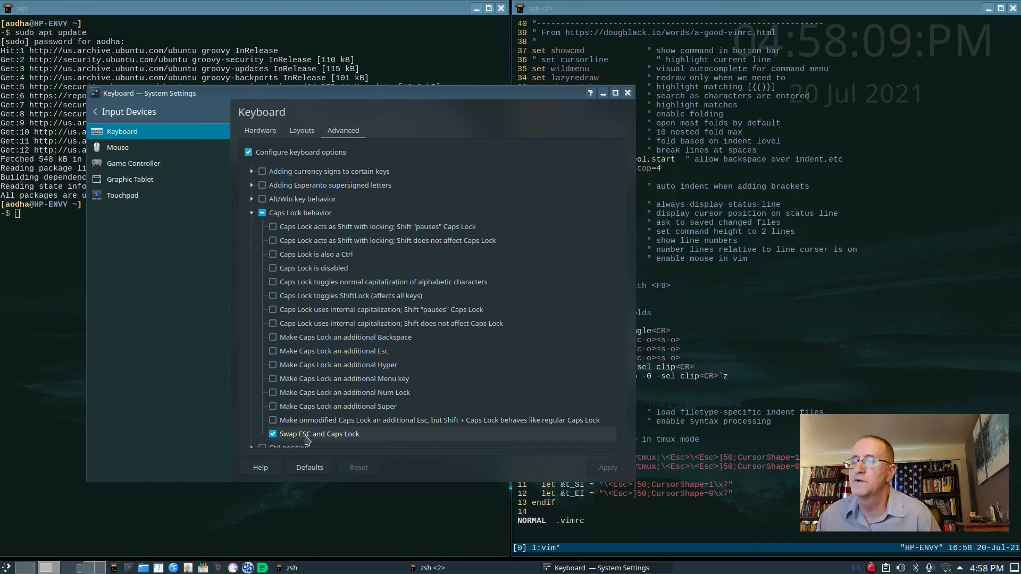
pyautogui.moveTo(595, 147)
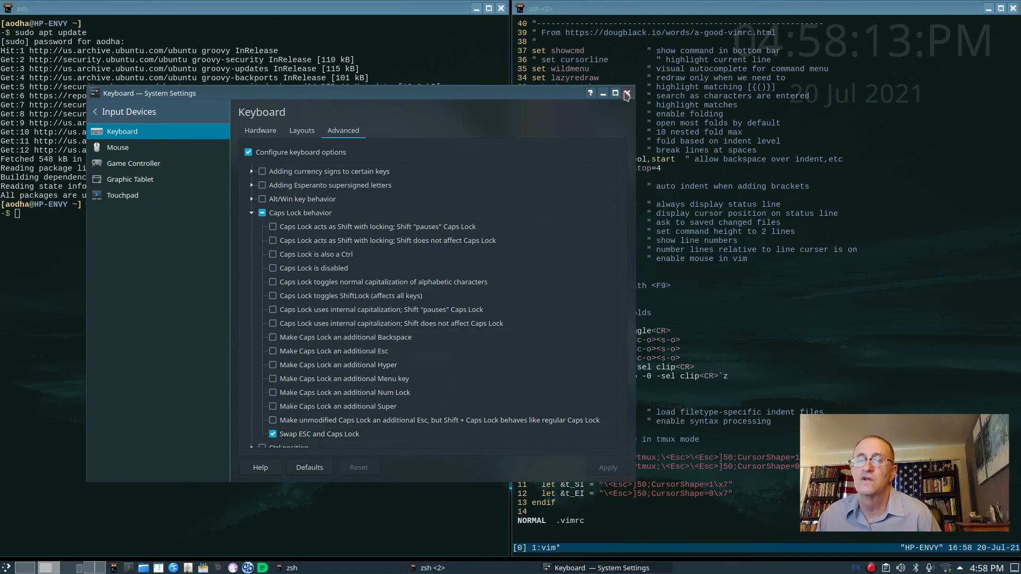
pyautogui.click(627, 93)
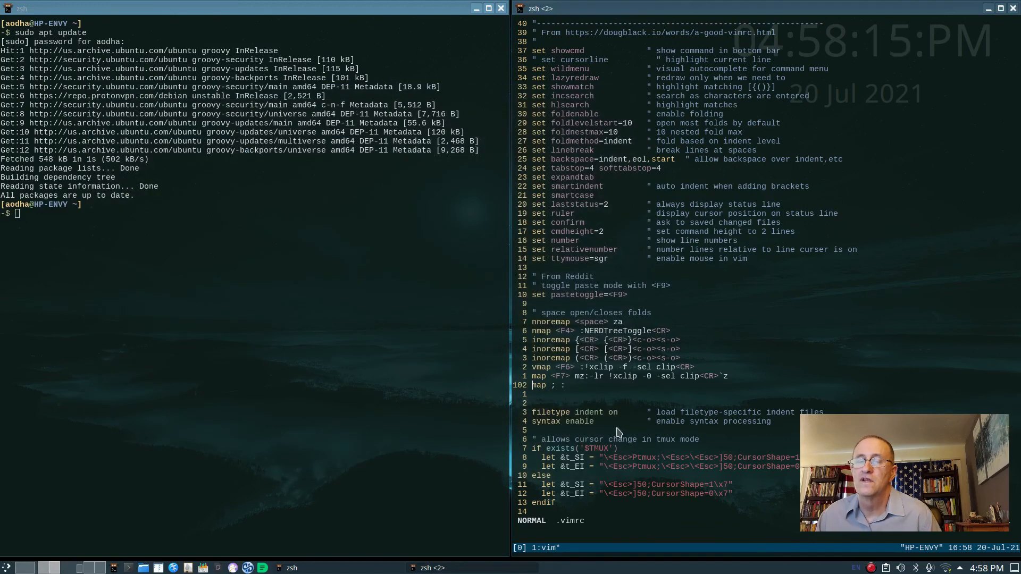
pyautogui.moveTo(611, 388)
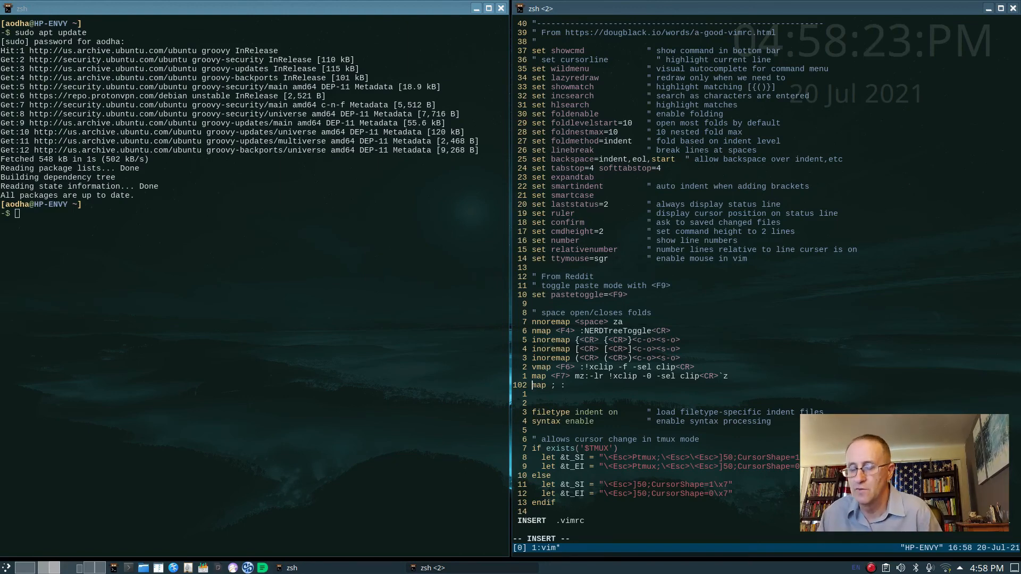
# Prefix line 102's 'map ; :' with 'insert mode ' and return to Normal mode.
pyautogui.write('insert mode')
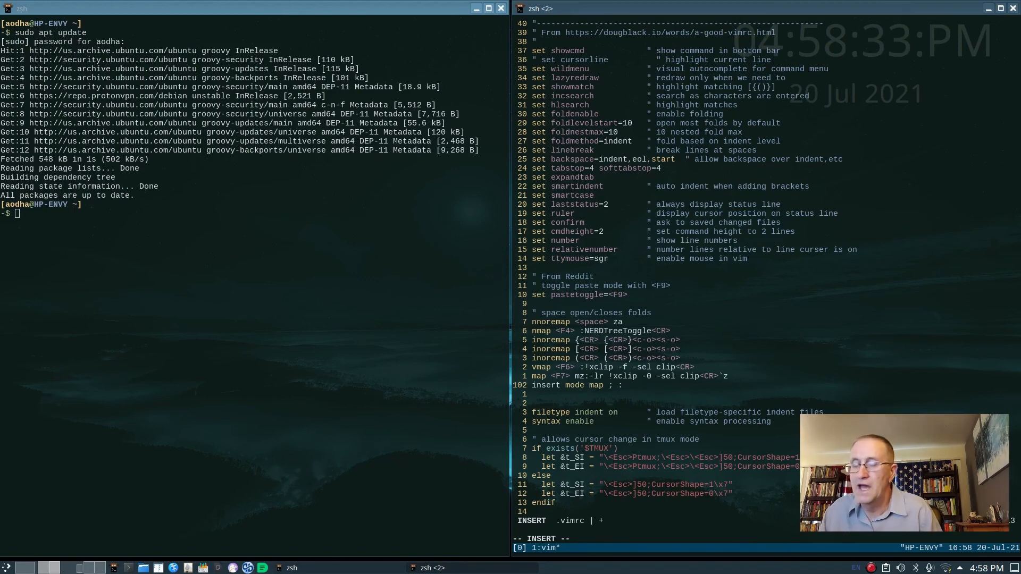
pyautogui.press('Escape')
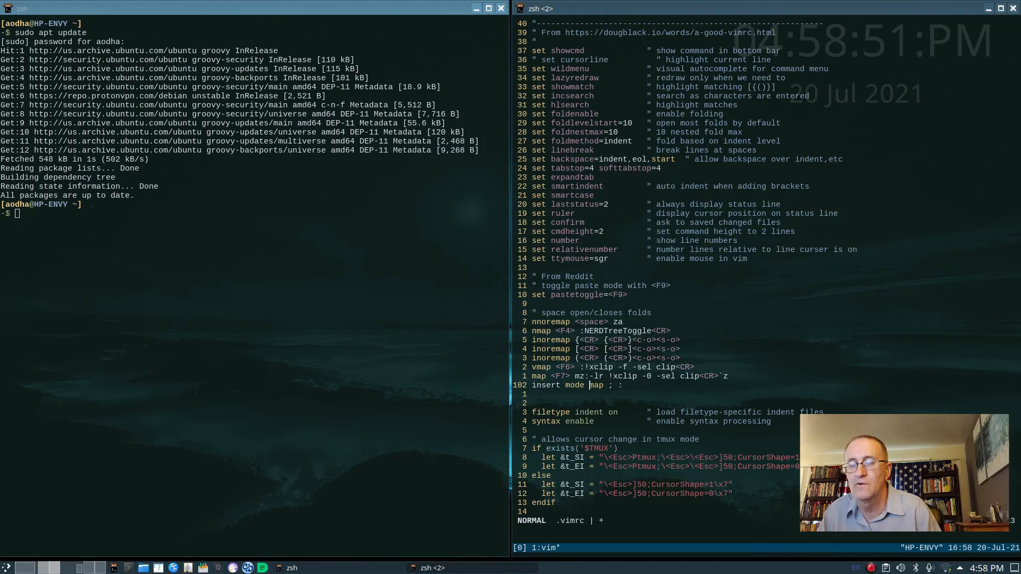
# Remove the added words so line 102 reads 'map ; :' again, then leave insert mode.
pyautogui.press('i')
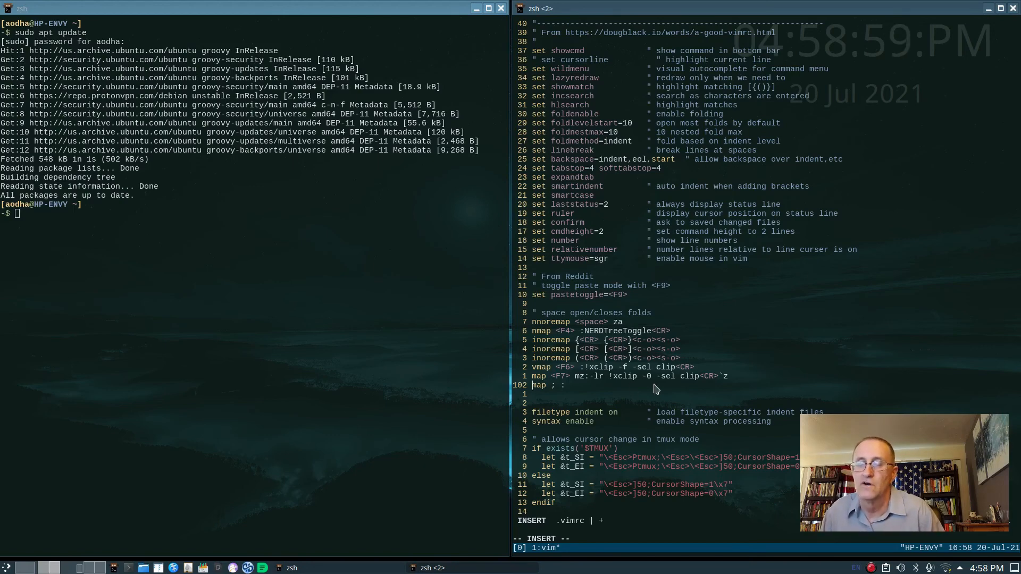
pyautogui.moveTo(578, 401)
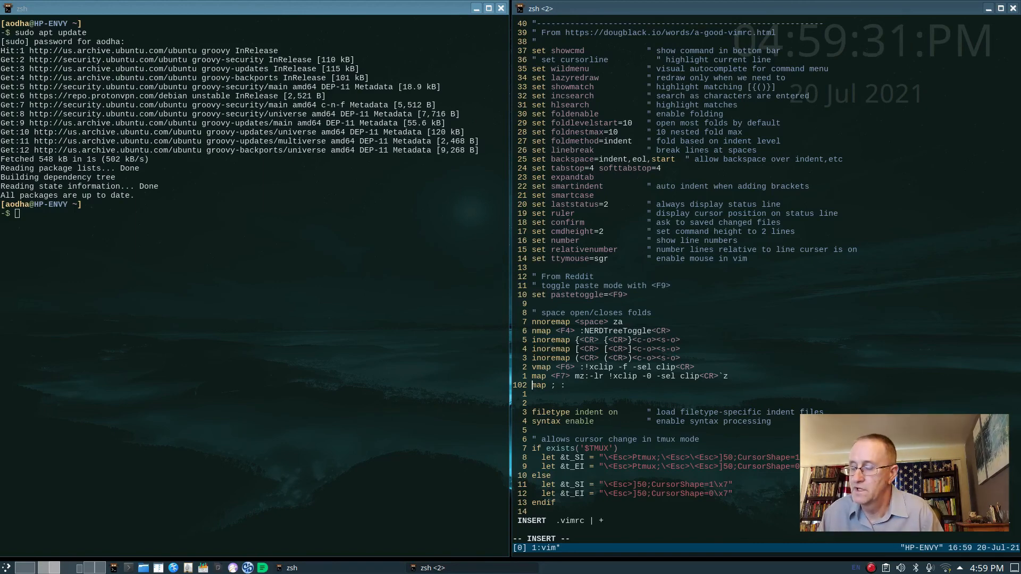
pyautogui.press('Escape')
pyautogui.write(':')
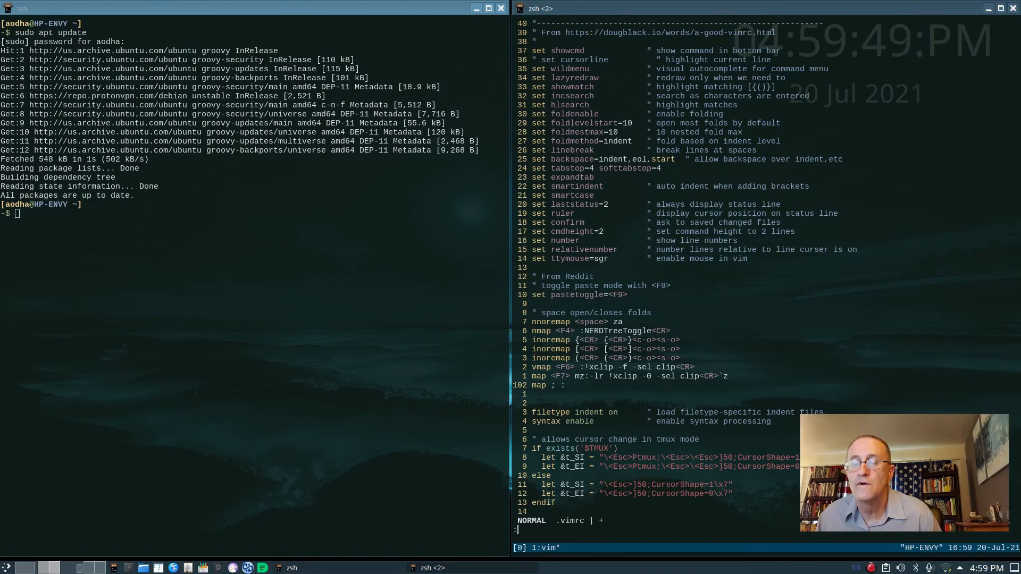
# Quit Vim with :q, exit tmux, and close the right-hand shell with exit.
pyautogui.write('q')
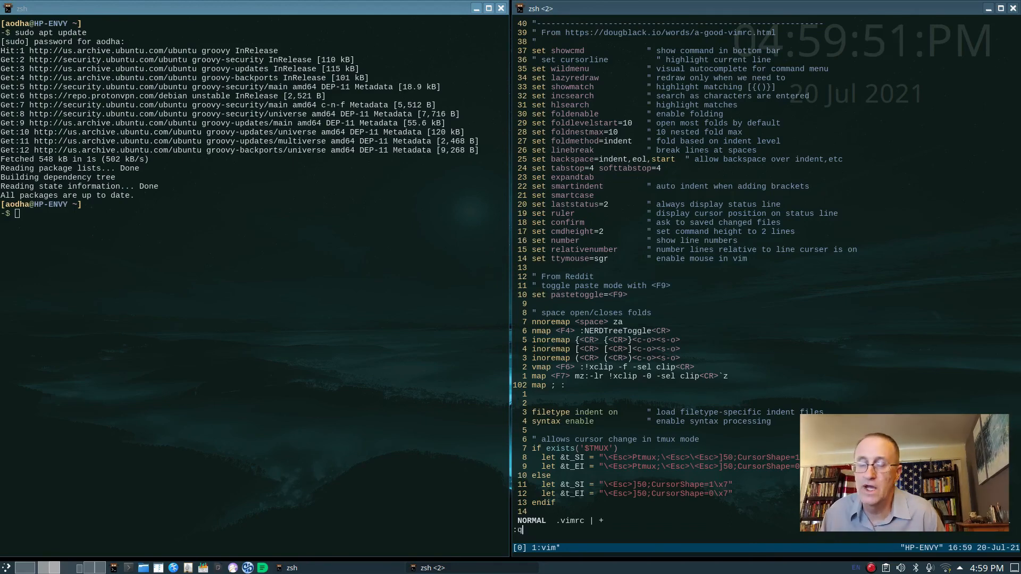
pyautogui.press('Return')
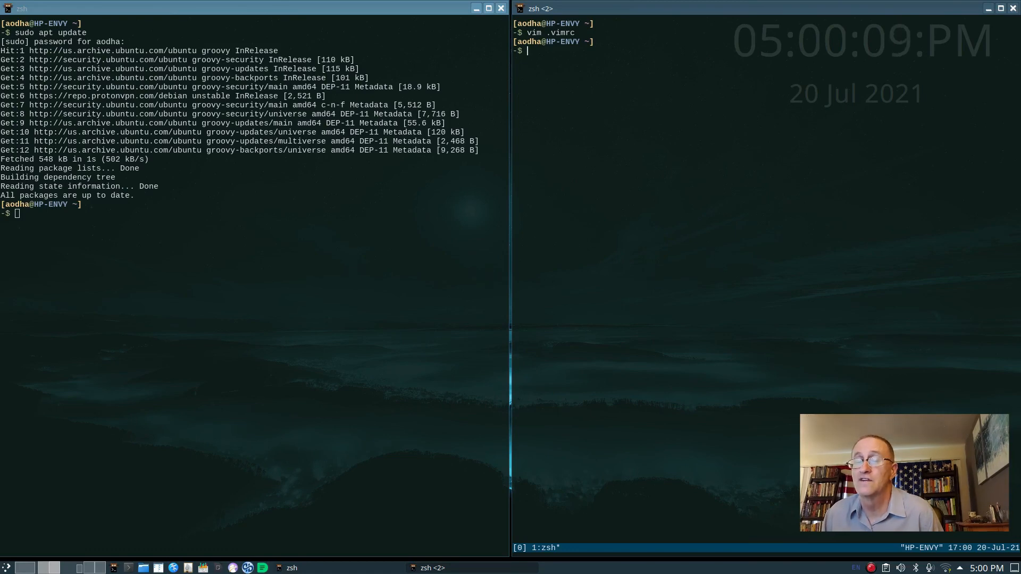
pyautogui.write('e')
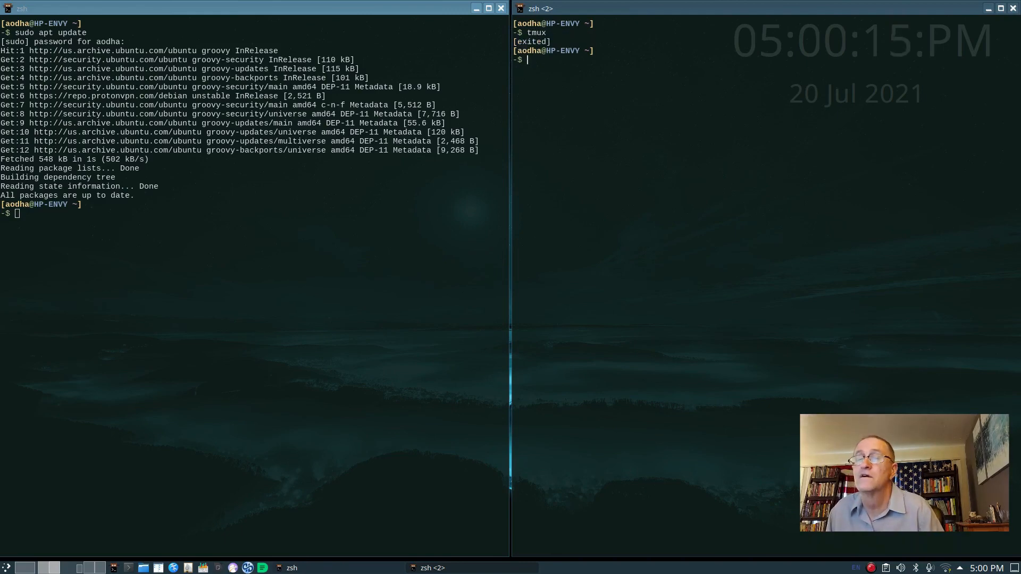
pyautogui.write('exit')
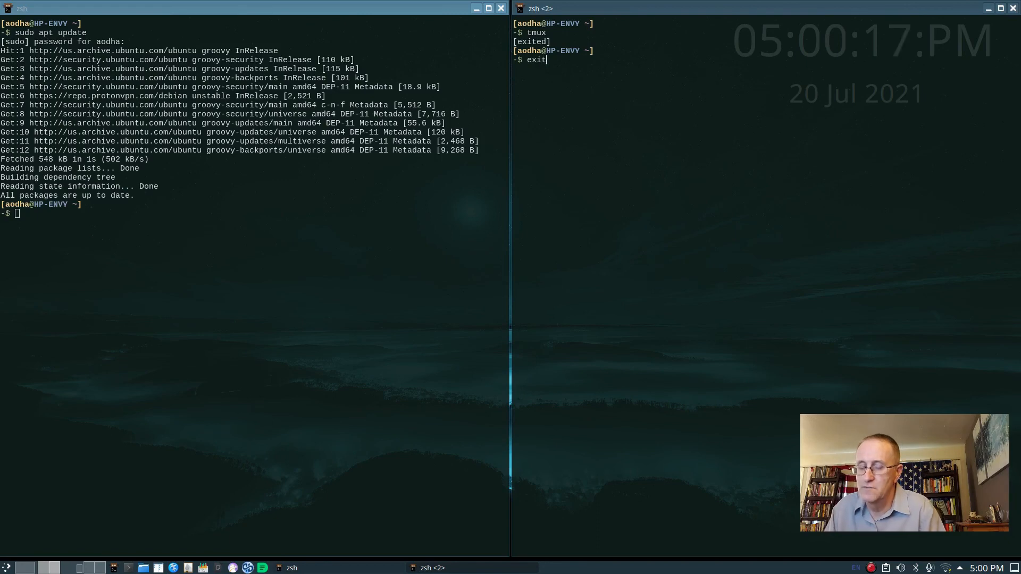
pyautogui.press('Return')
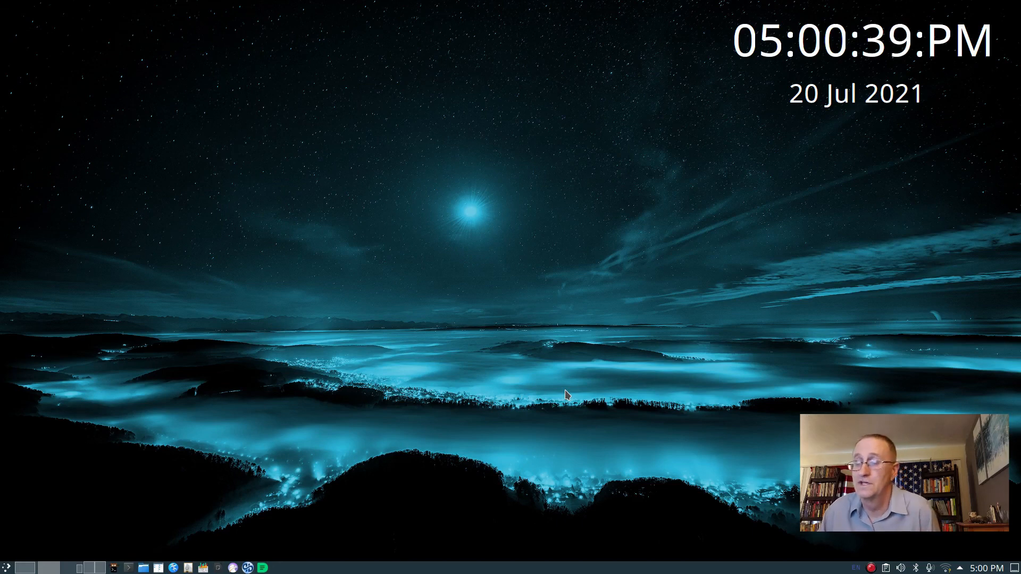
pyautogui.moveTo(404, 467)
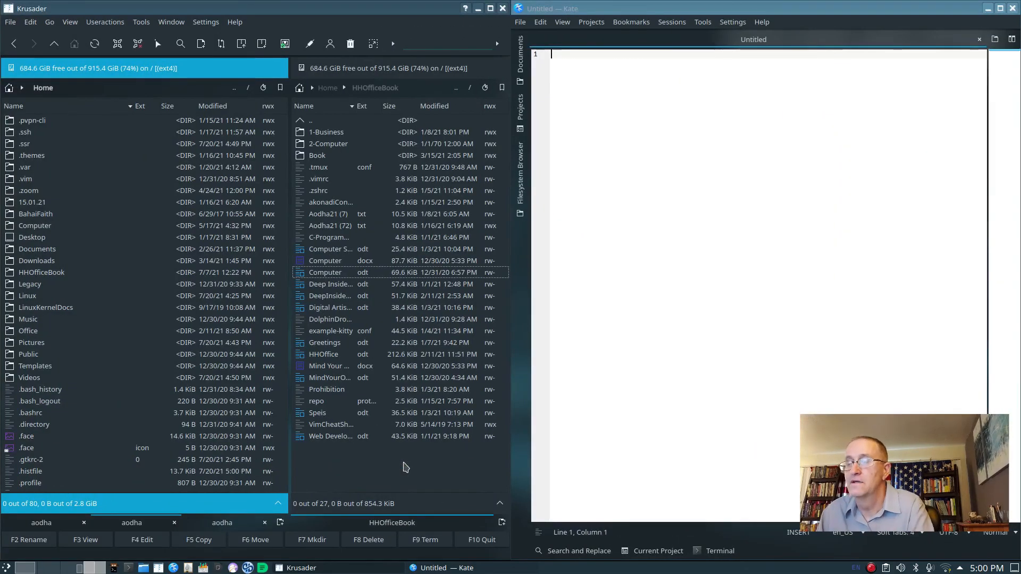
pyautogui.moveTo(205, 179)
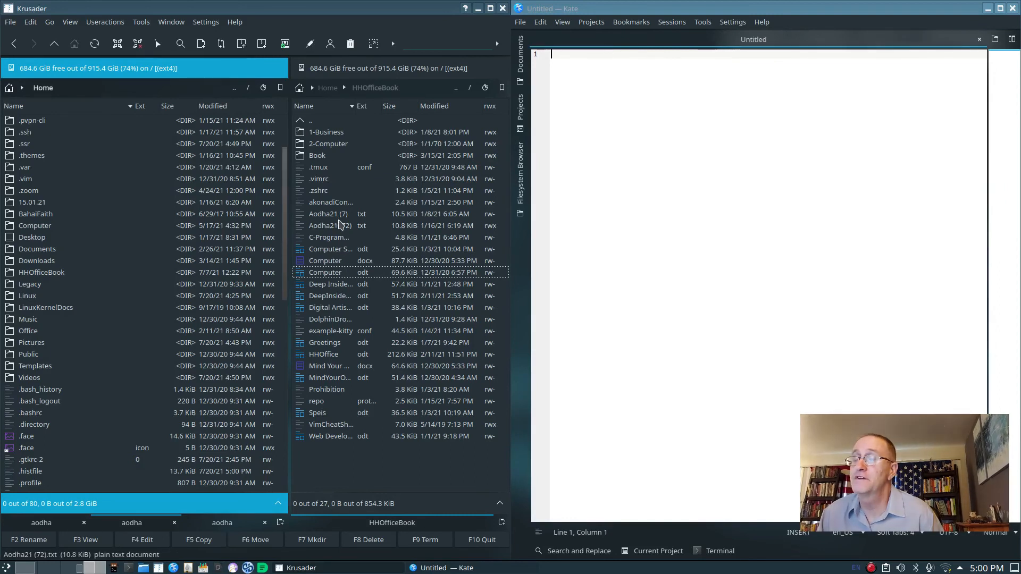
pyautogui.moveTo(329, 226)
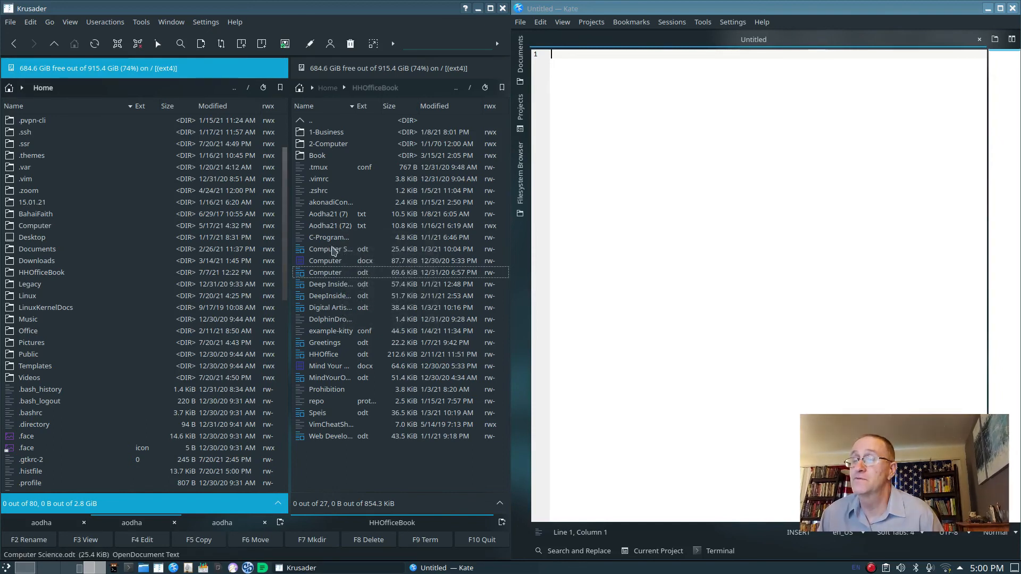
pyautogui.moveTo(139, 253)
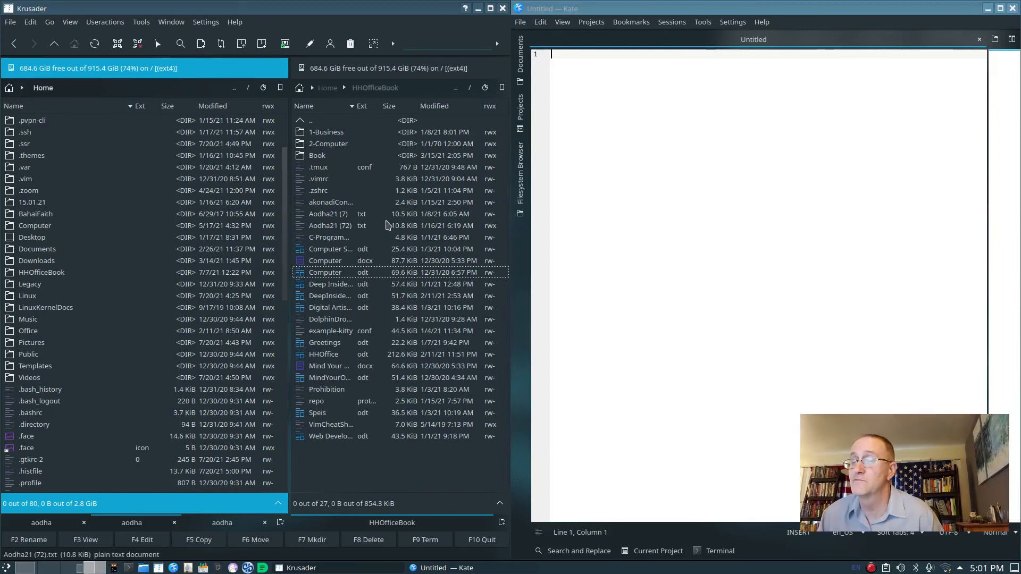
pyautogui.moveTo(186, 260)
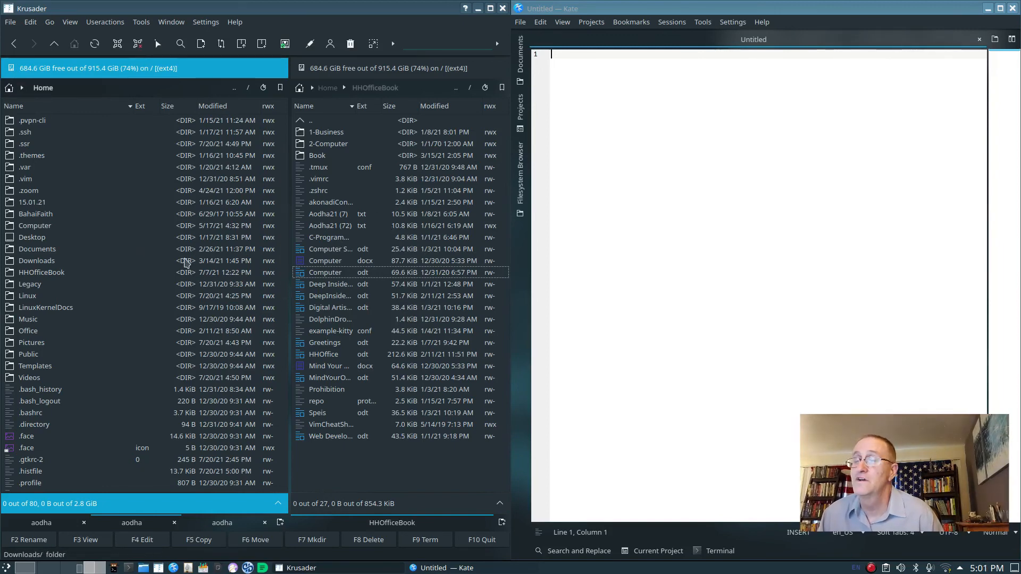
pyautogui.moveTo(129, 165)
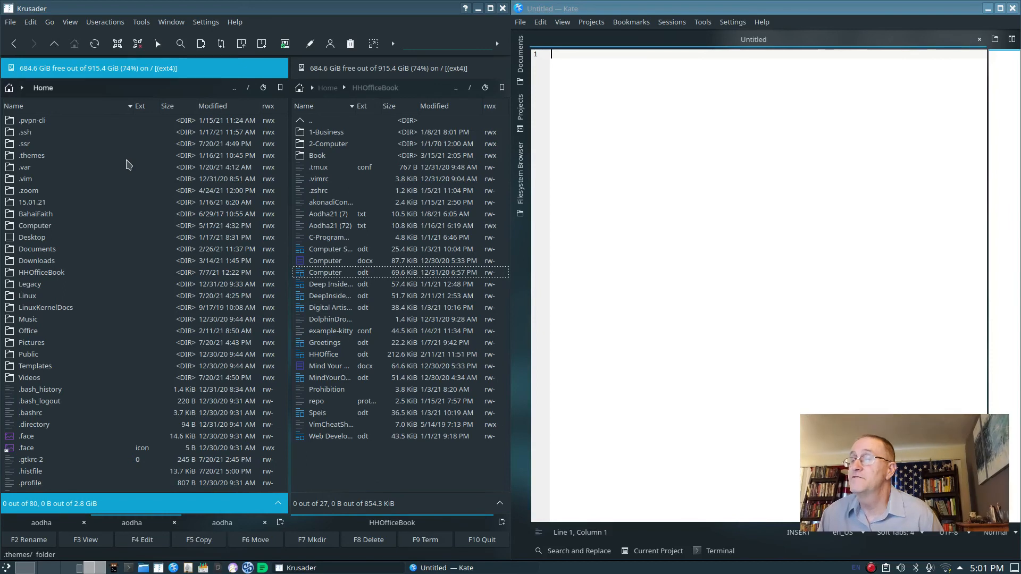
pyautogui.moveTo(31, 155)
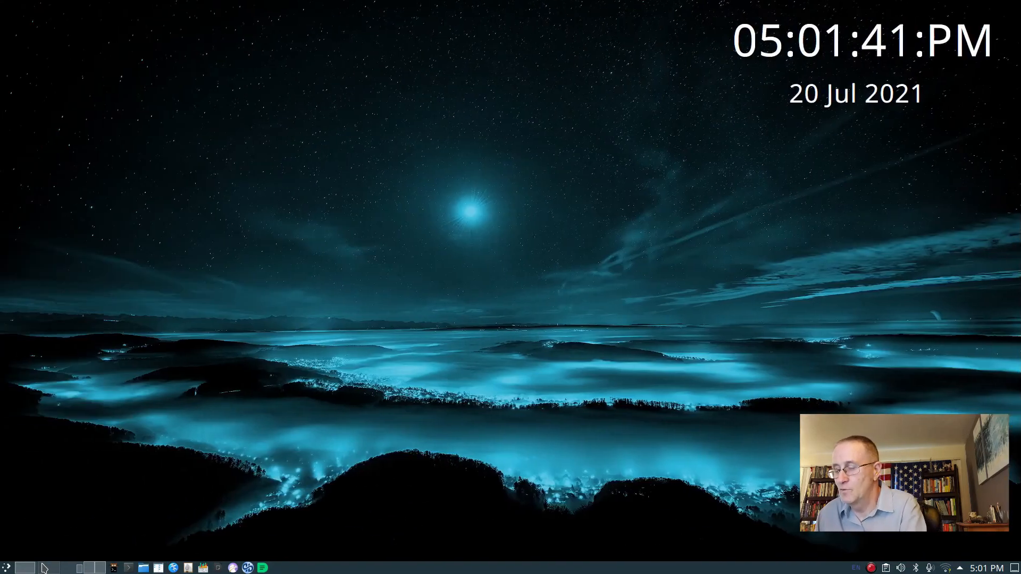
pyautogui.moveTo(134, 499)
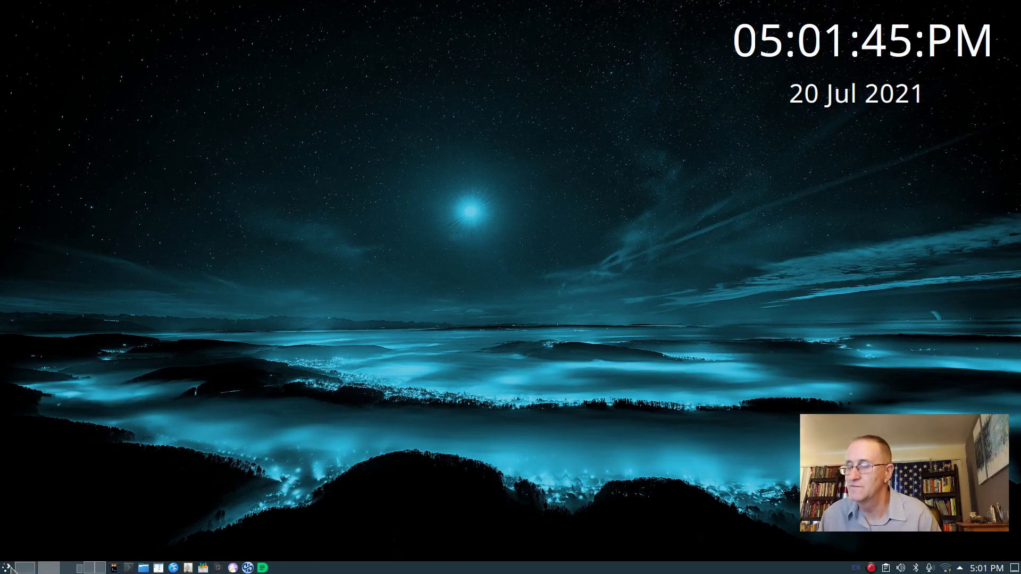
# Launch Kdenlive from the Application Launcher's Multimedia category.
pyautogui.click(9, 567)
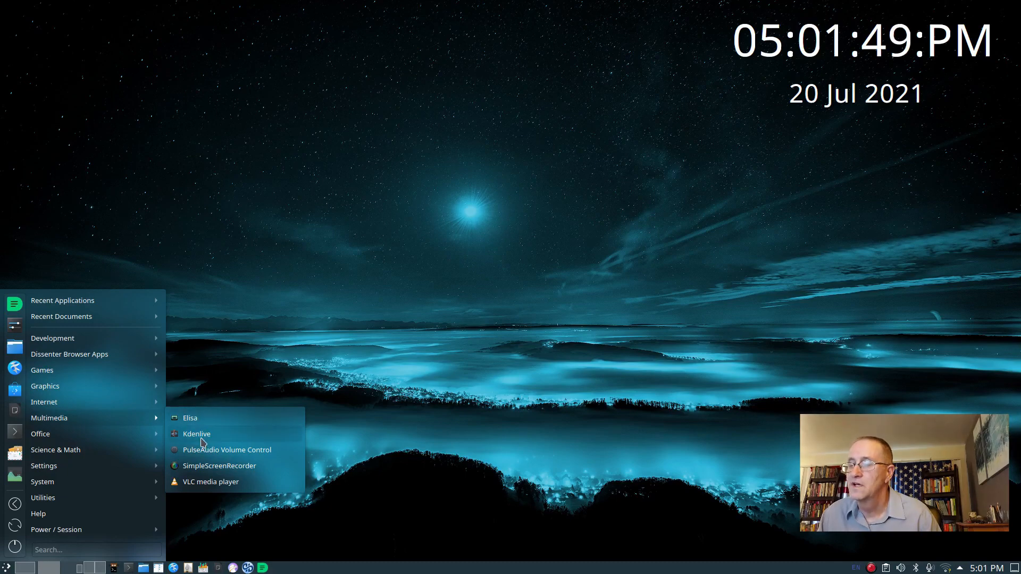
pyautogui.click(197, 434)
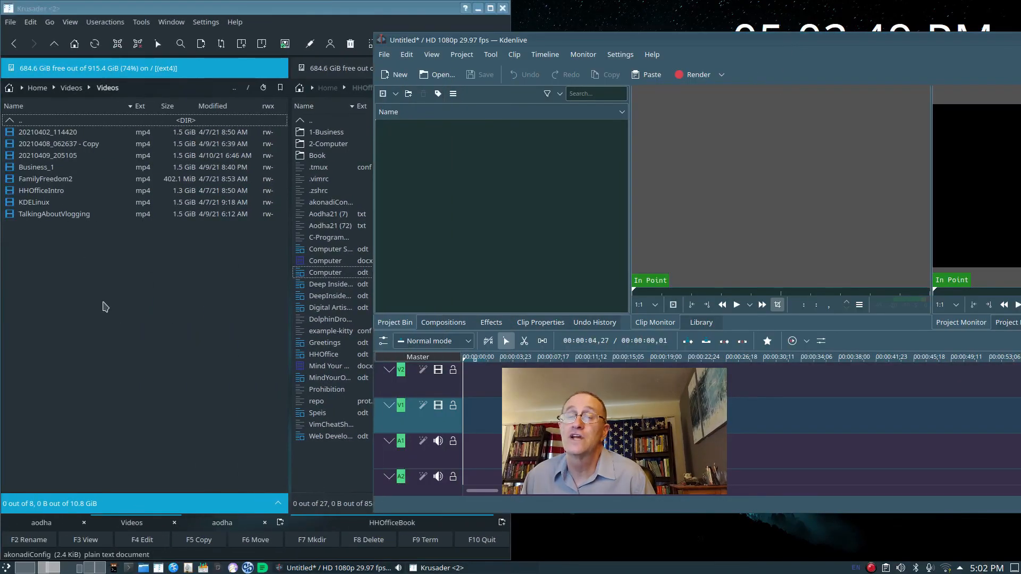
# Wait for Kdenlive's empty untitled 1080p project workspace to load.
pyautogui.click(46, 179)
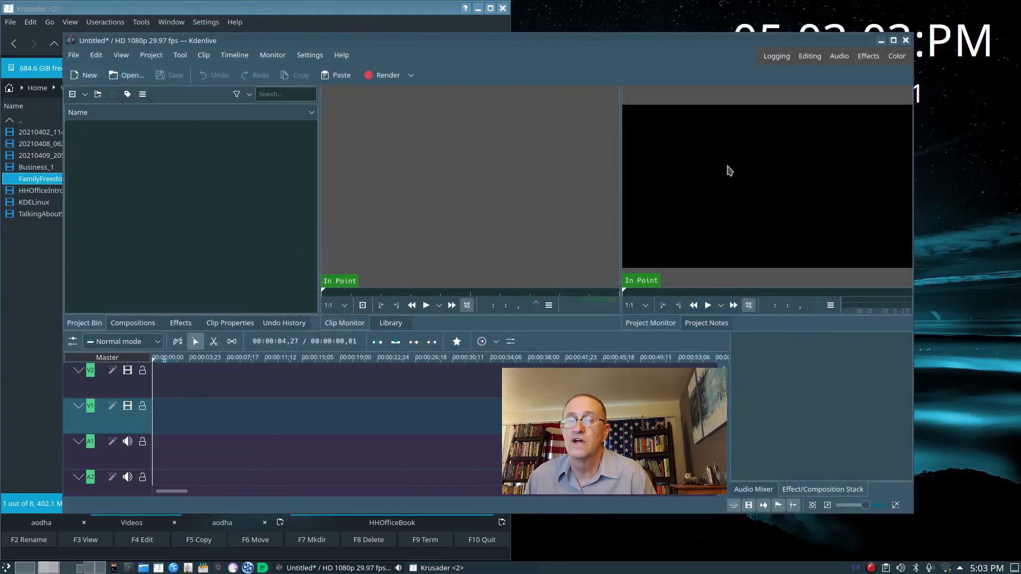
pyautogui.moveTo(760, 239)
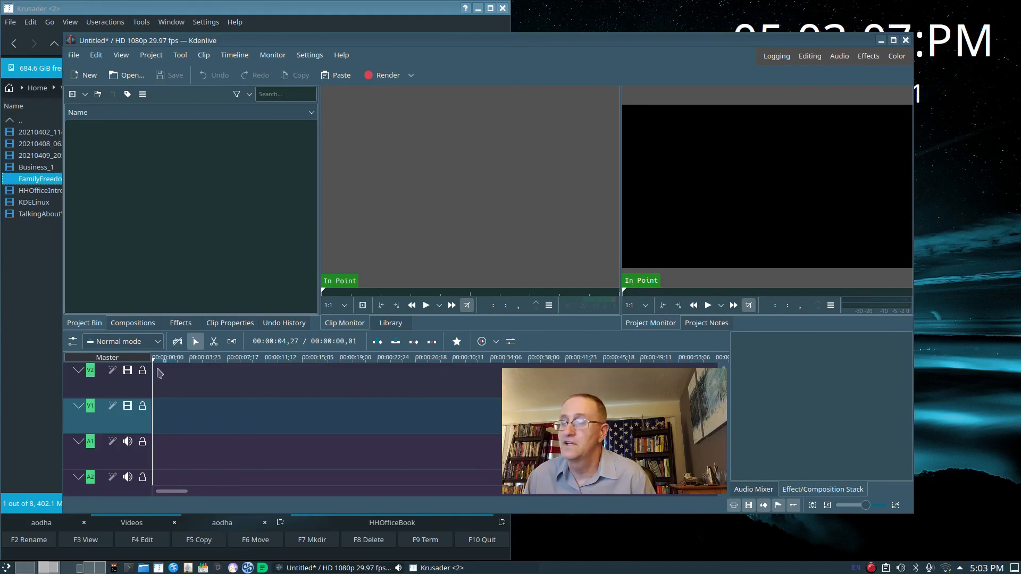
pyautogui.moveTo(324, 397)
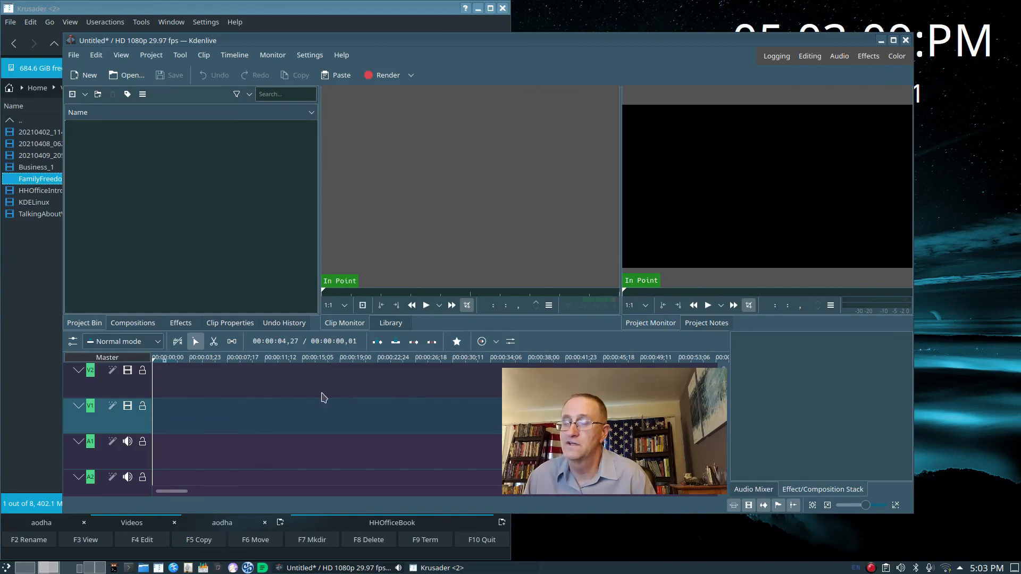
pyautogui.moveTo(287, 386)
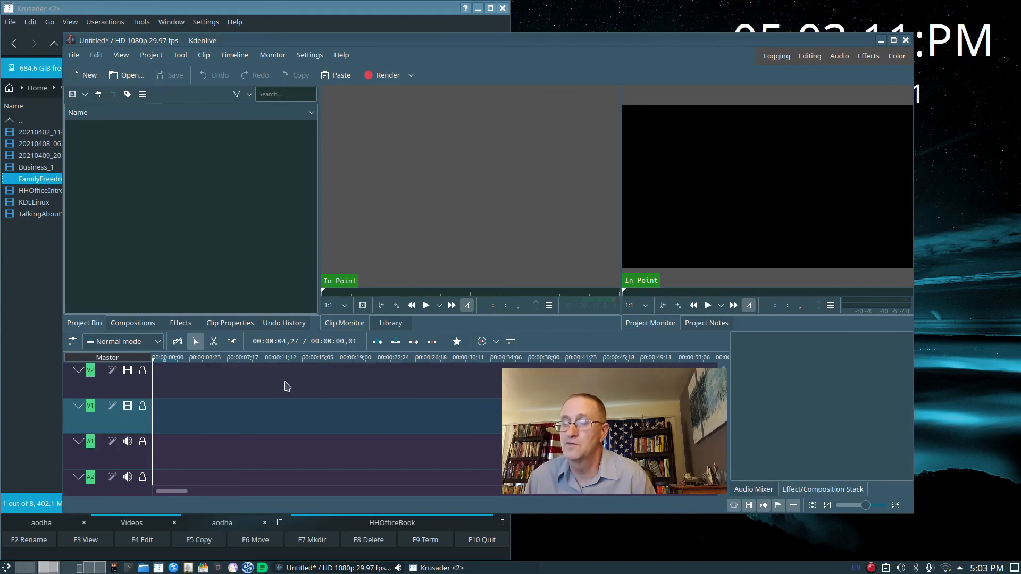
pyautogui.moveTo(373, 384)
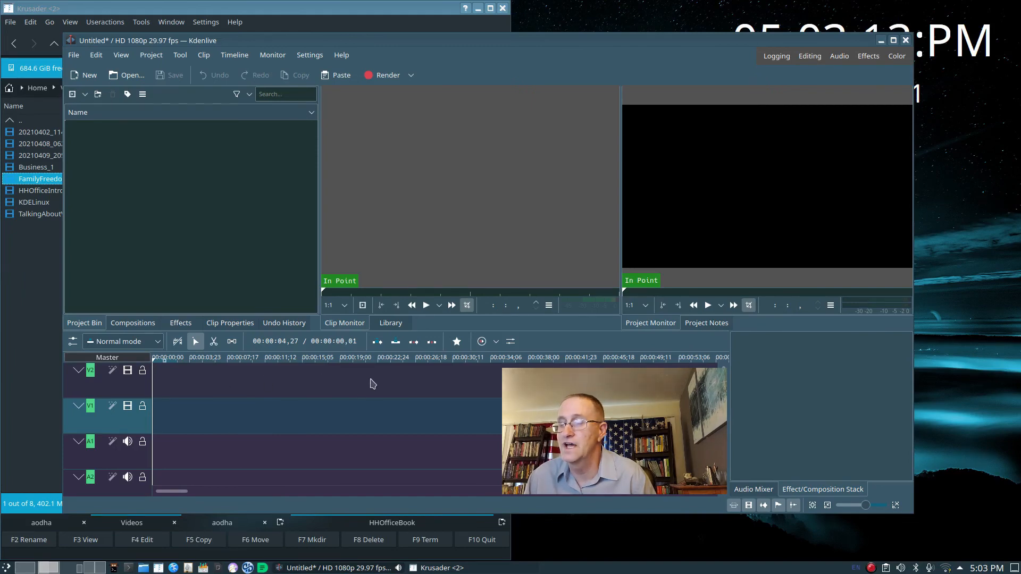
pyautogui.moveTo(310, 383)
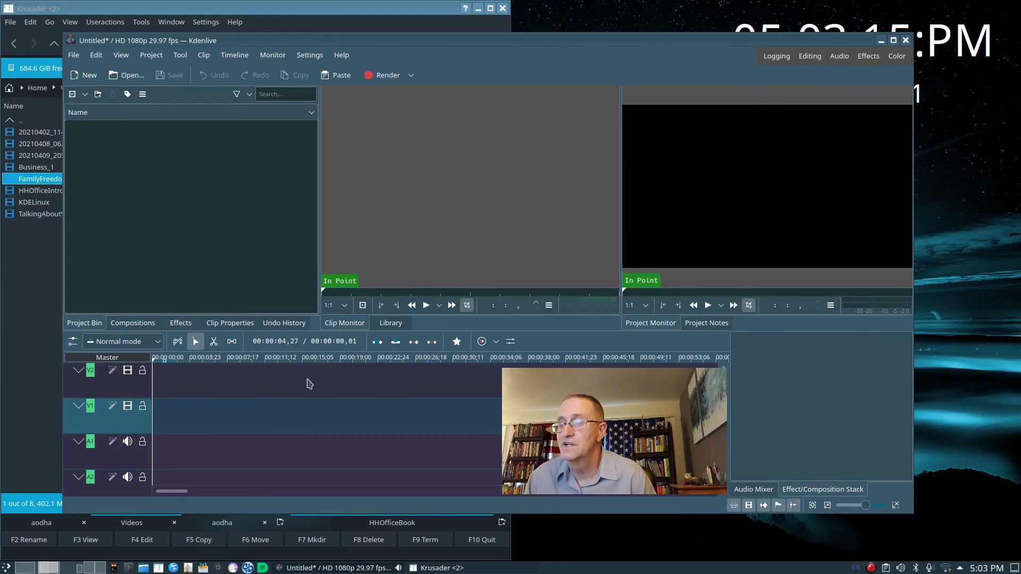
pyautogui.moveTo(350, 387)
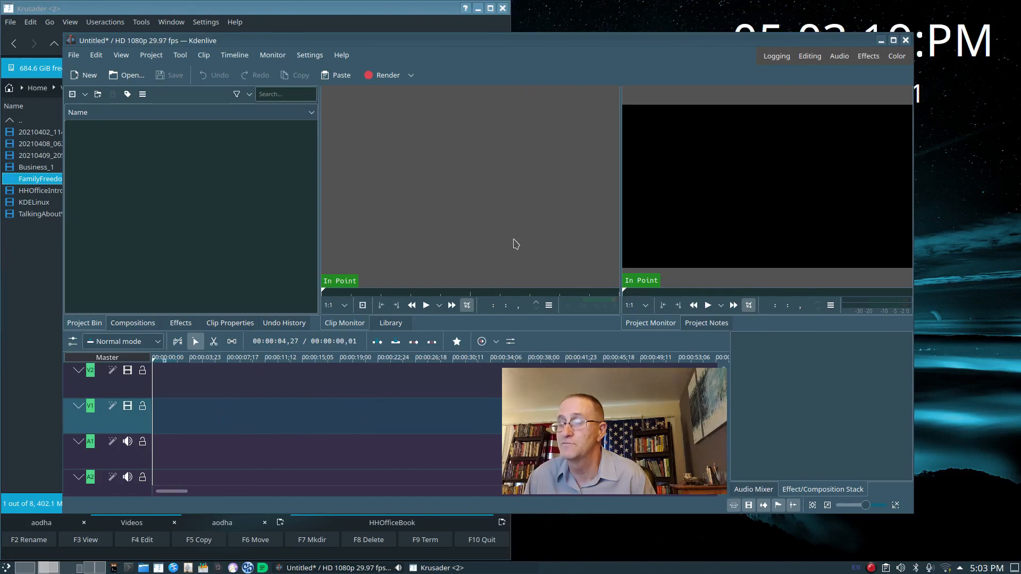
pyautogui.moveTo(272, 379)
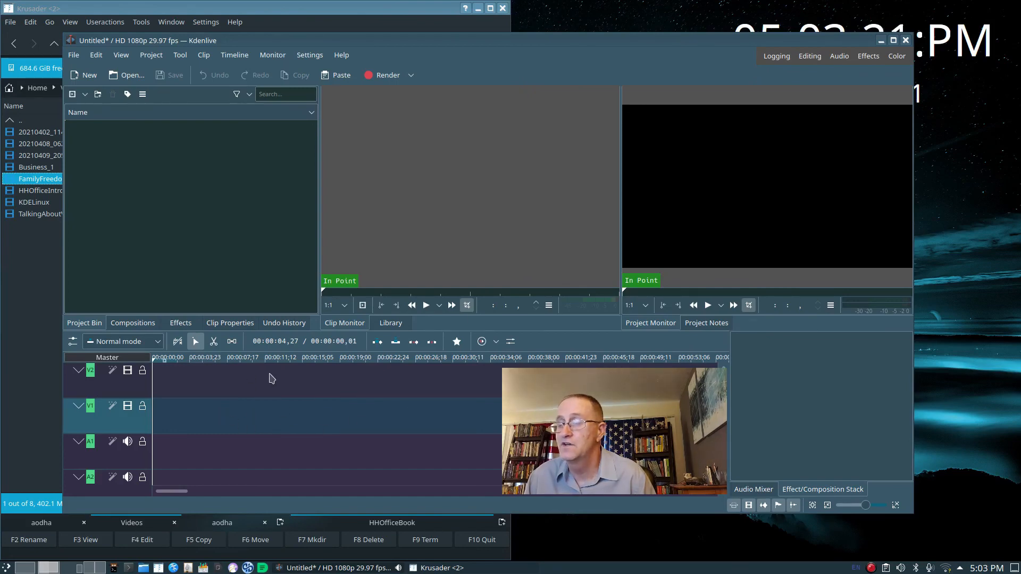
pyautogui.moveTo(473, 415)
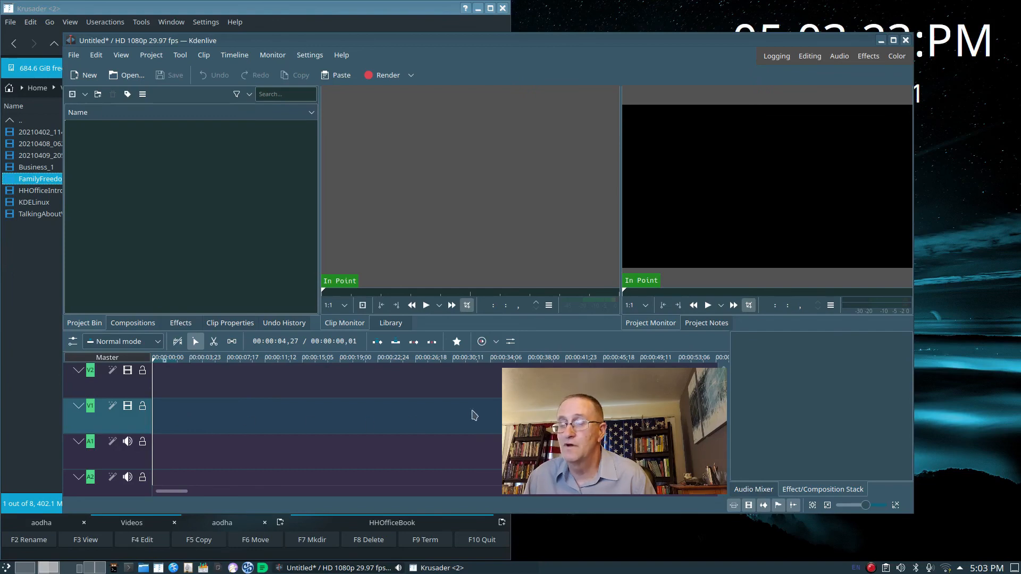
pyautogui.moveTo(282, 388)
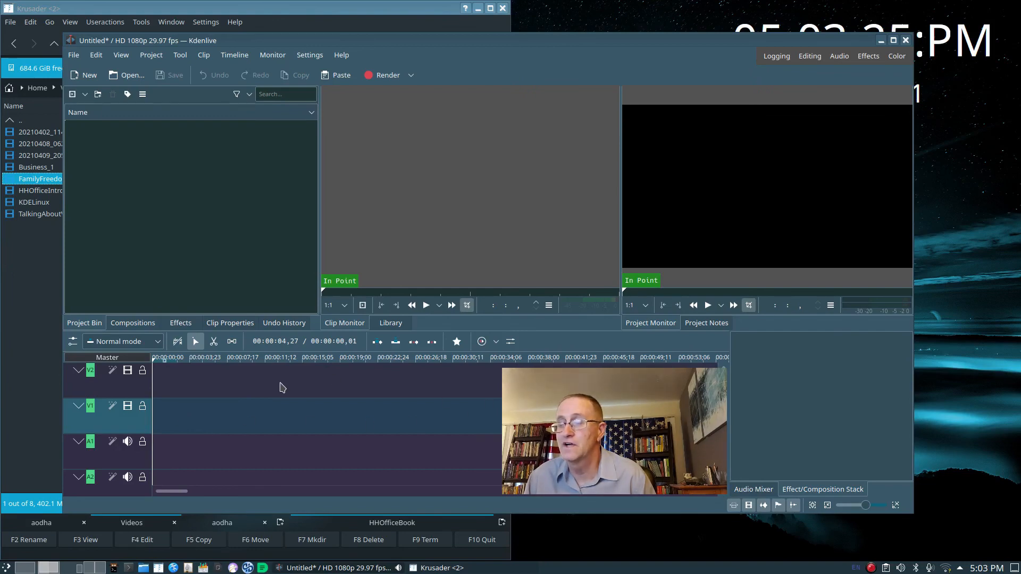
pyautogui.moveTo(904, 234)
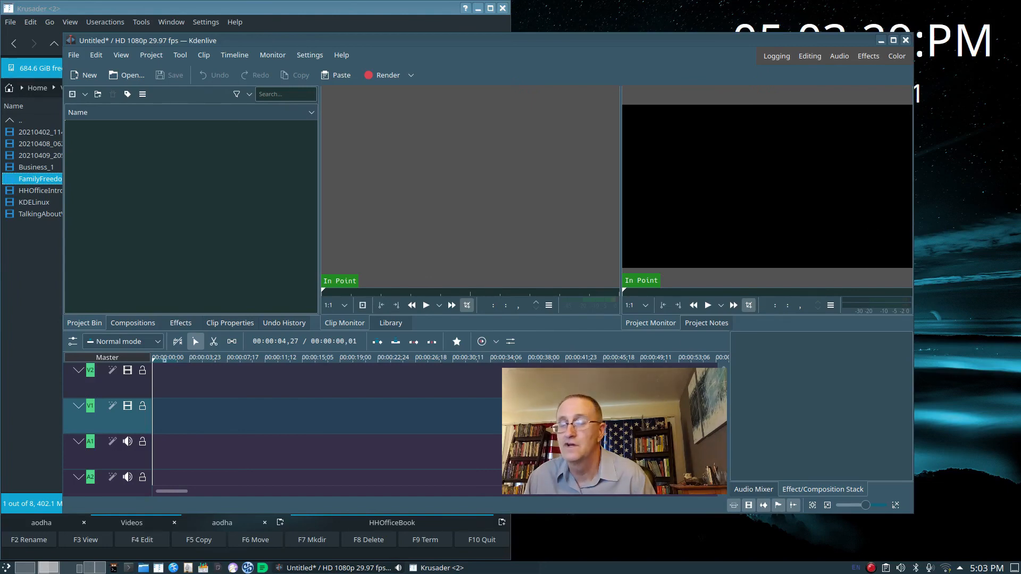
pyautogui.moveTo(785, 223)
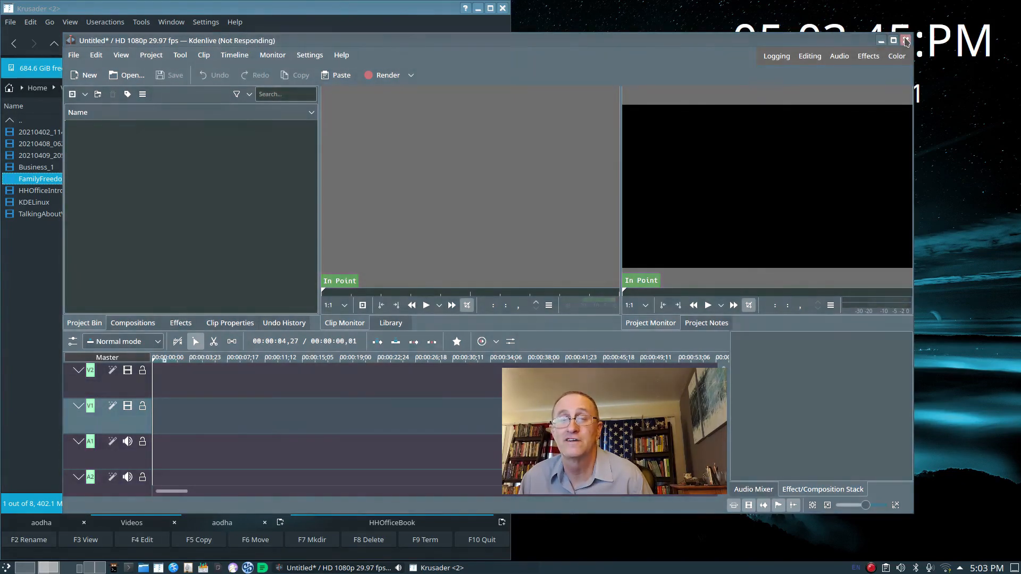
# Force-close the frozen Kdenlive from the taskbar and launch Inkscape from Graphics.
pyautogui.click(906, 41)
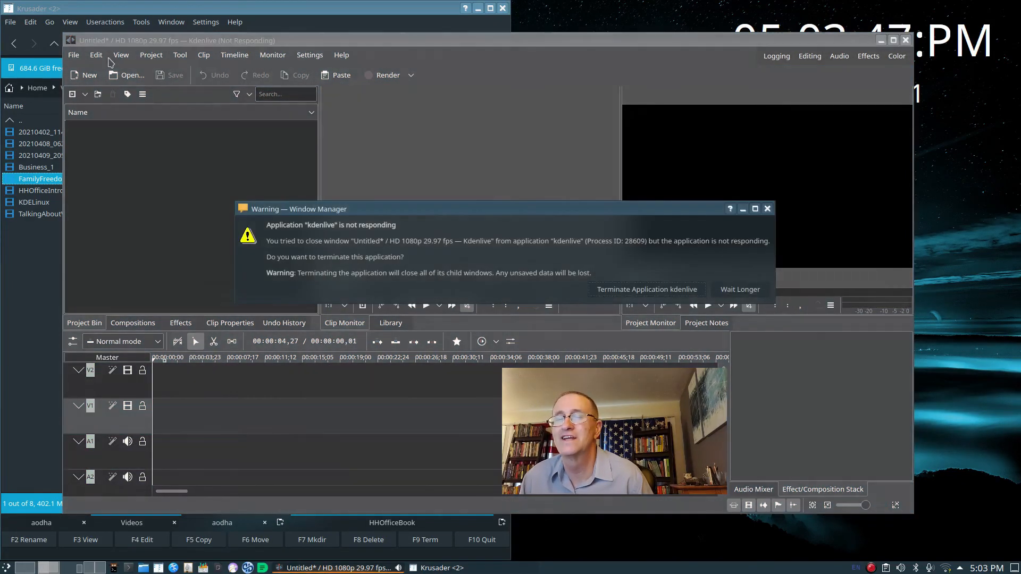
pyautogui.moveTo(754, 269)
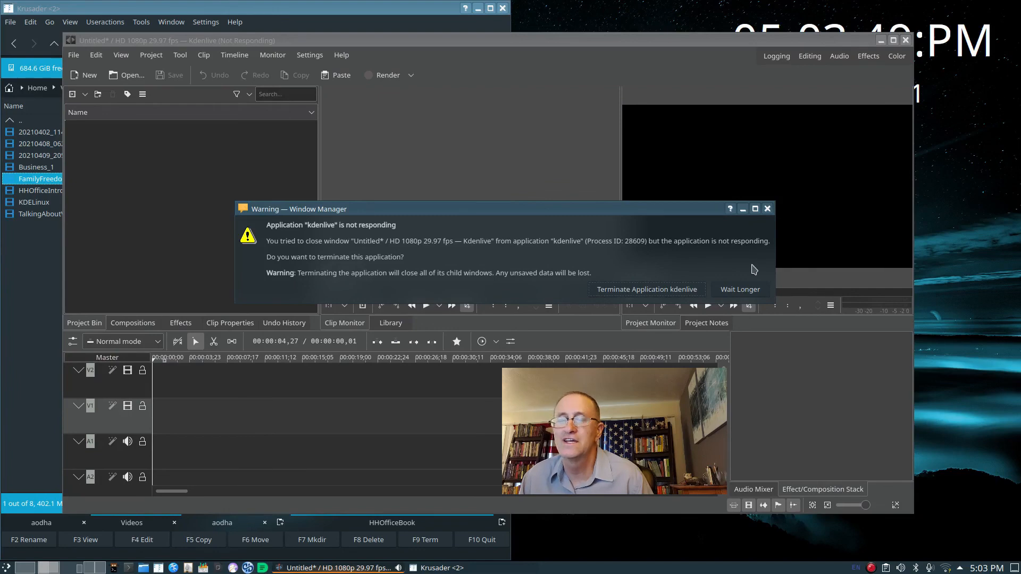
pyautogui.click(739, 290)
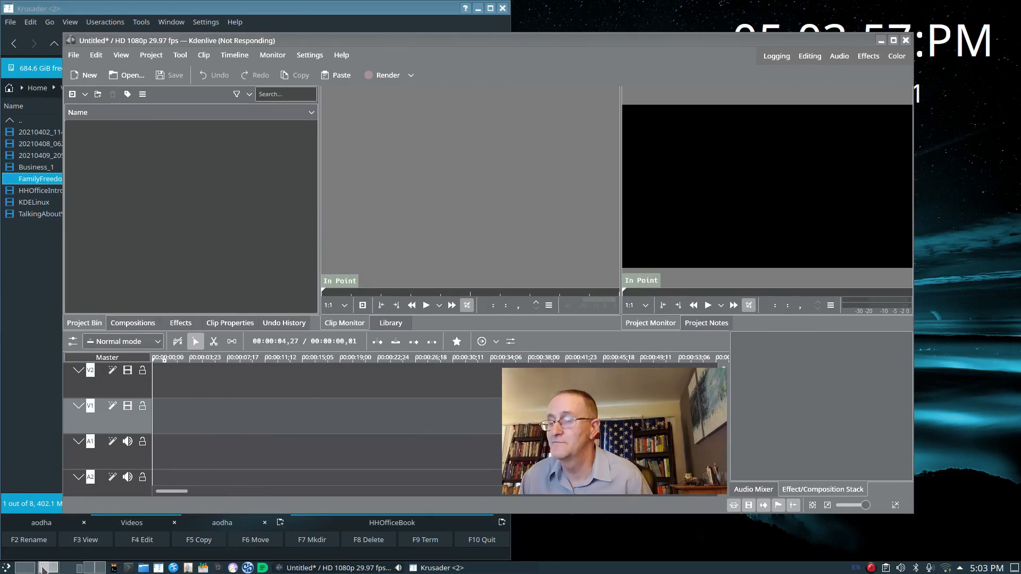
pyautogui.rightClick(41, 568)
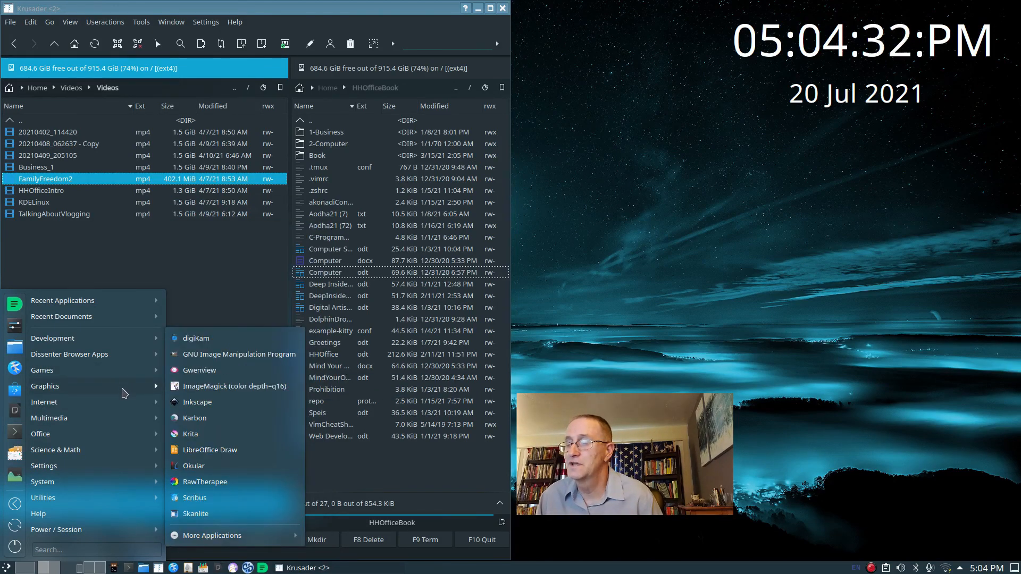
pyautogui.moveTo(202, 402)
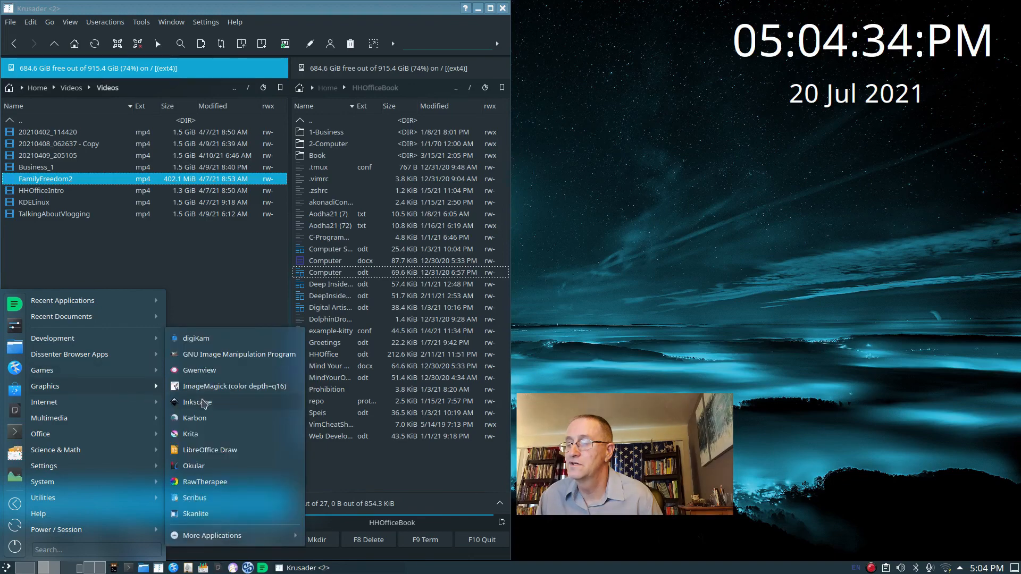
pyautogui.click(197, 402)
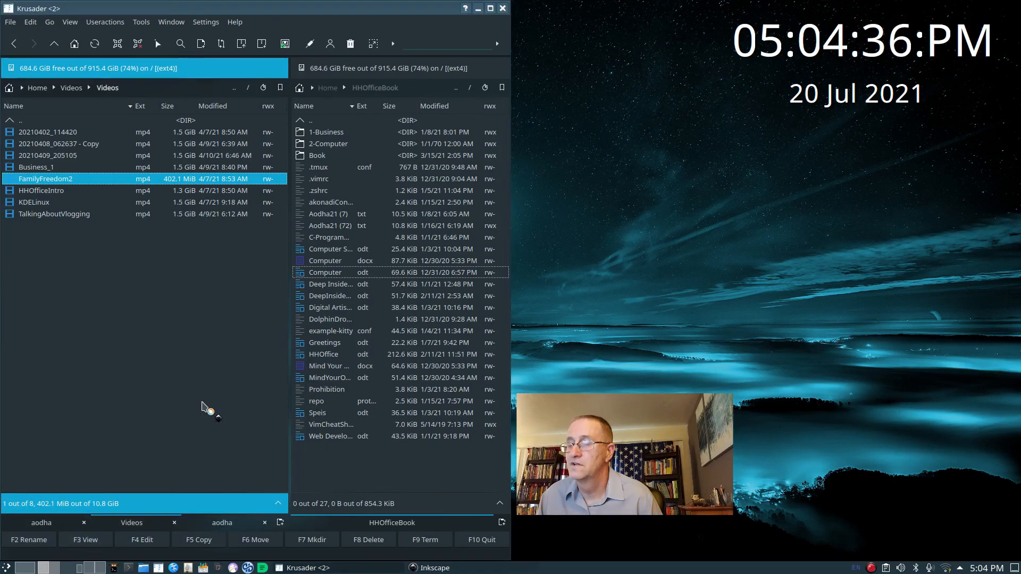
pyautogui.click(430, 568)
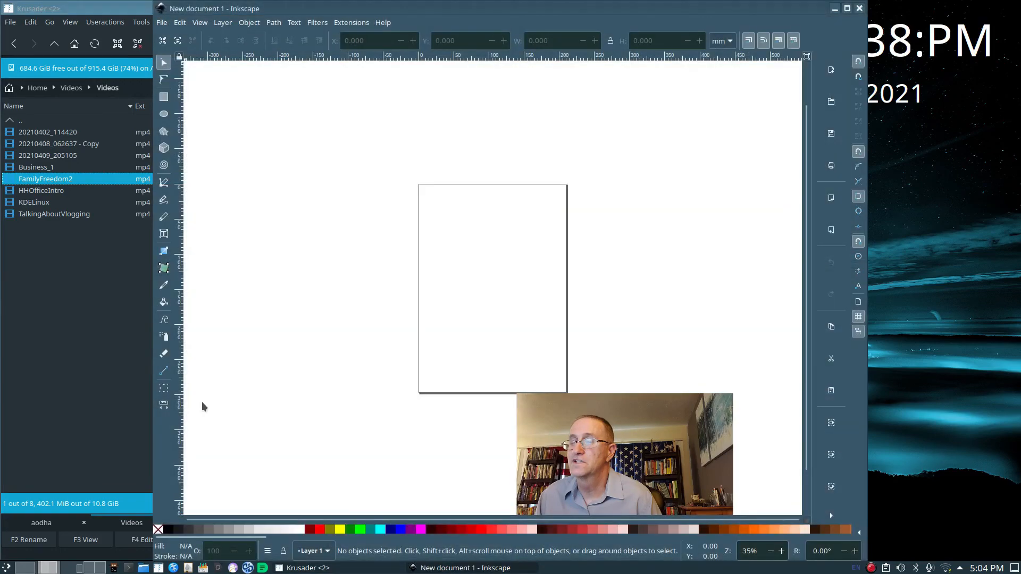
pyautogui.moveTo(229, 182)
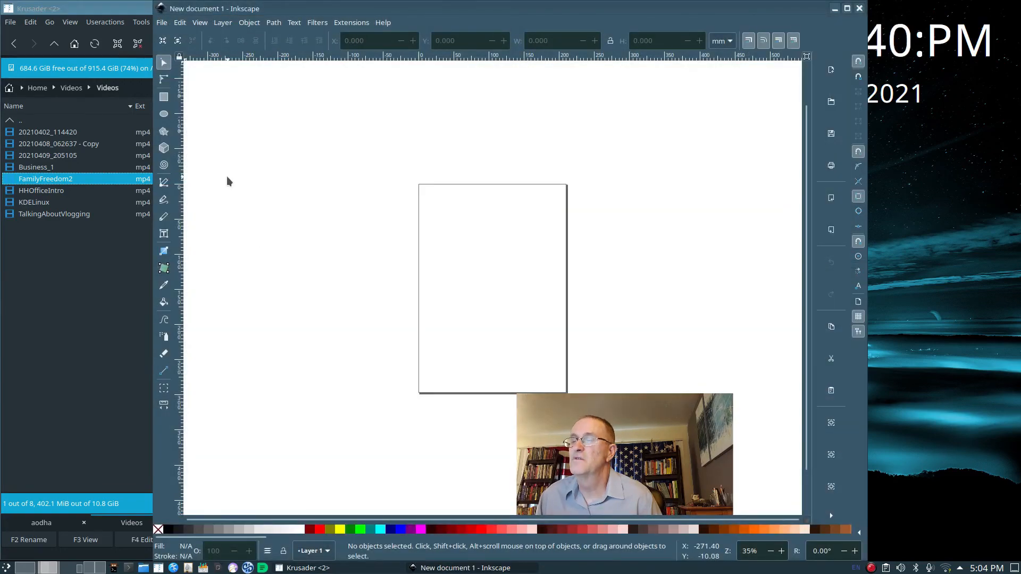
pyautogui.moveTo(215, 46)
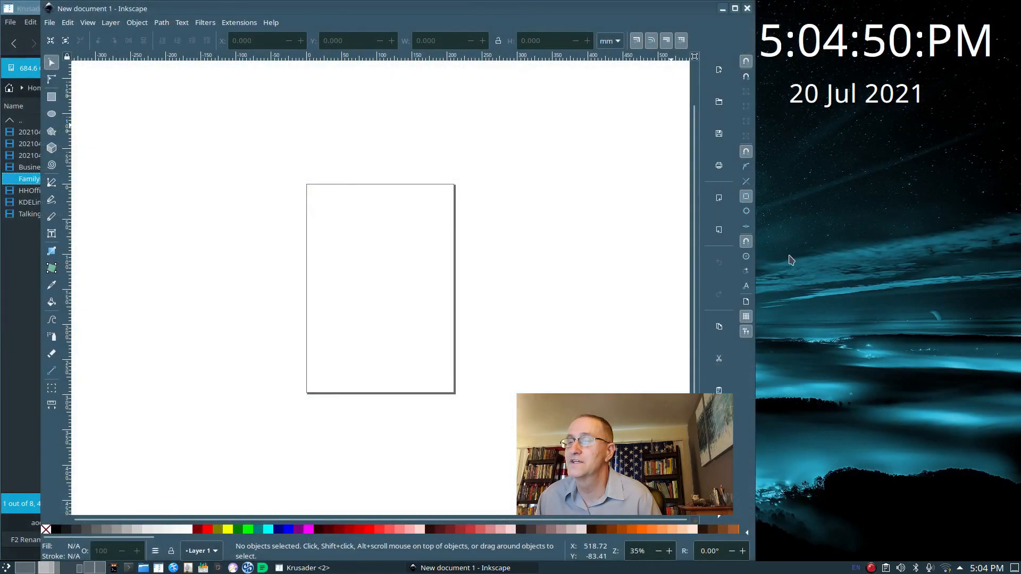
# Widen the Inkscape window so the New document 1 canvas fills most of the screen.
pyautogui.click(302, 568)
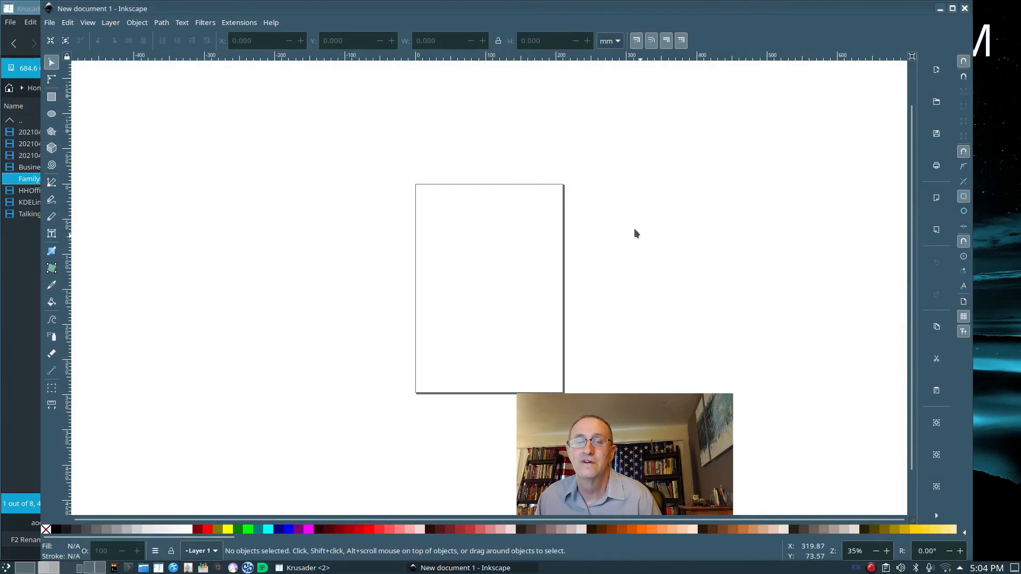
pyautogui.moveTo(398, 203)
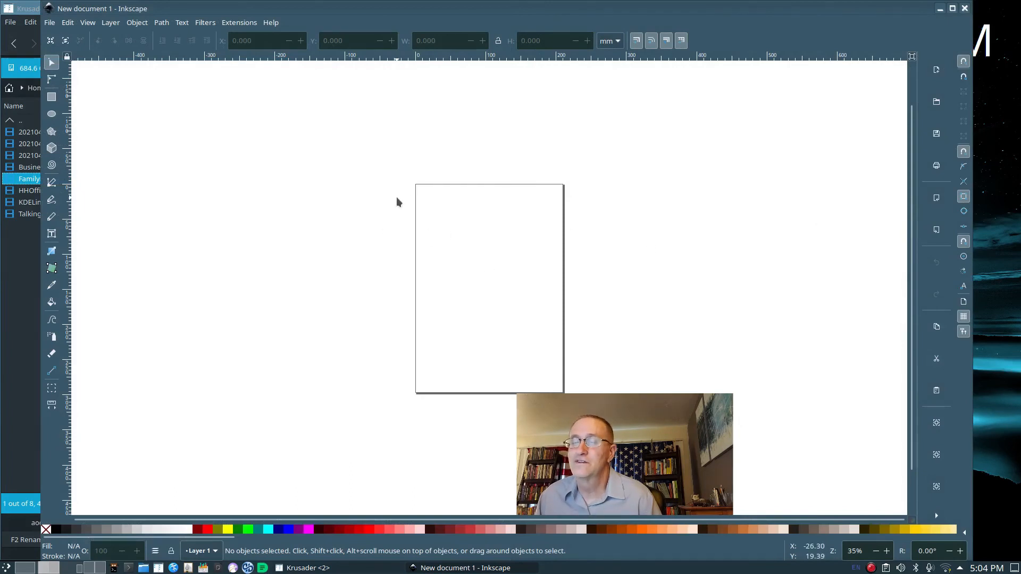
pyautogui.moveTo(444, 258)
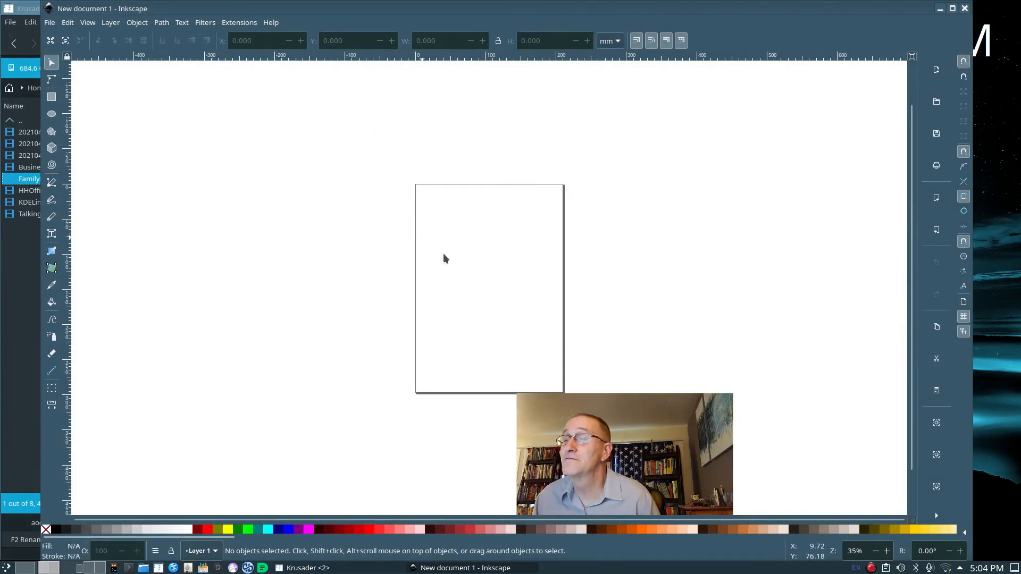
pyautogui.moveTo(784, 299)
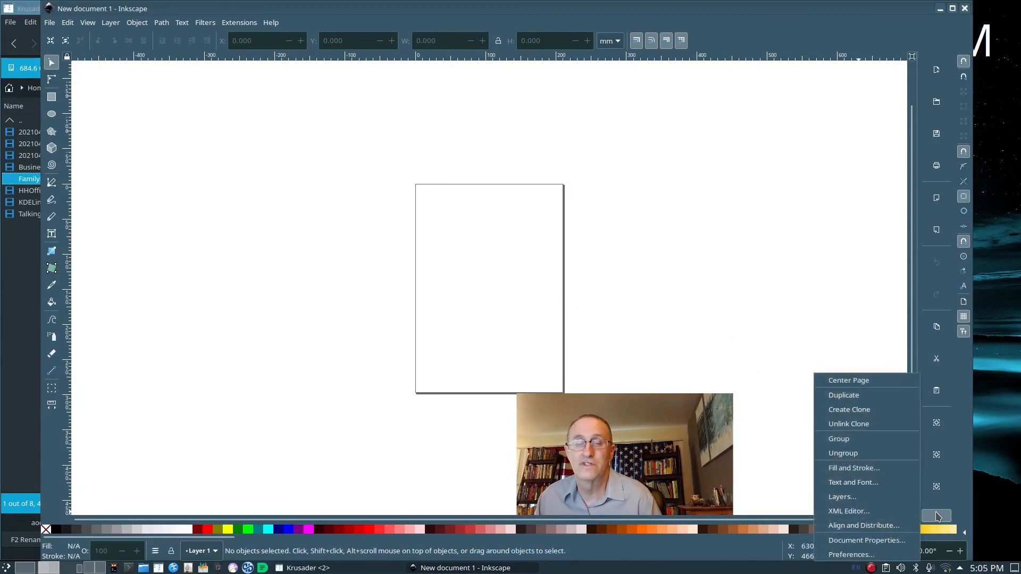
pyautogui.moveTo(844, 396)
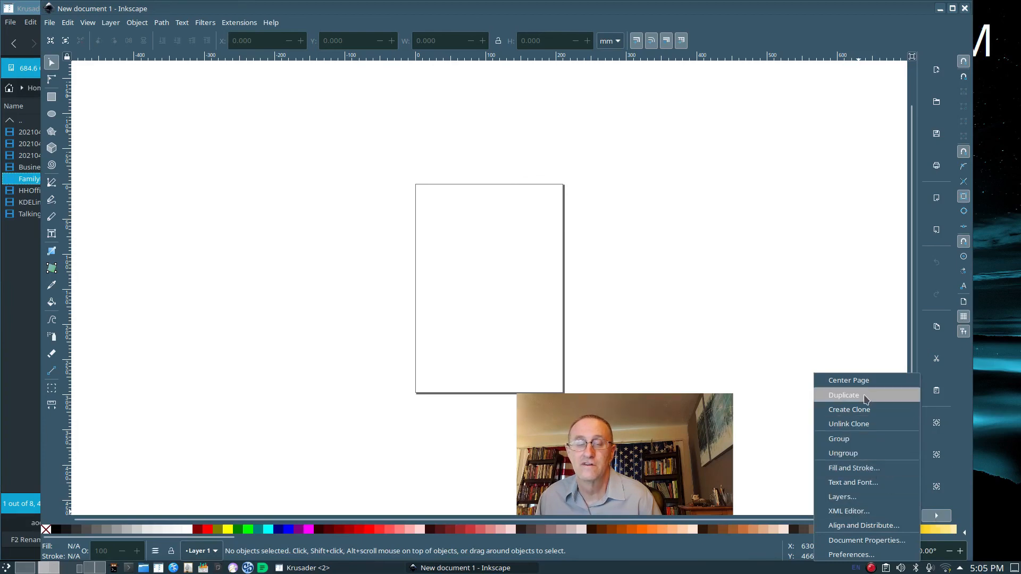
pyautogui.moveTo(949, 123)
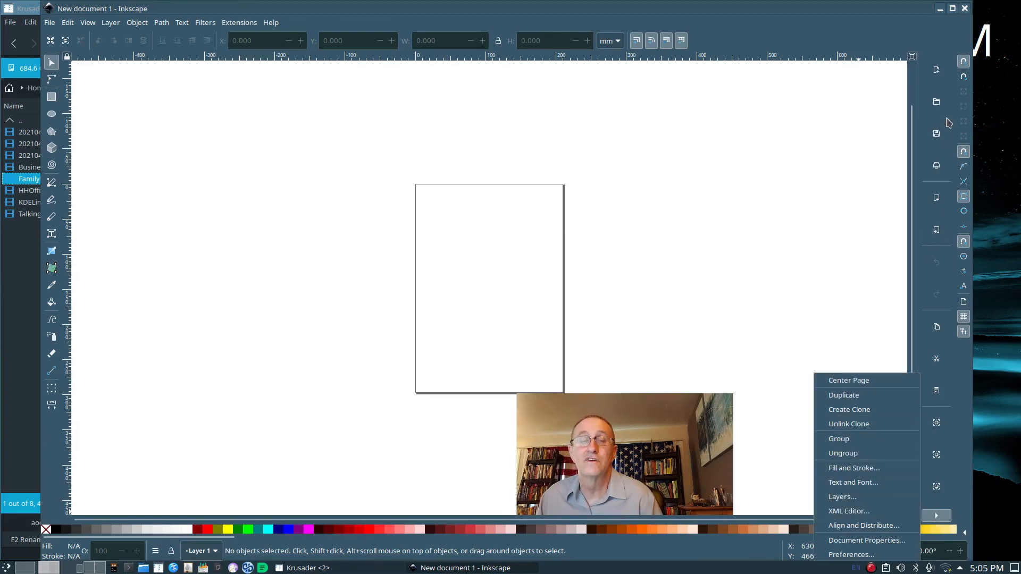
pyautogui.moveTo(937, 134)
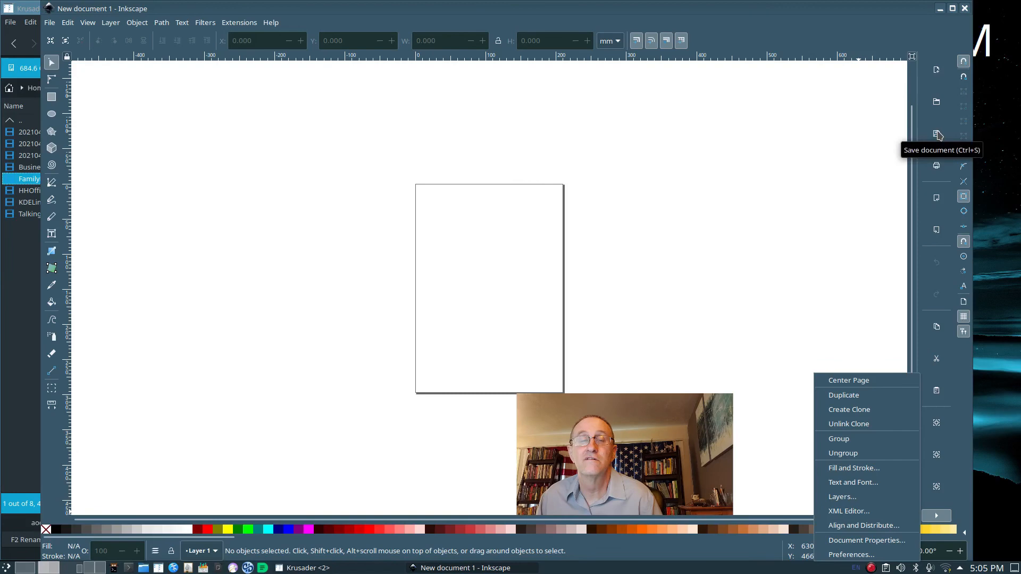
pyautogui.moveTo(937, 168)
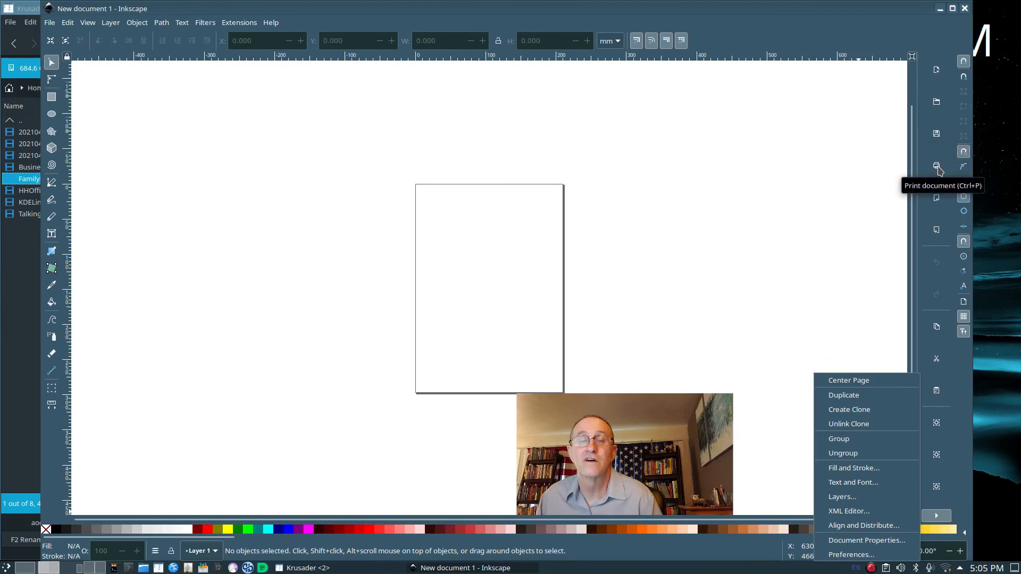
pyautogui.moveTo(84, 155)
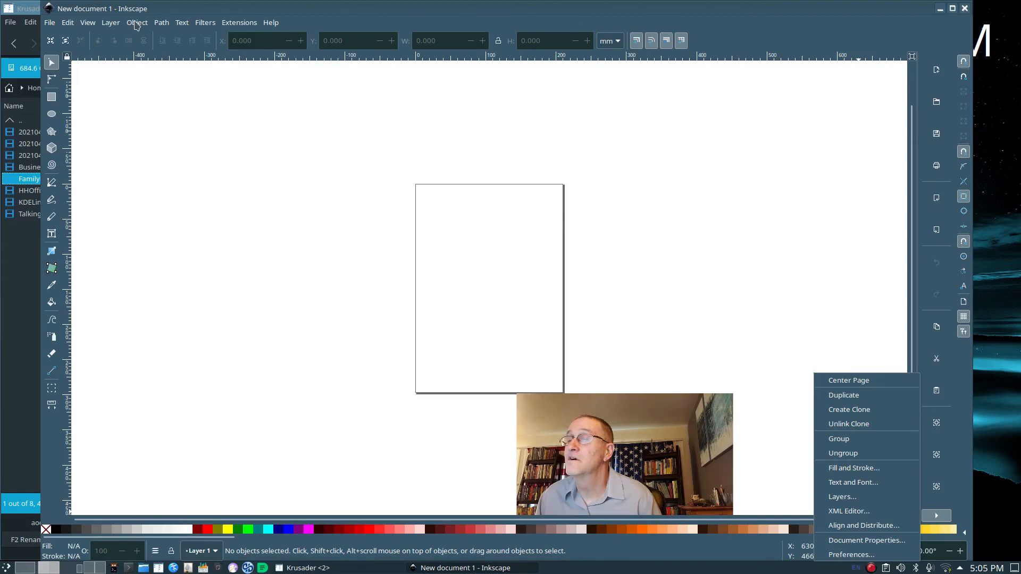
# Browse Inkscape's Object, Layer, View, Edit and Extensions menus, then quit from File.
pyautogui.click(137, 22)
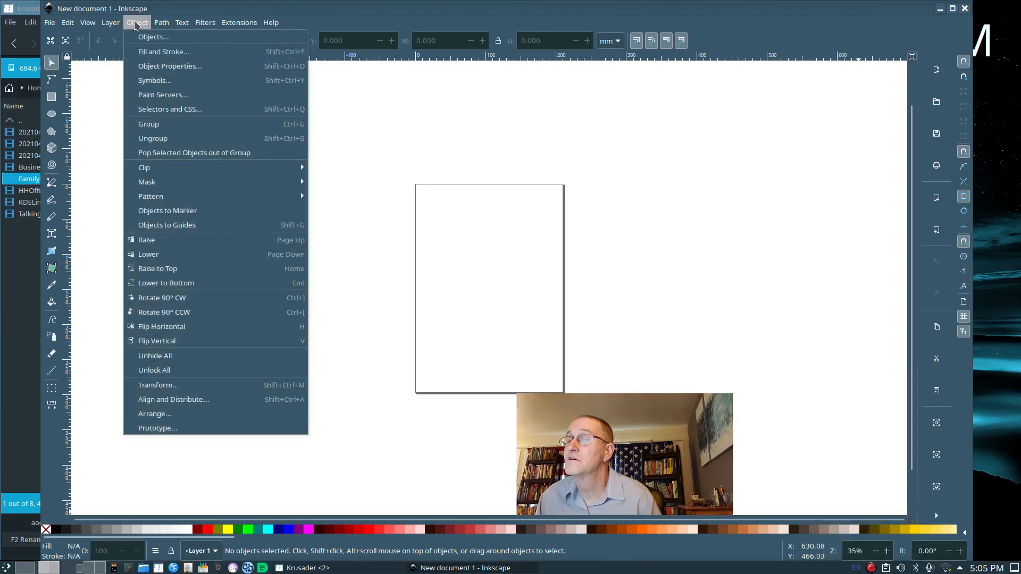
pyautogui.click(110, 23)
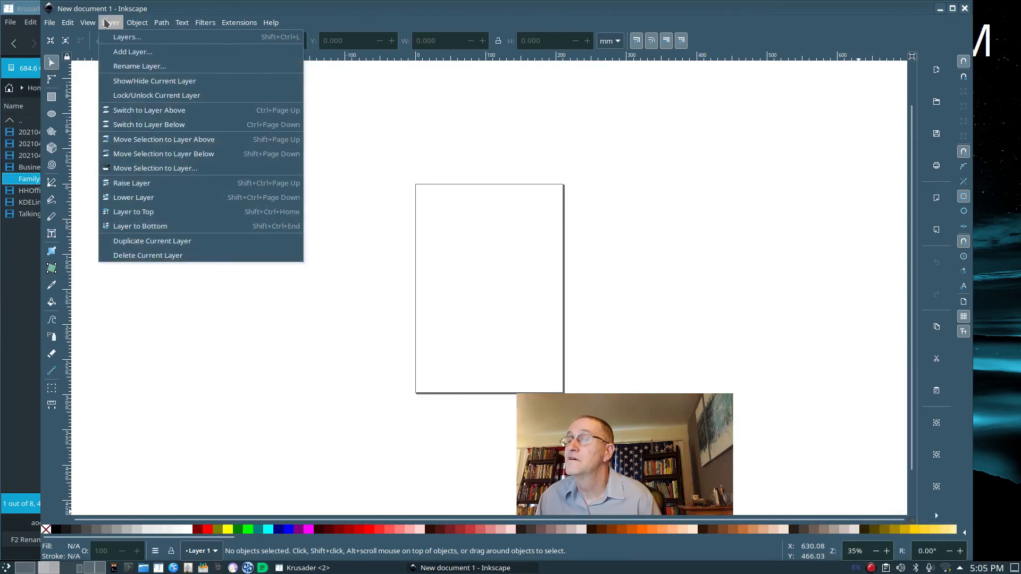
pyautogui.click(88, 22)
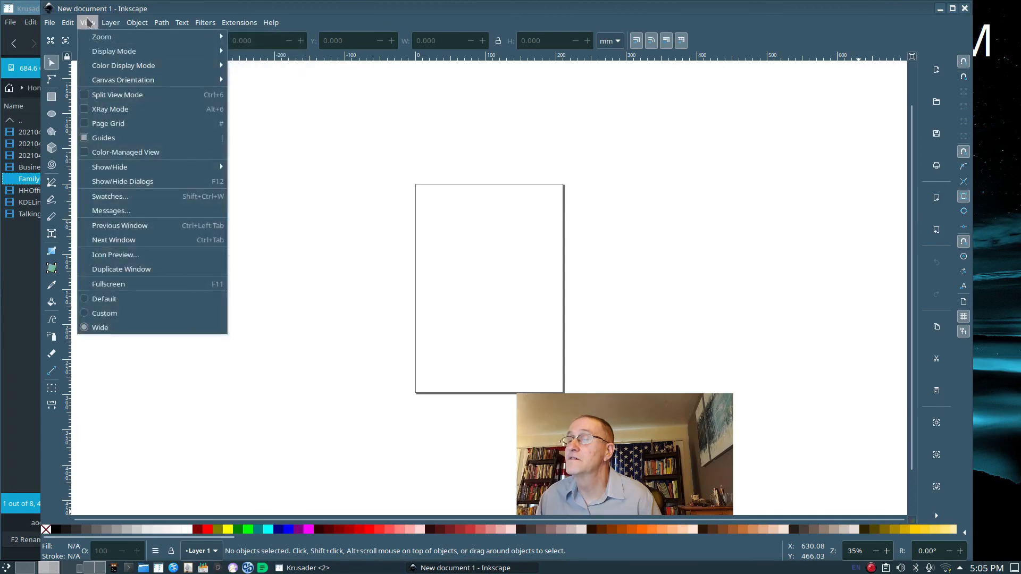
pyautogui.click(67, 22)
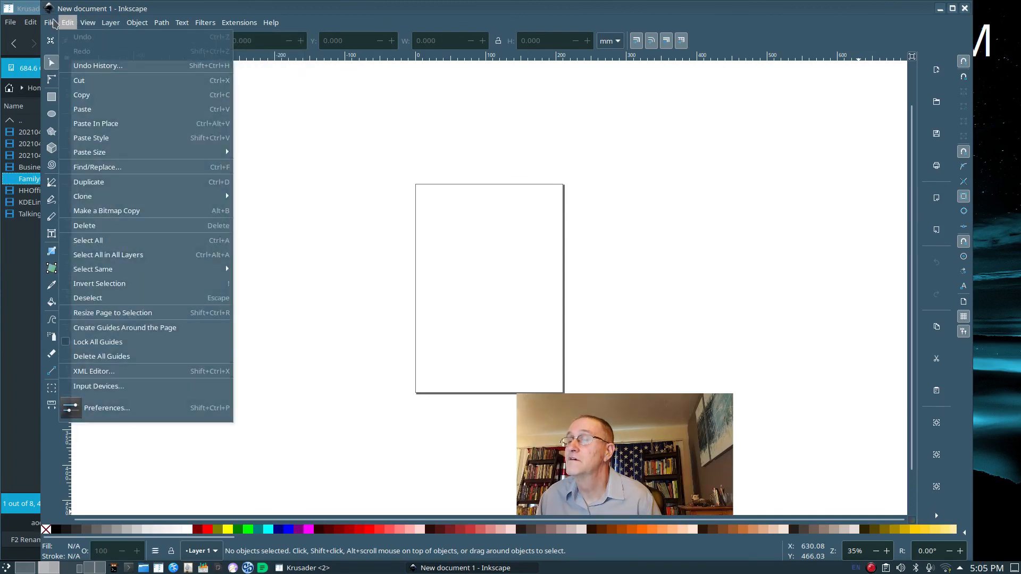
pyautogui.click(239, 22)
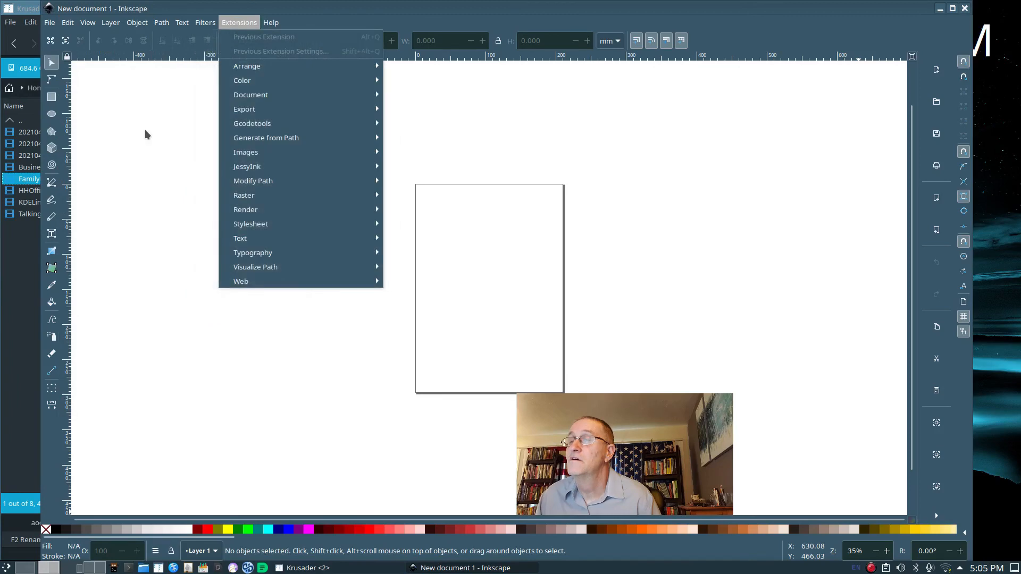
pyautogui.moveTo(51, 63)
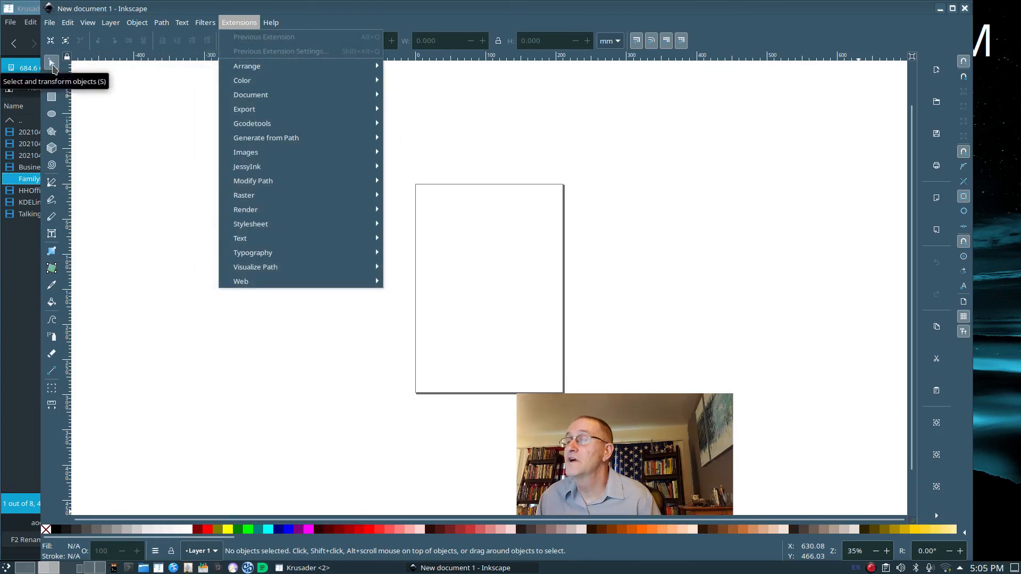
pyautogui.moveTo(127, 147)
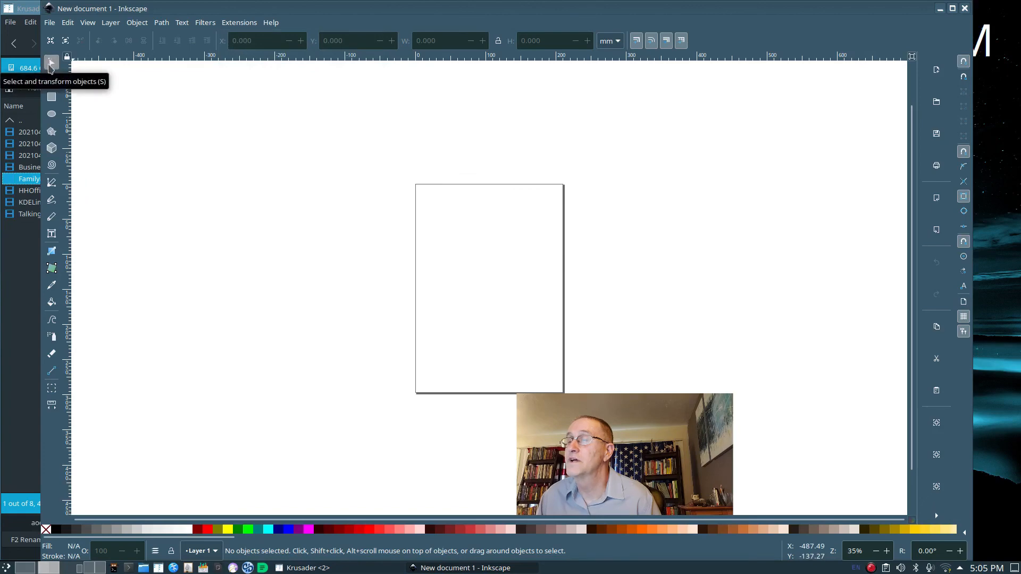
pyautogui.moveTo(51, 97)
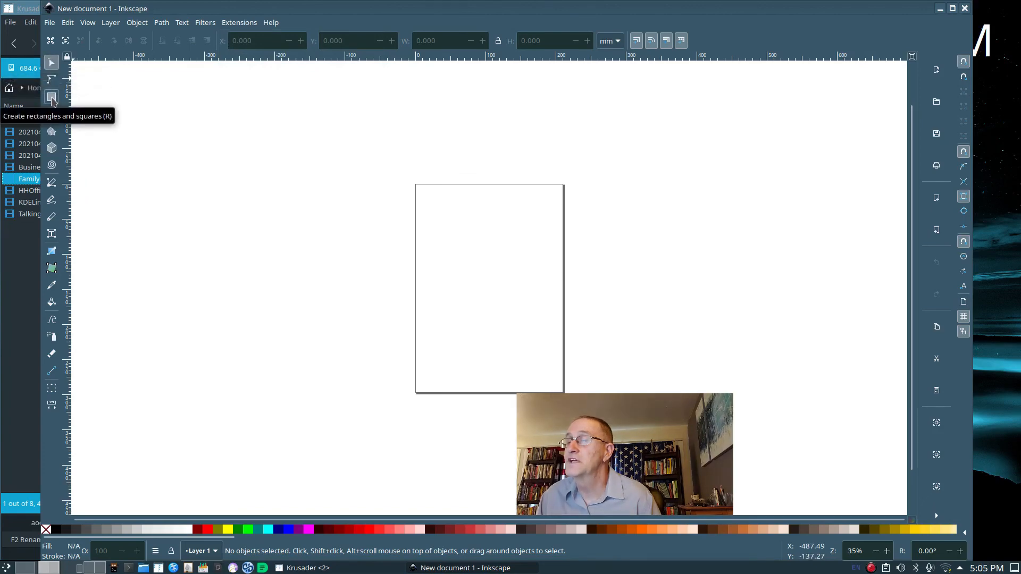
pyautogui.moveTo(605, 184)
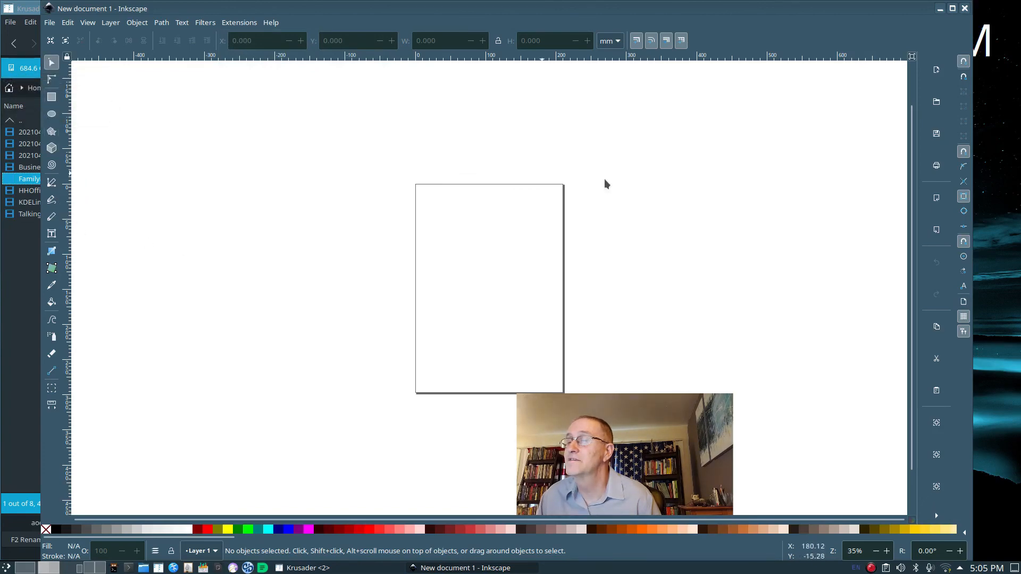
pyautogui.moveTo(850, 86)
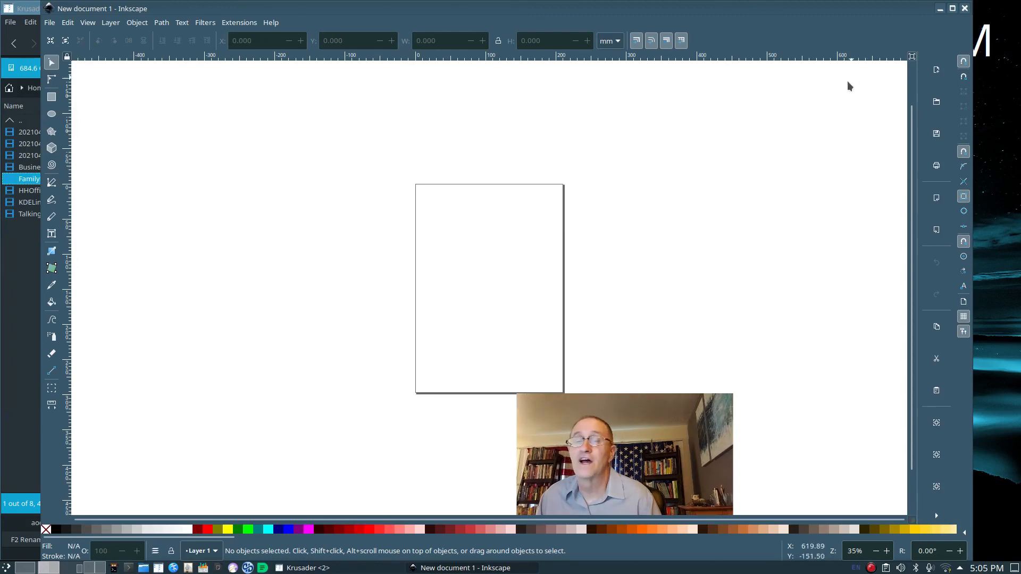
pyautogui.moveTo(53, 27)
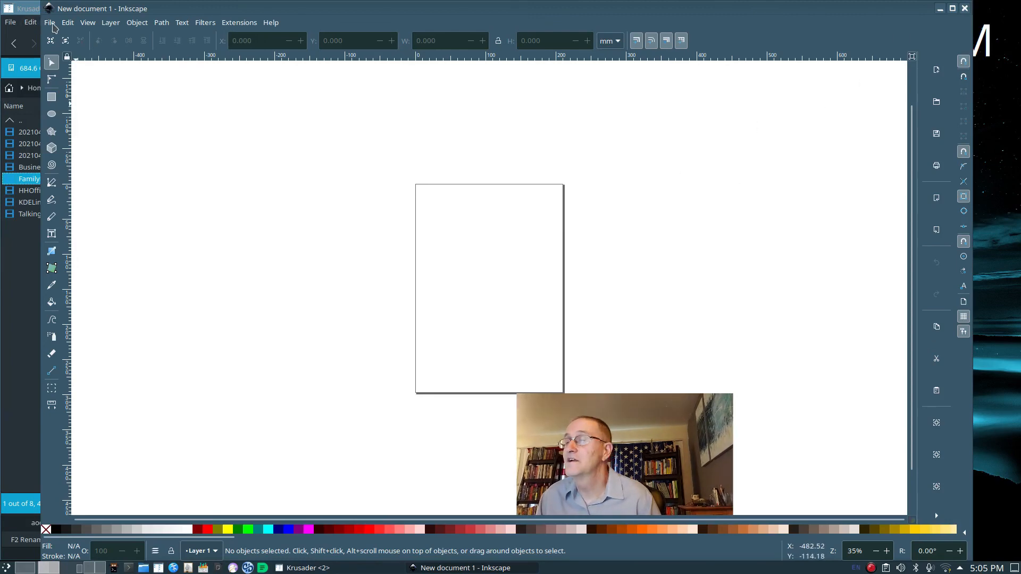
pyautogui.click(49, 22)
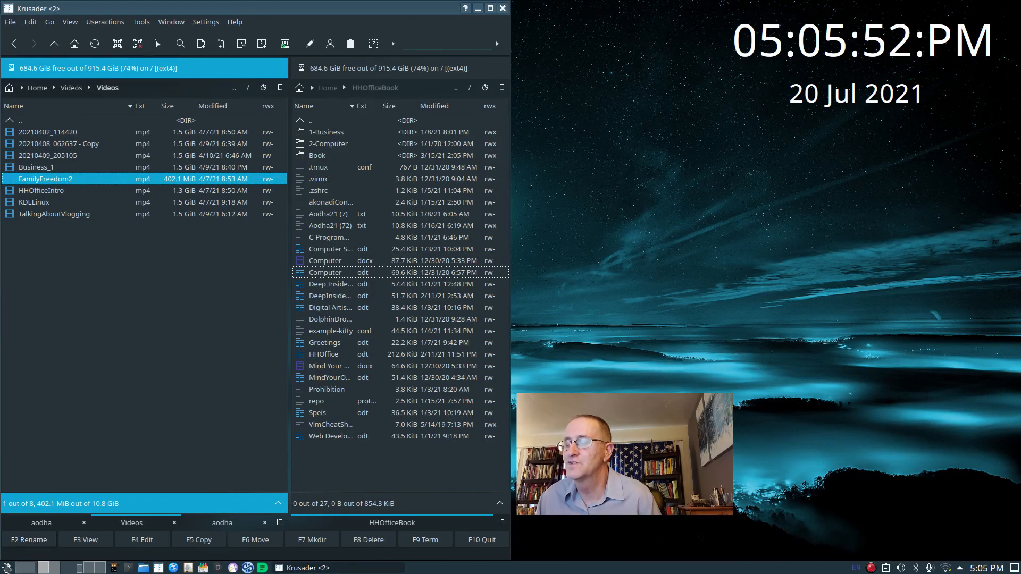
pyautogui.moveTo(7, 568)
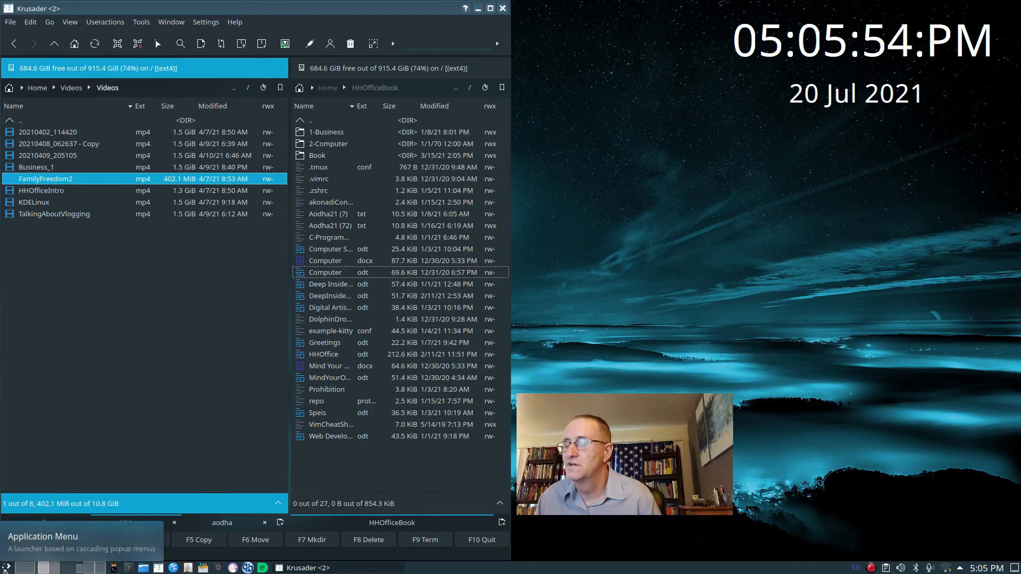
# Launch Krita from the Application Menu's Graphics category.
pyautogui.click(9, 568)
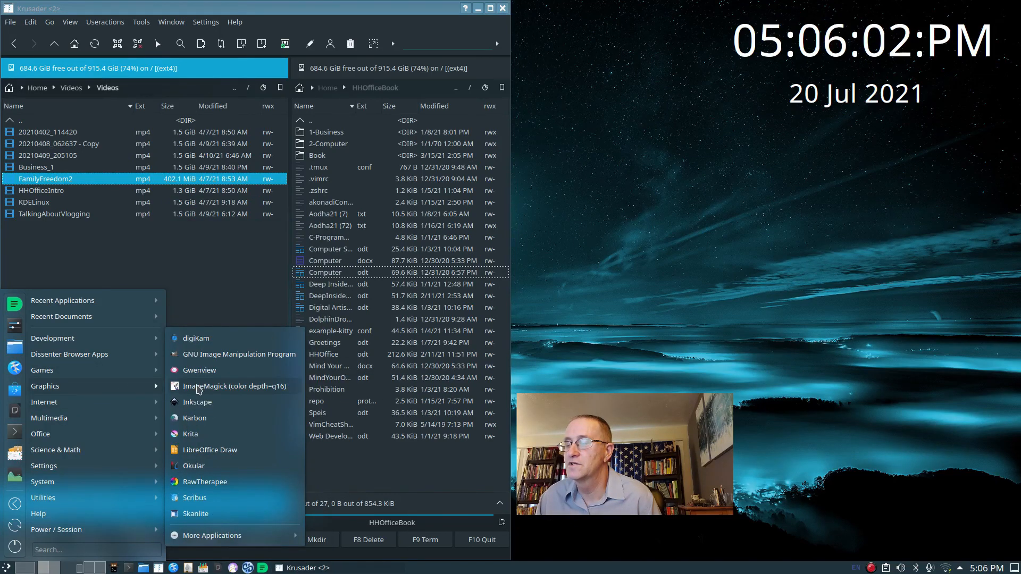
pyautogui.moveTo(210, 419)
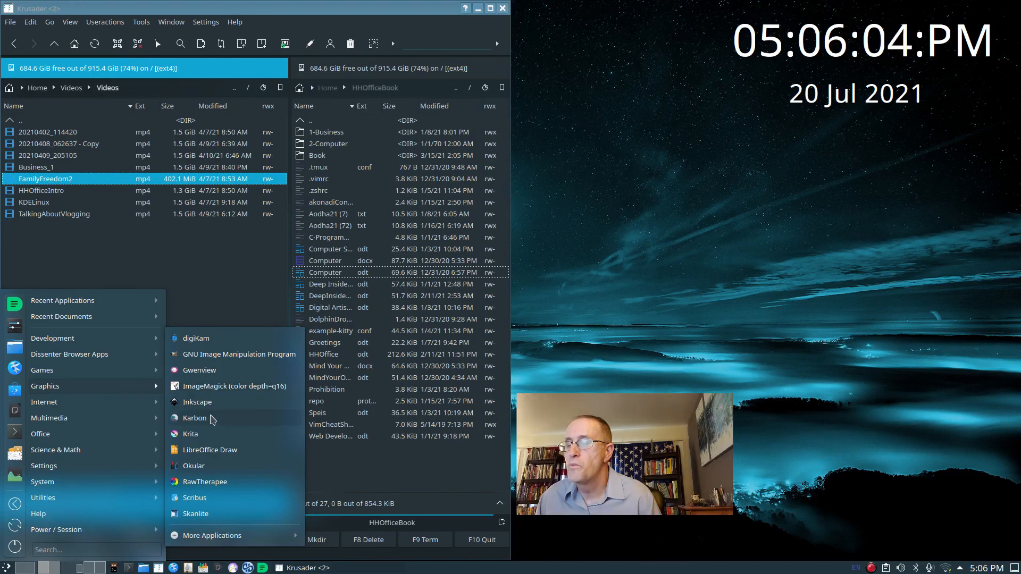
pyautogui.click(191, 434)
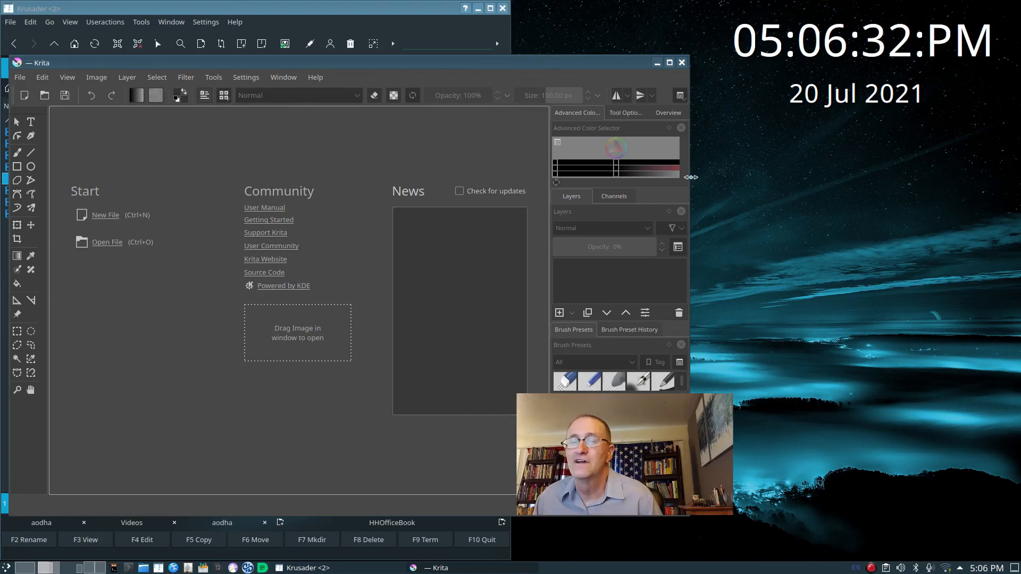
# Enlarge the Krita window, then close Krita without opening an image.
pyautogui.click(669, 61)
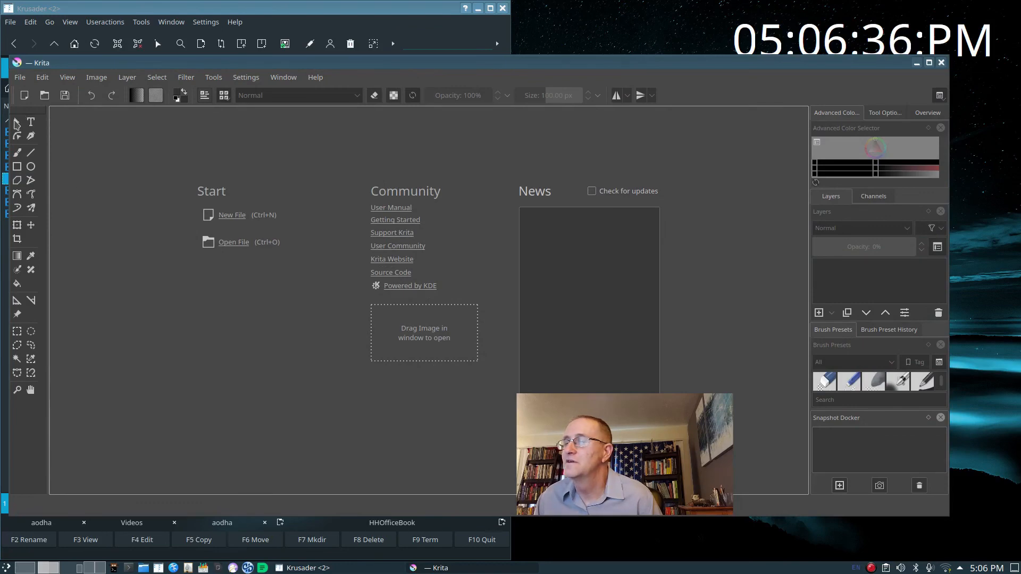
pyautogui.moveTo(246, 76)
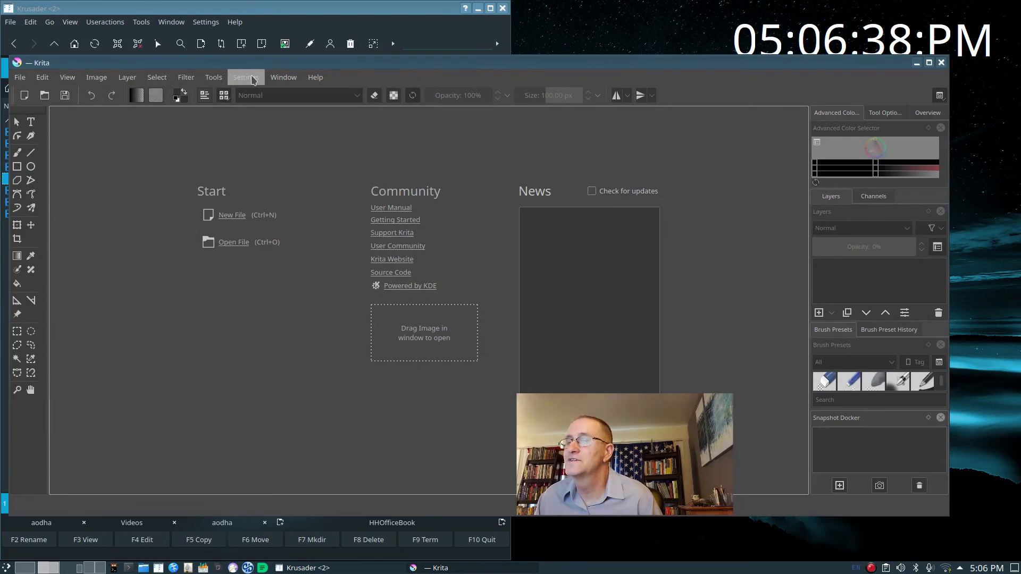
pyautogui.moveTo(449, 374)
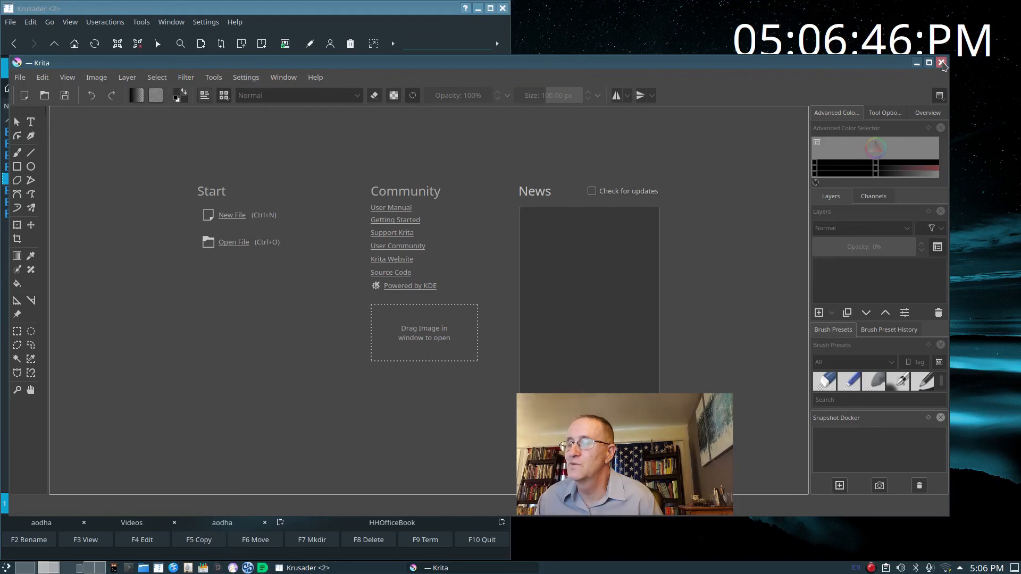
pyautogui.click(942, 63)
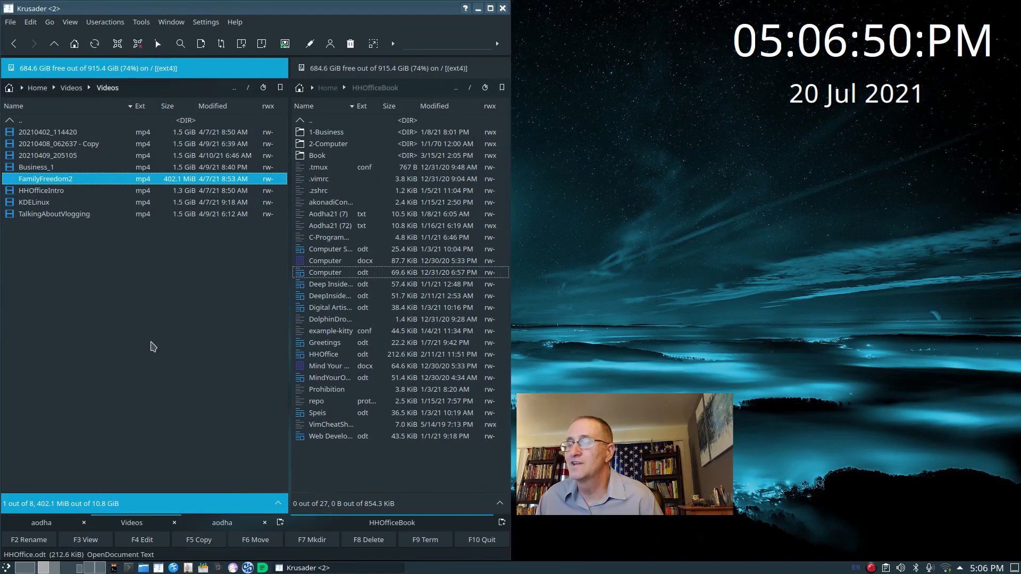
pyautogui.moveTo(188, 392)
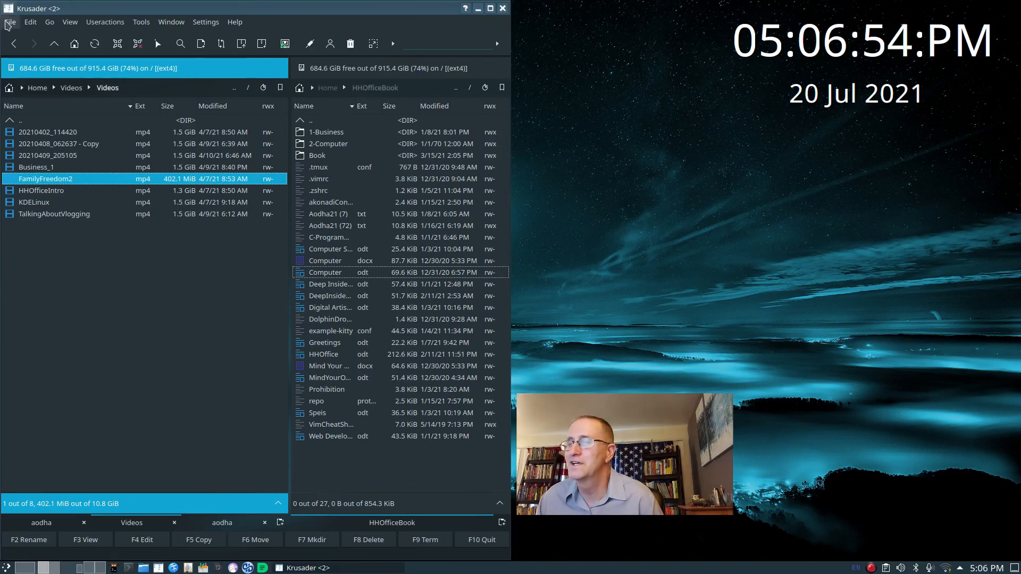
# Quit Krusader via its File menu.
pyautogui.click(10, 21)
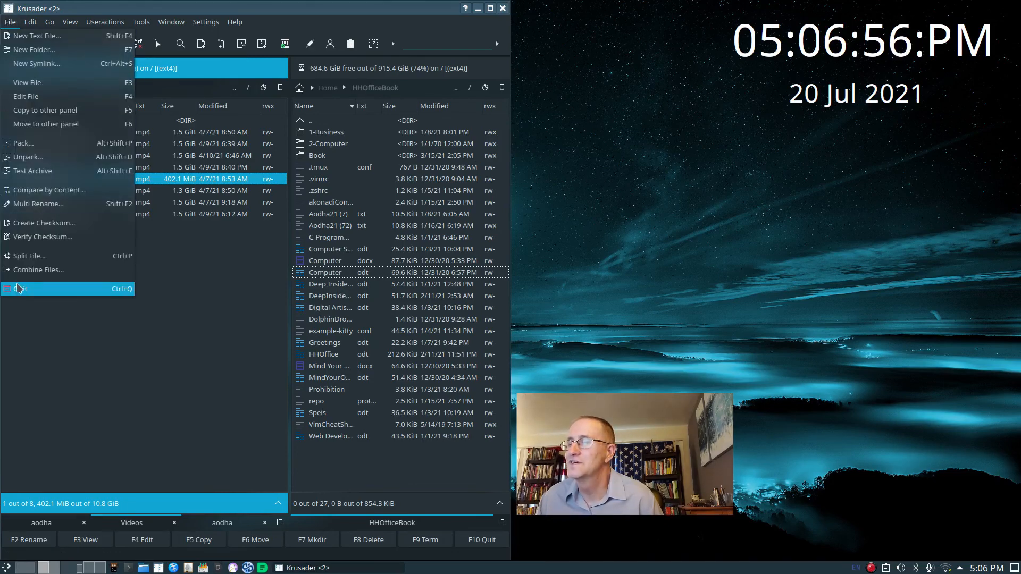
pyautogui.click(20, 288)
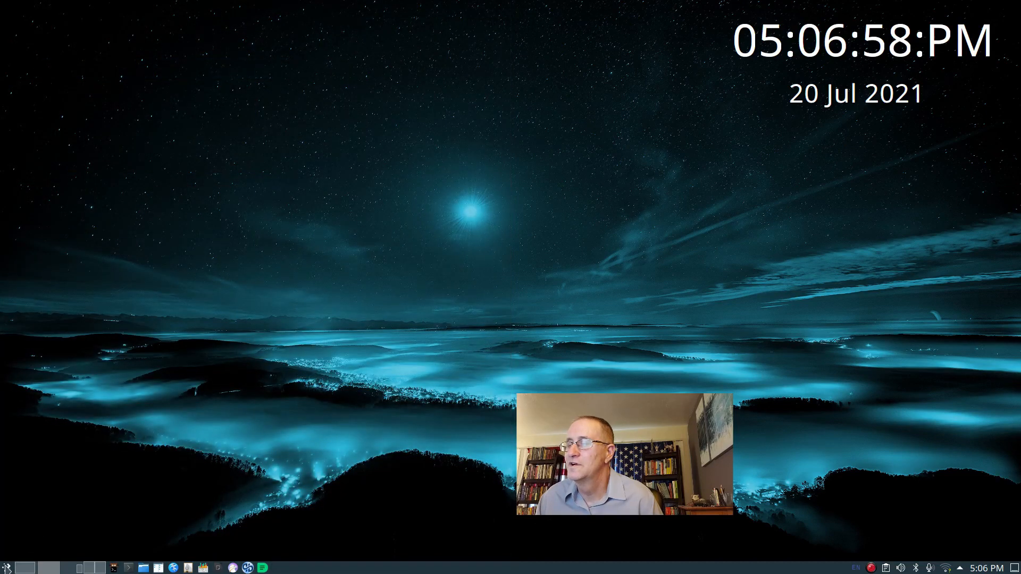
# Launch LibreOffice Calc from the Application Menu's Office category.
pyautogui.click(7, 566)
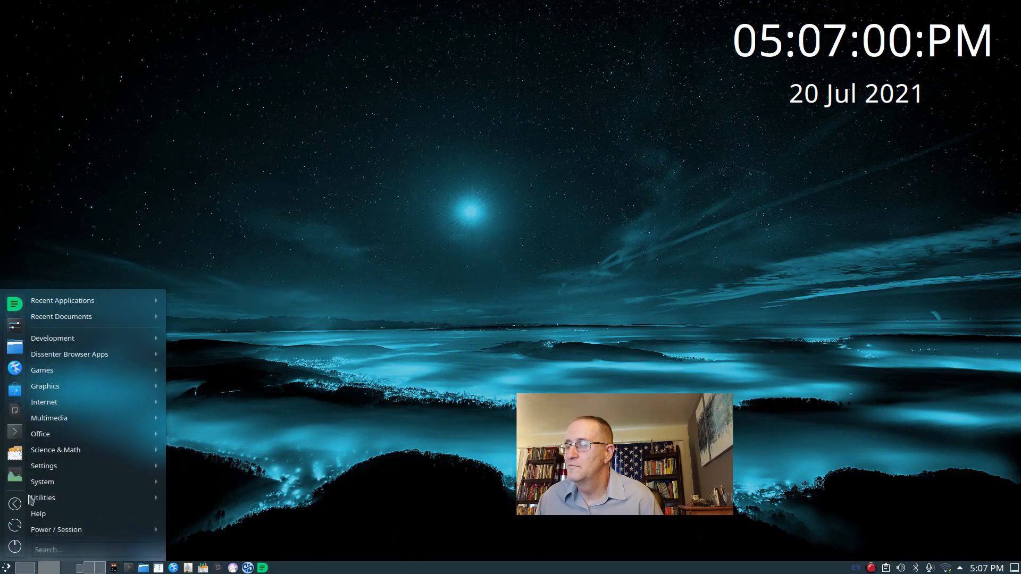
pyautogui.click(44, 402)
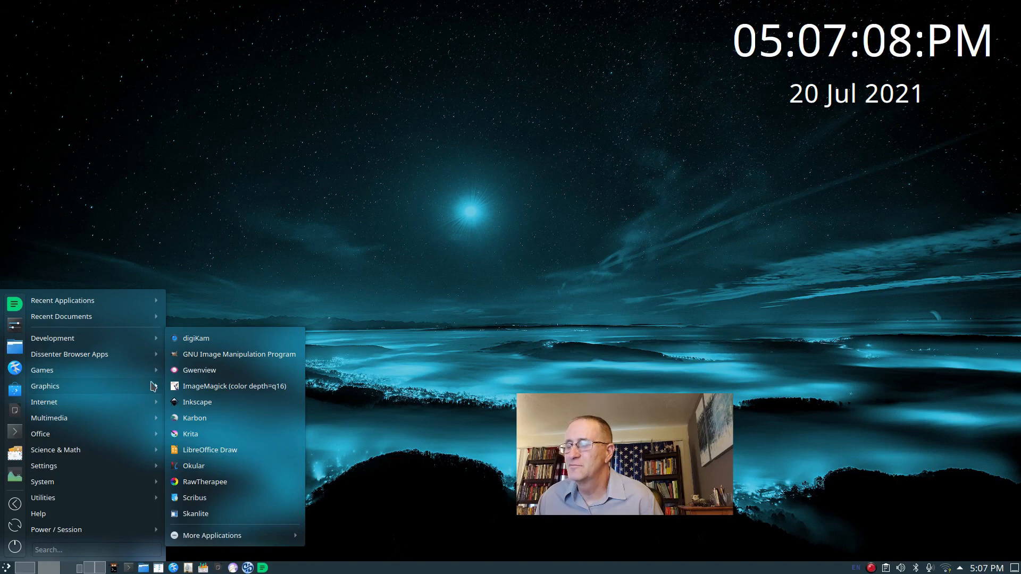
pyautogui.moveTo(192, 458)
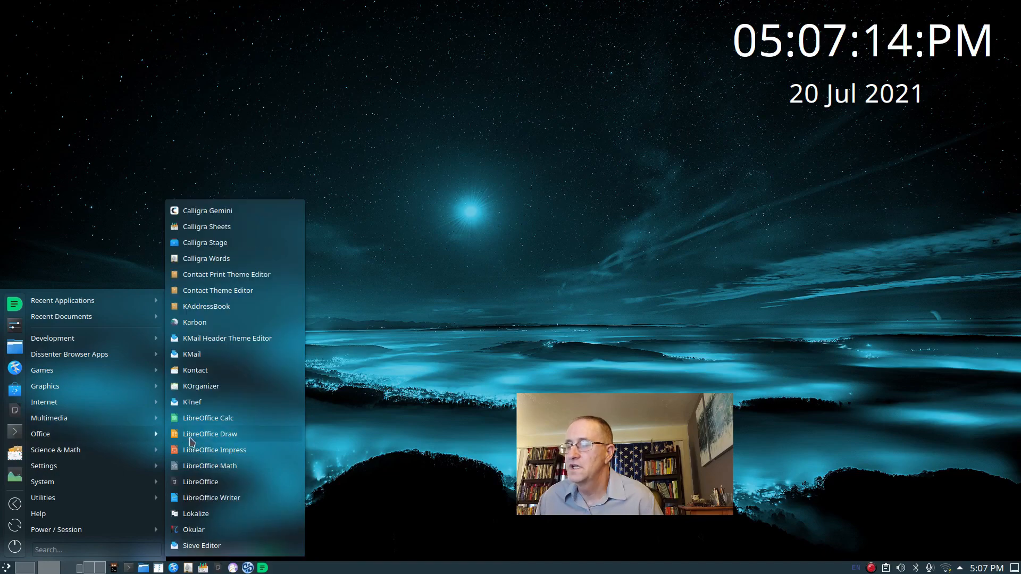
pyautogui.click(209, 418)
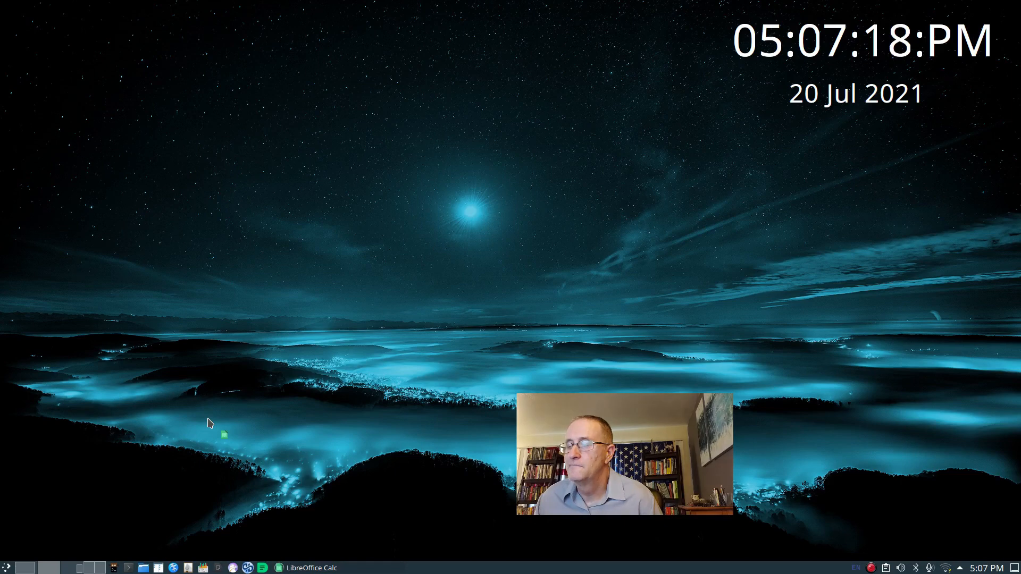
pyautogui.click(293, 567)
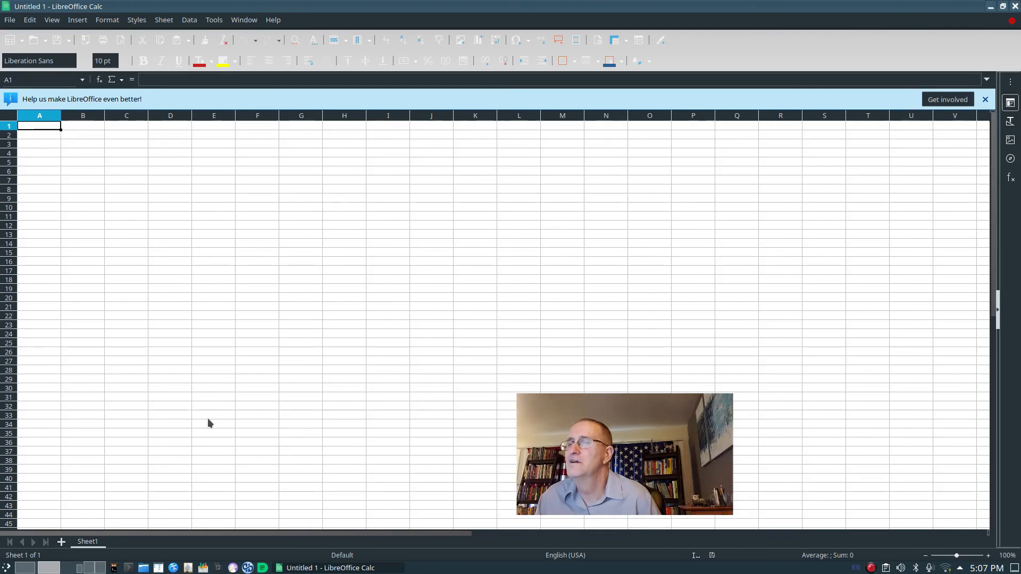
pyautogui.moveTo(966, 135)
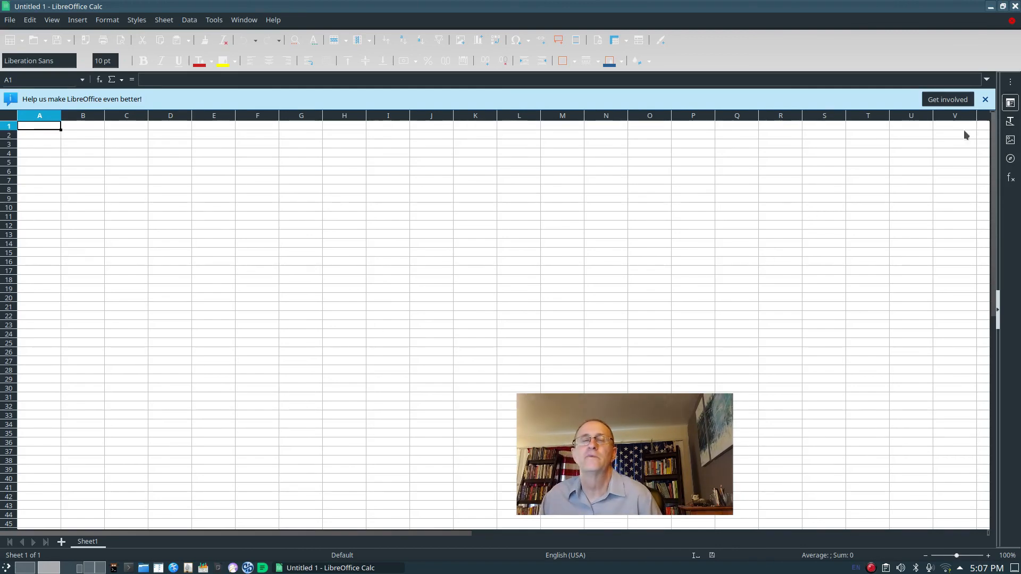
# Dismiss the help-improve-LibreOffice prompt and exit LibreOffice Calc via File > Exit LibreOffice.
pyautogui.click(986, 99)
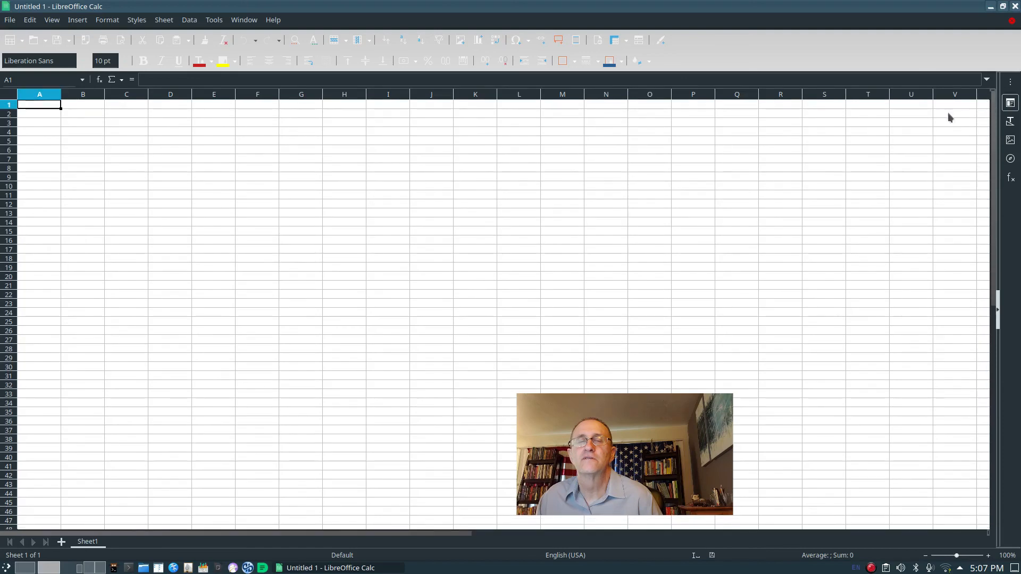
pyautogui.moveTo(517, 40)
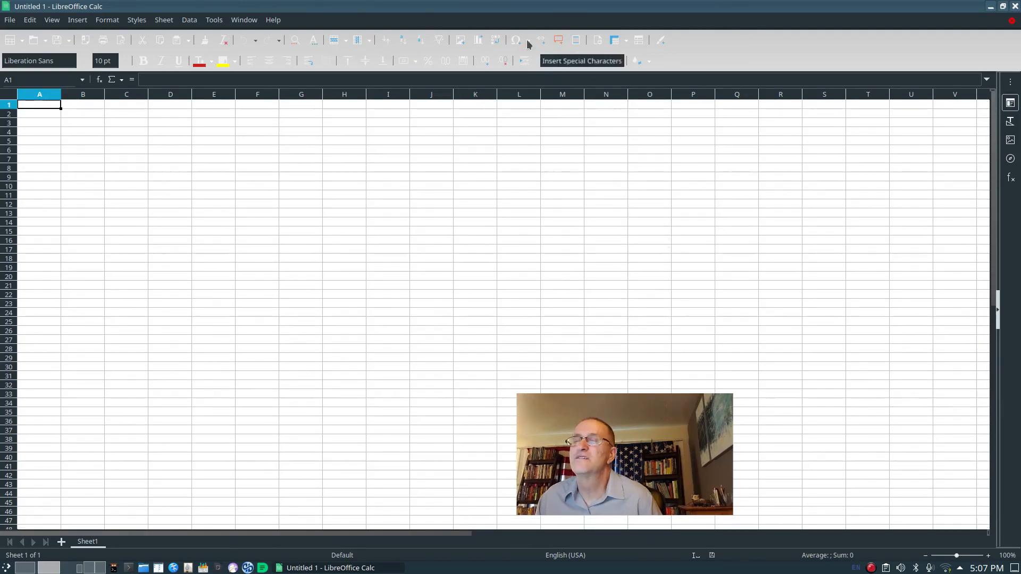
pyautogui.moveTo(615, 40)
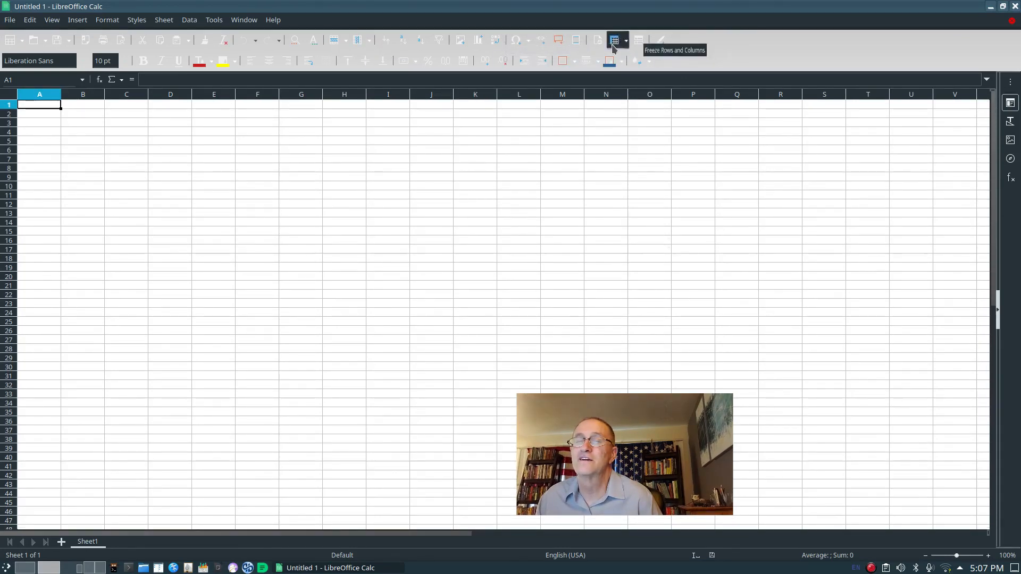
pyautogui.moveTo(204, 41)
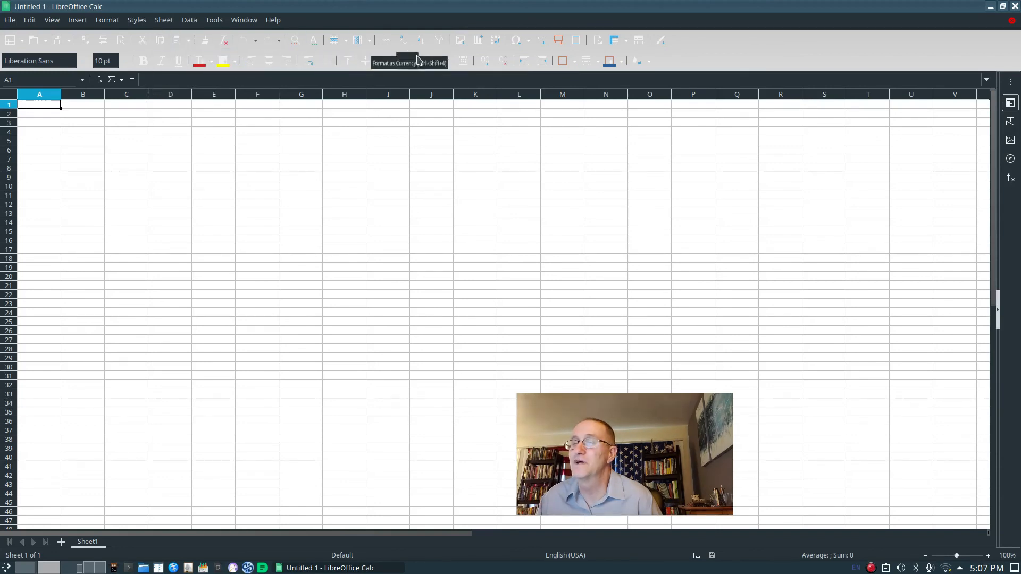
pyautogui.moveTo(211, 366)
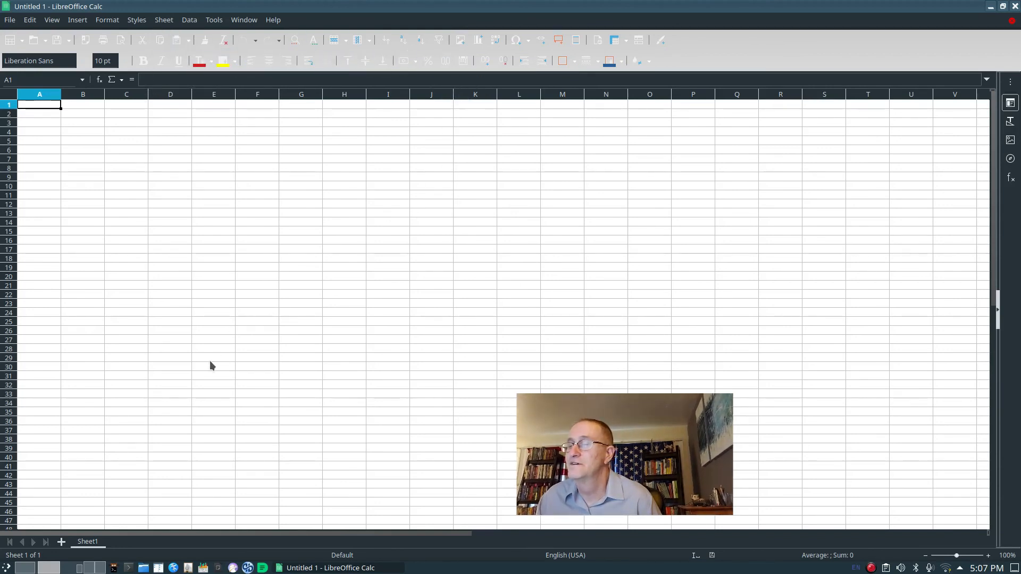
pyautogui.moveTo(142, 112)
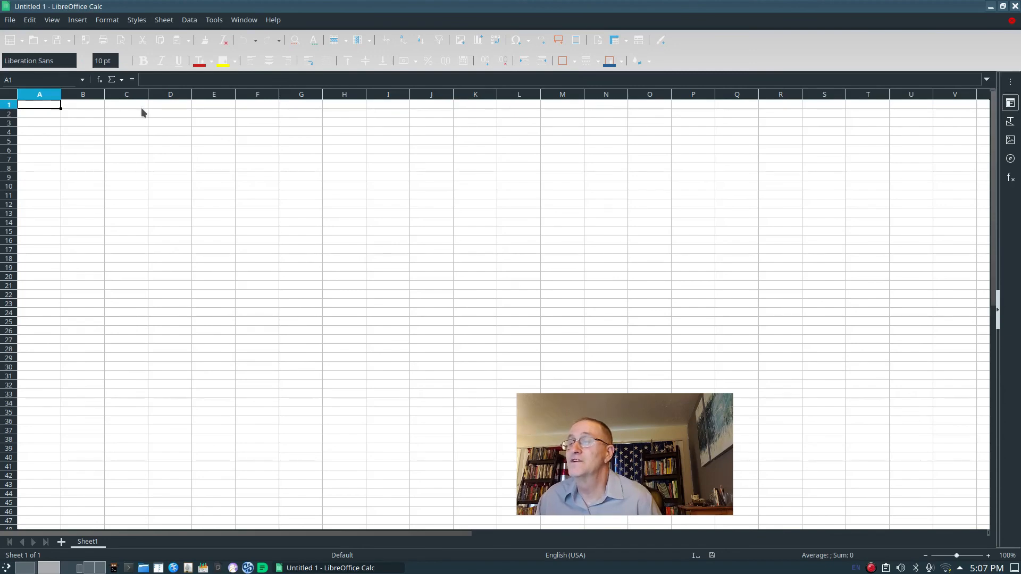
pyautogui.scroll(-3)
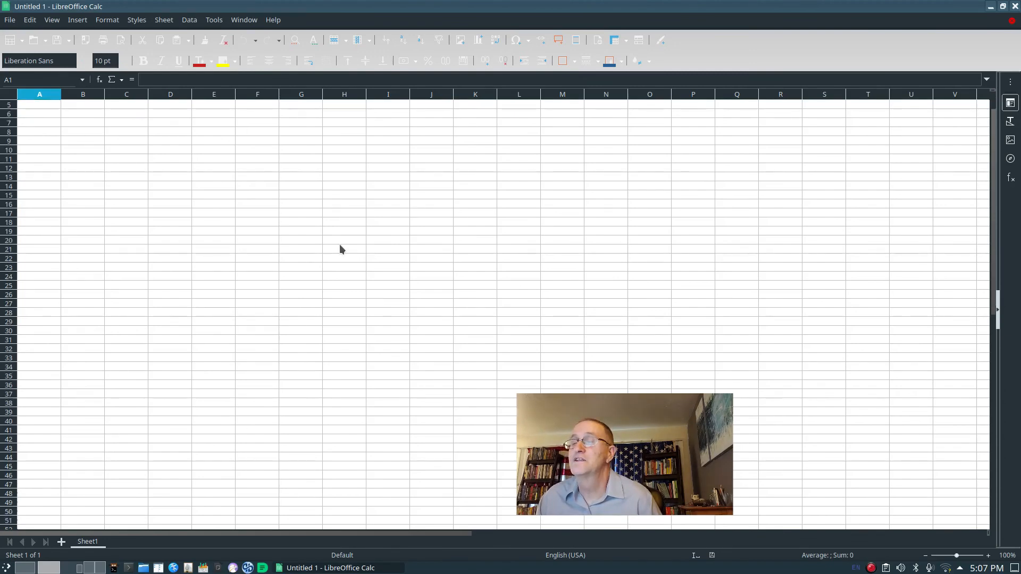
pyautogui.scroll(-3)
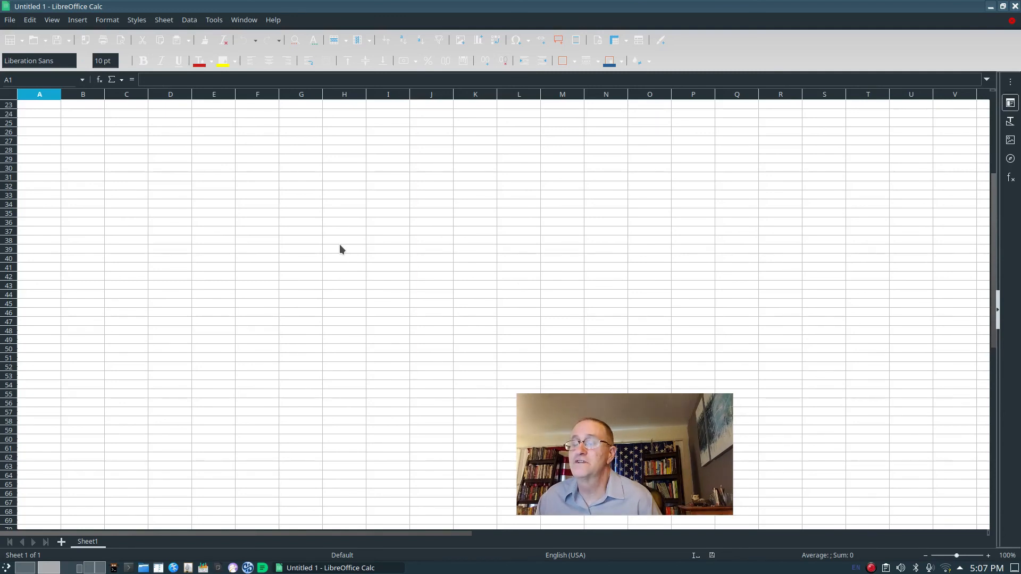
pyautogui.moveTo(128, 170)
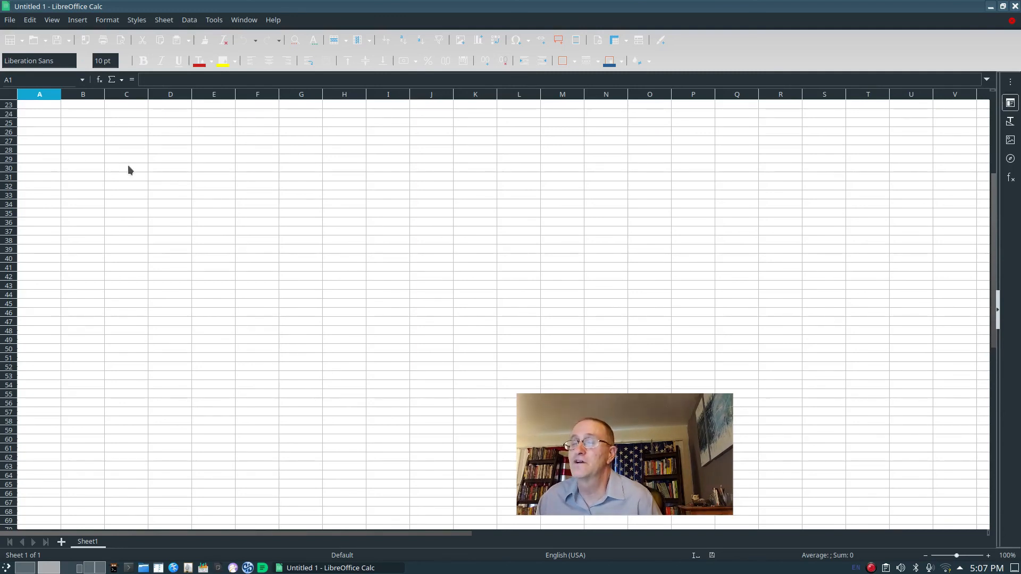
pyautogui.moveTo(566, 252)
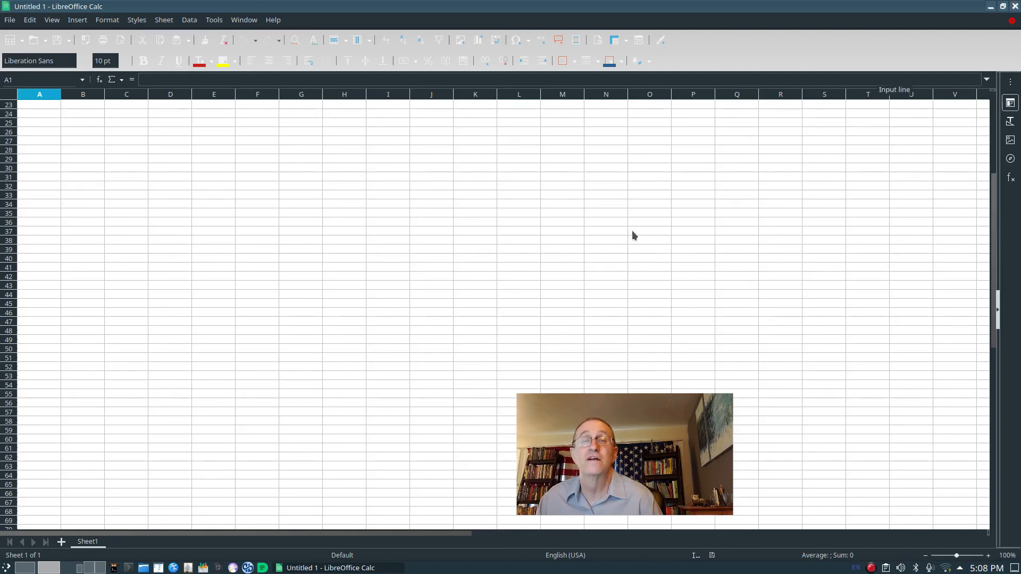
pyautogui.moveTo(9, 20)
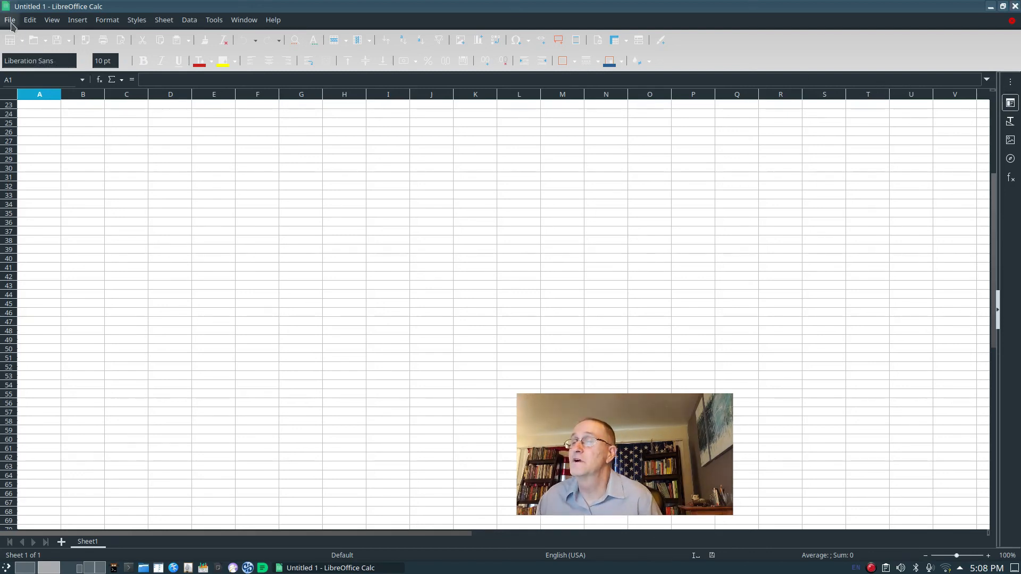
pyautogui.click(10, 19)
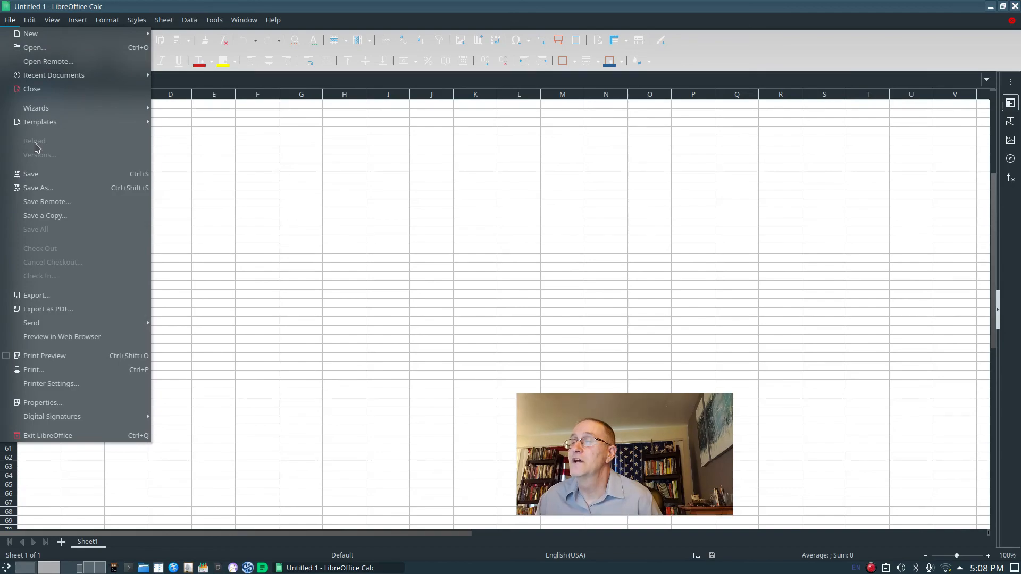
pyautogui.moveTo(47, 273)
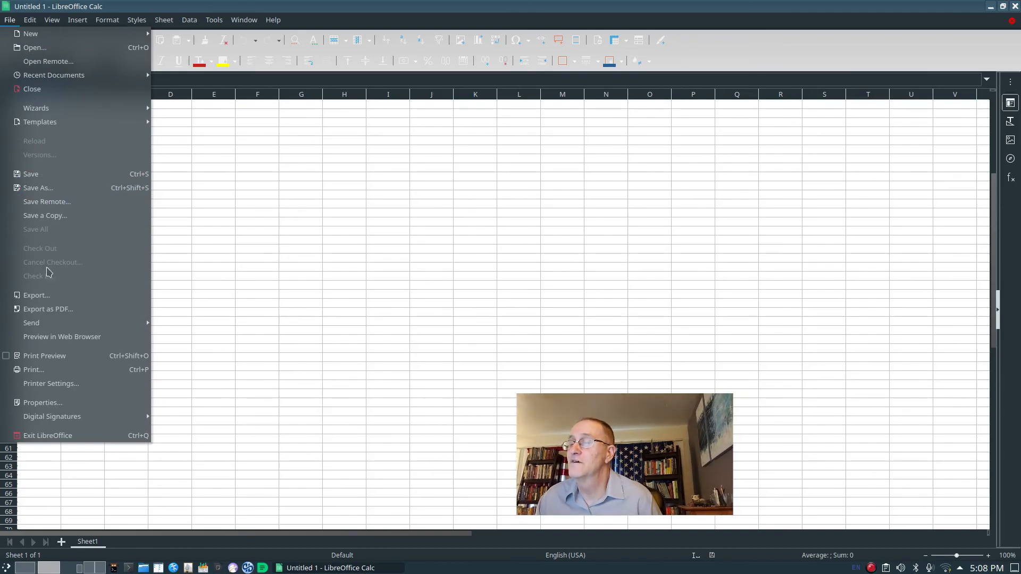
pyautogui.moveTo(51, 417)
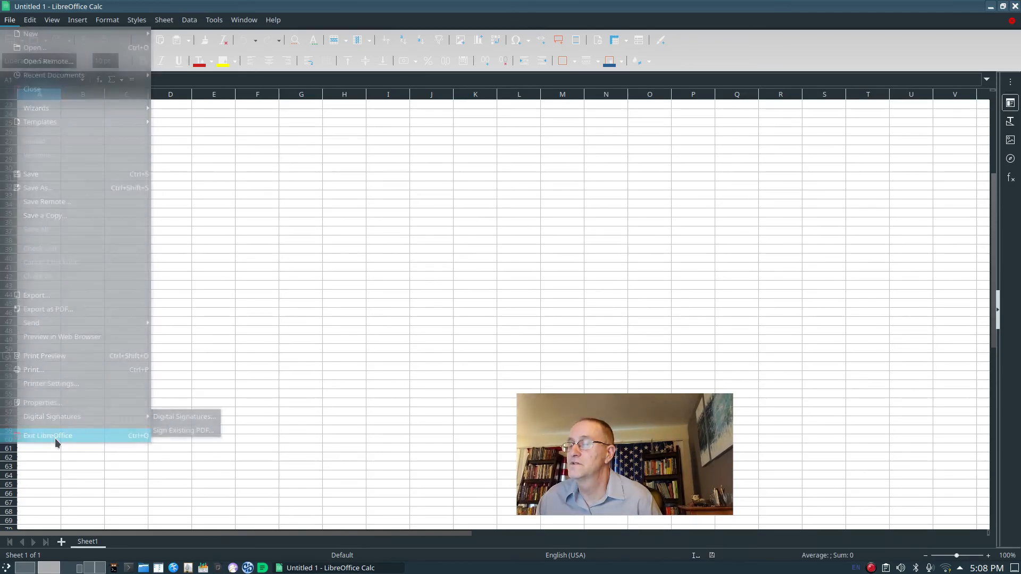
pyautogui.click(47, 435)
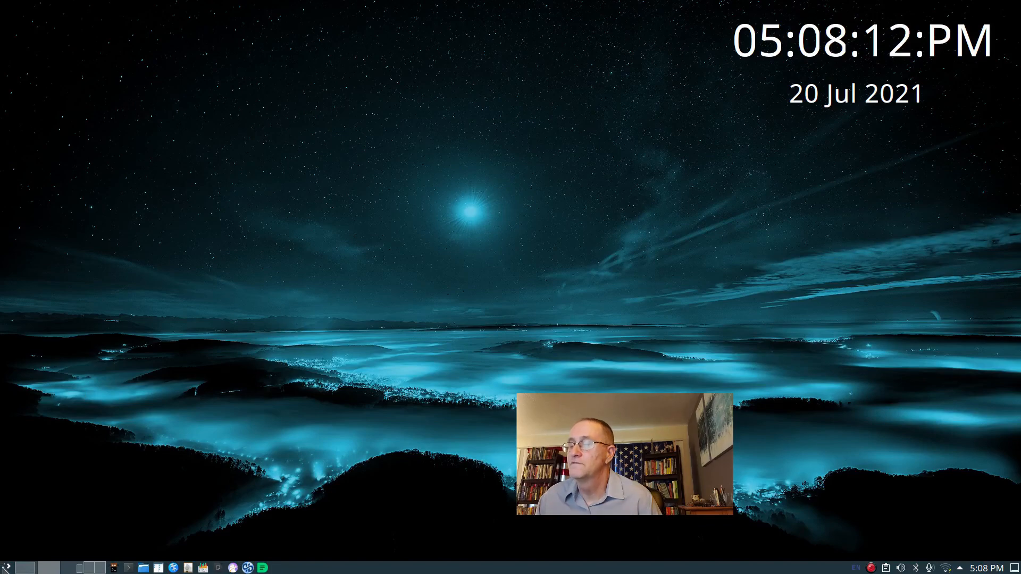
# Launch Calligra Sheets from the Office menu and choose the Blank Worksheet template.
pyautogui.click(7, 567)
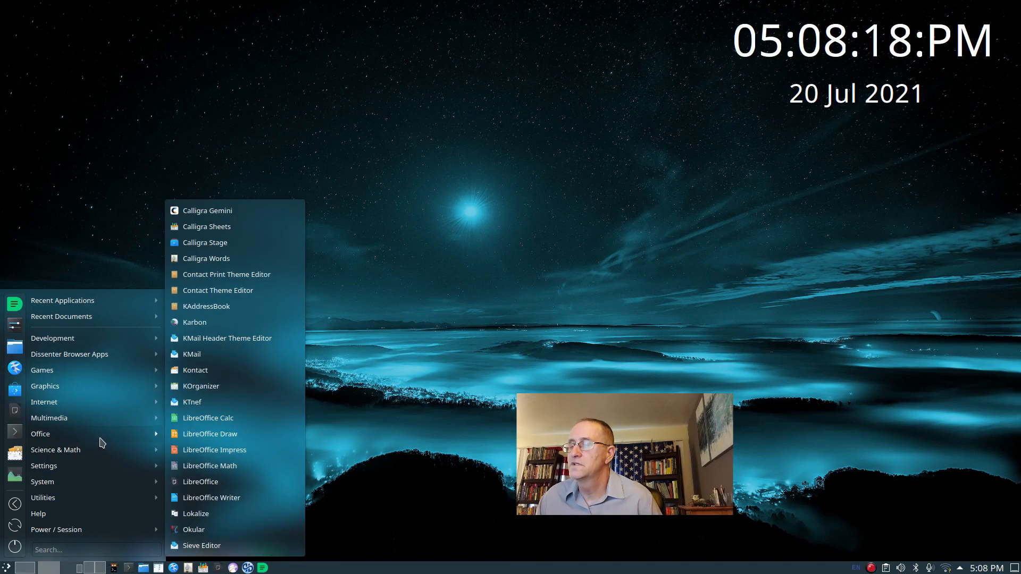
pyautogui.moveTo(215, 246)
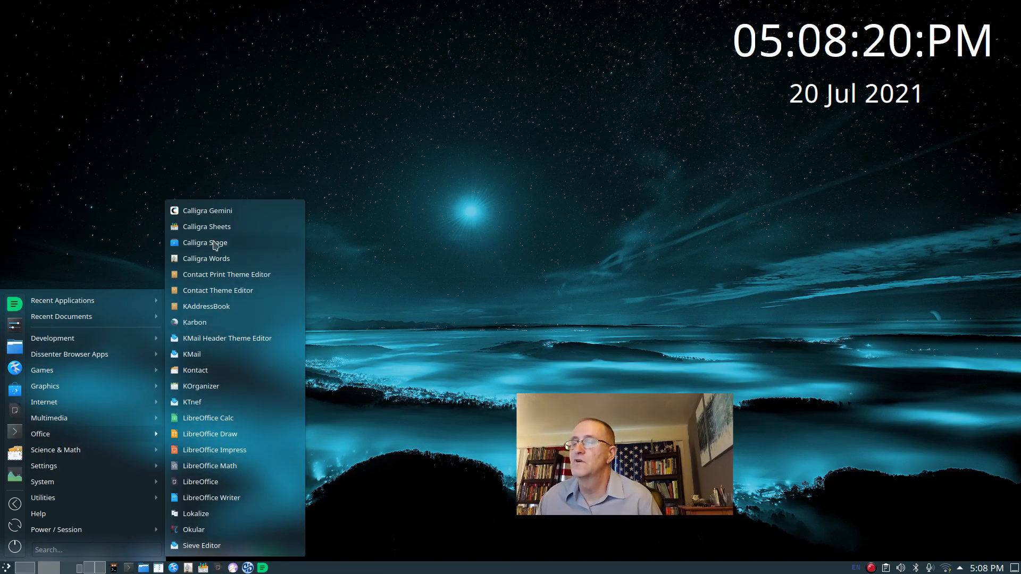
pyautogui.click(206, 226)
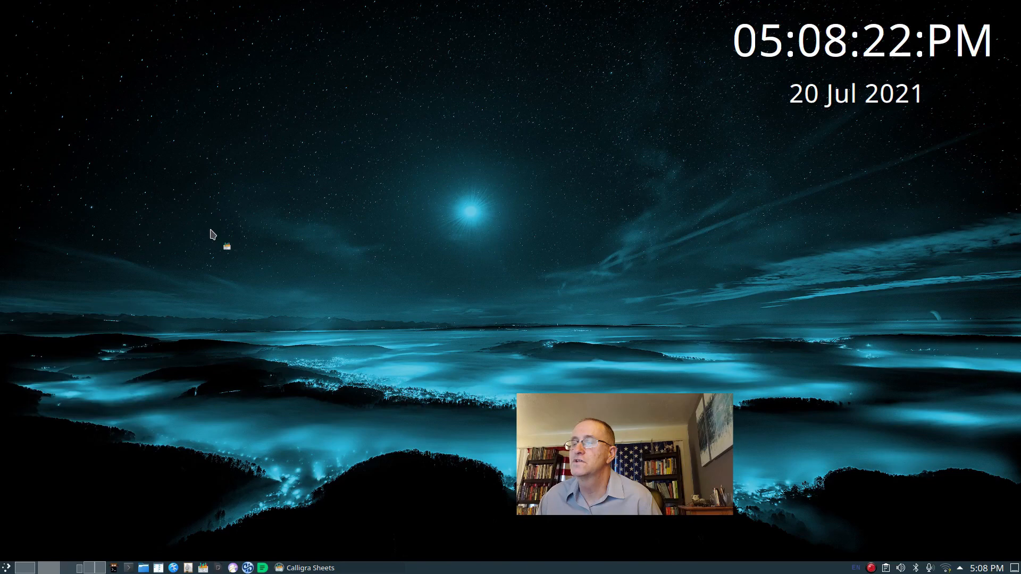
pyautogui.click(278, 567)
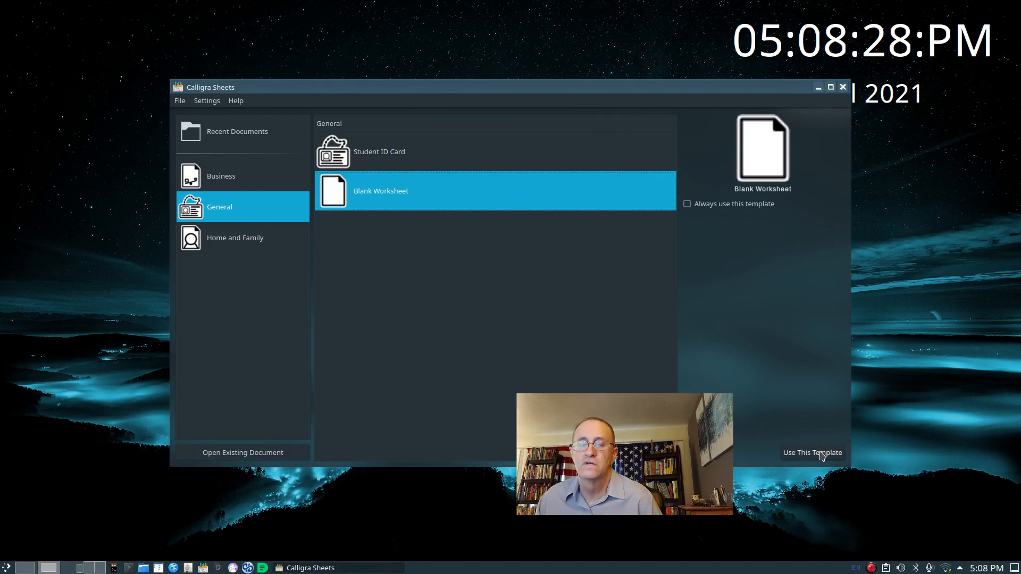
pyautogui.click(812, 453)
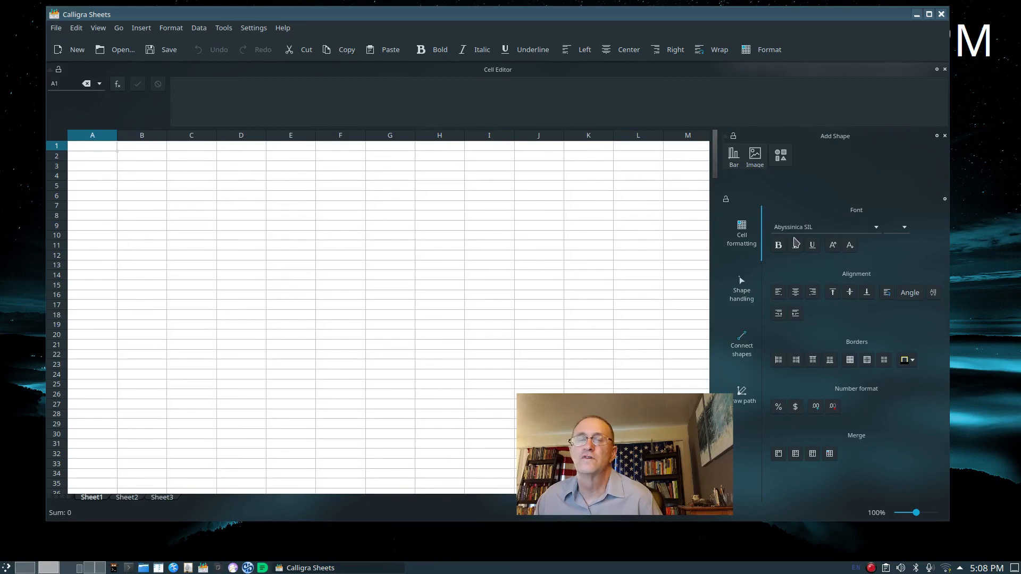
pyautogui.moveTo(479, 232)
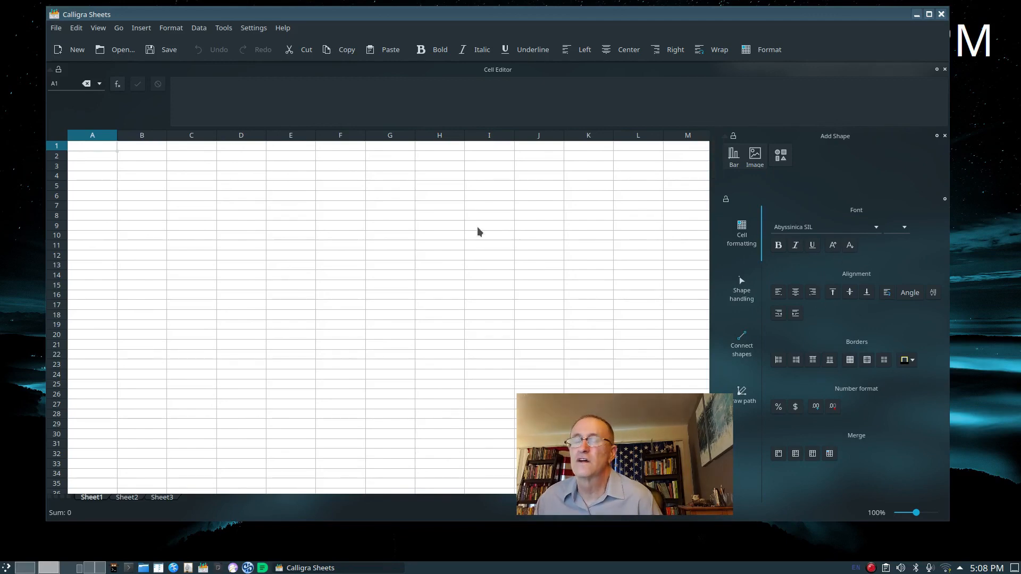
pyautogui.moveTo(400, 87)
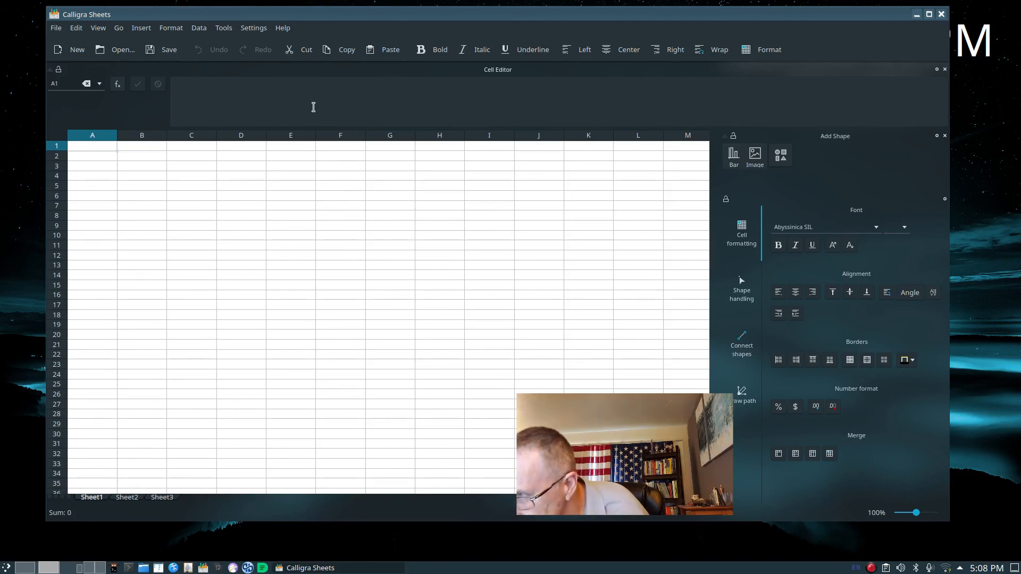
pyautogui.moveTo(266, 258)
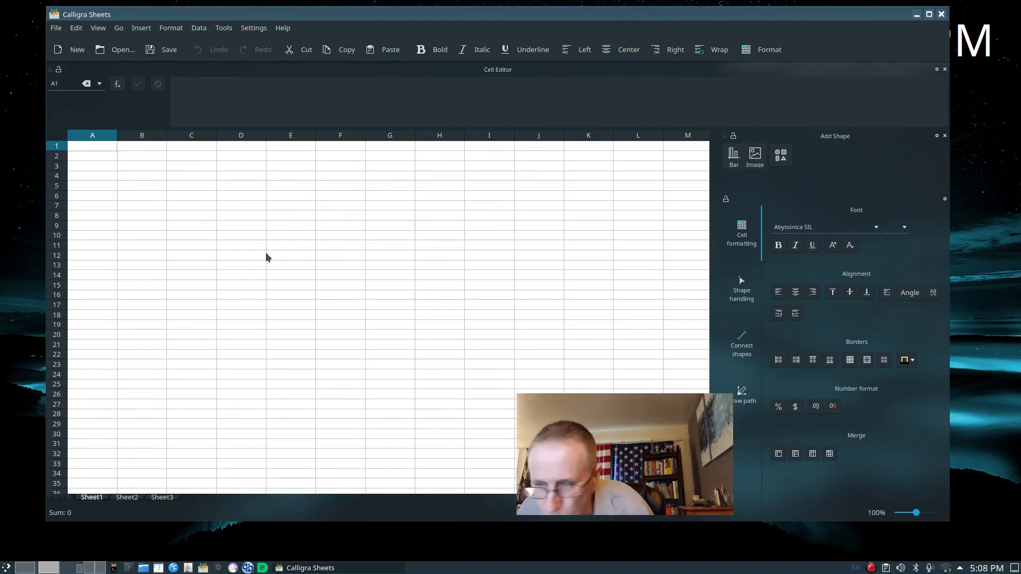
pyautogui.moveTo(519, 90)
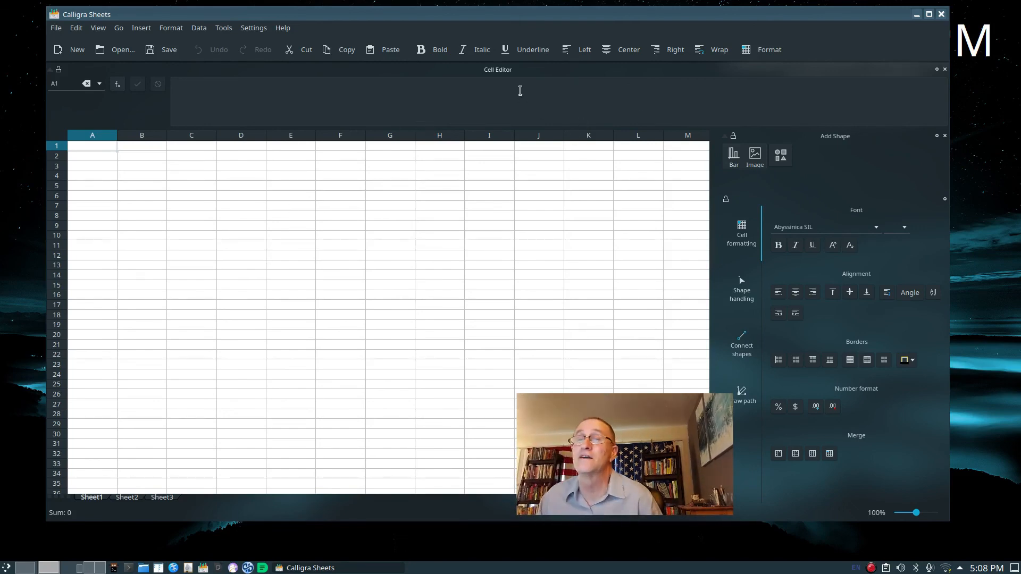
# Select cell A1 of the blank worksheet, then close Calligra Sheets.
pyautogui.click(92, 146)
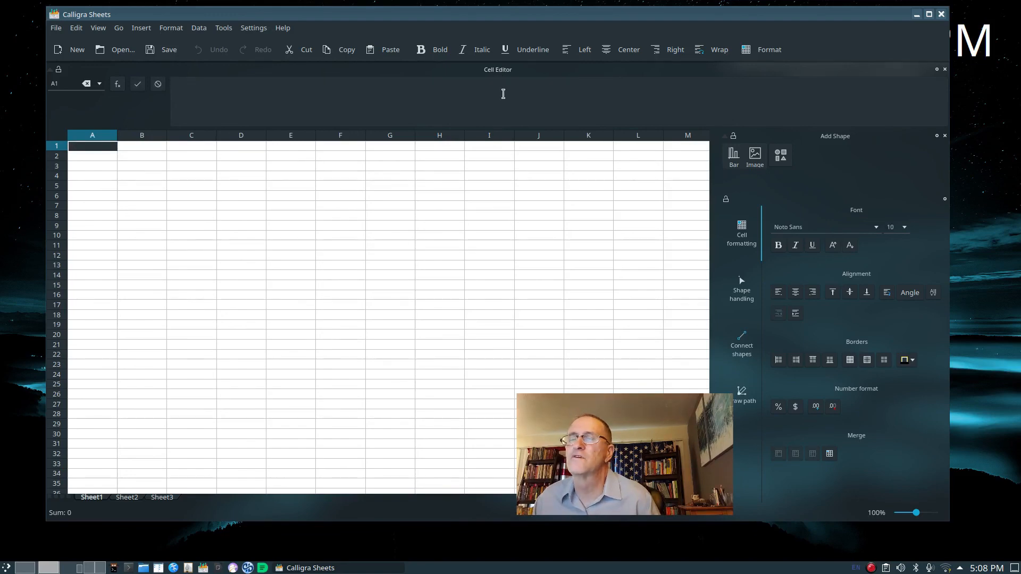
pyautogui.moveTo(174, 79)
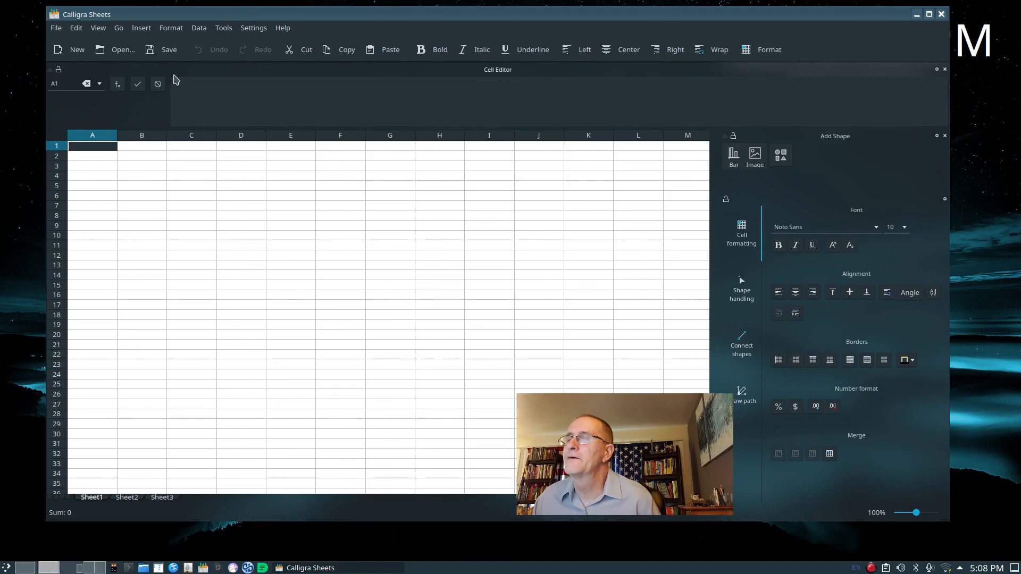
pyautogui.moveTo(665, 70)
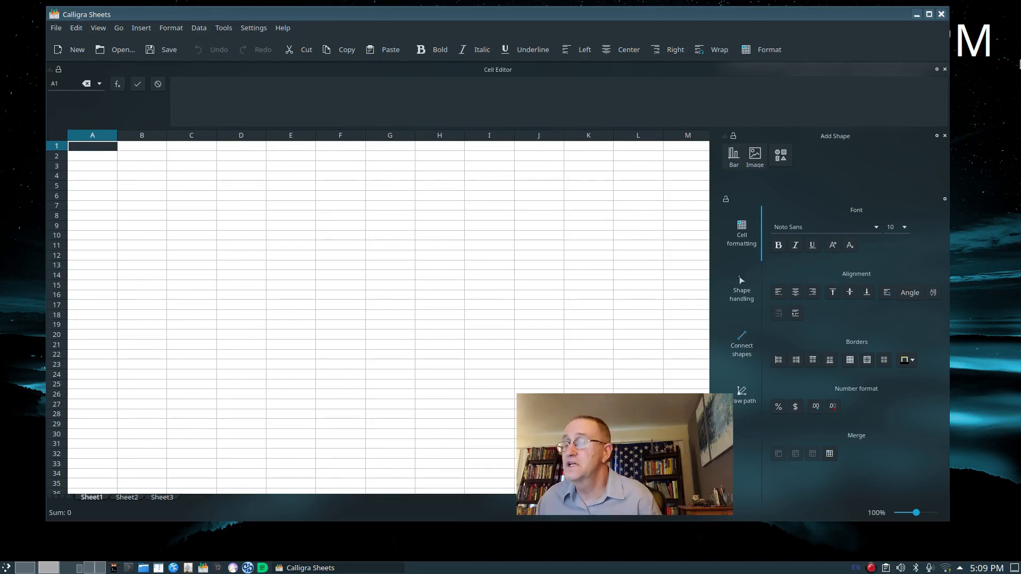
pyautogui.click(928, 14)
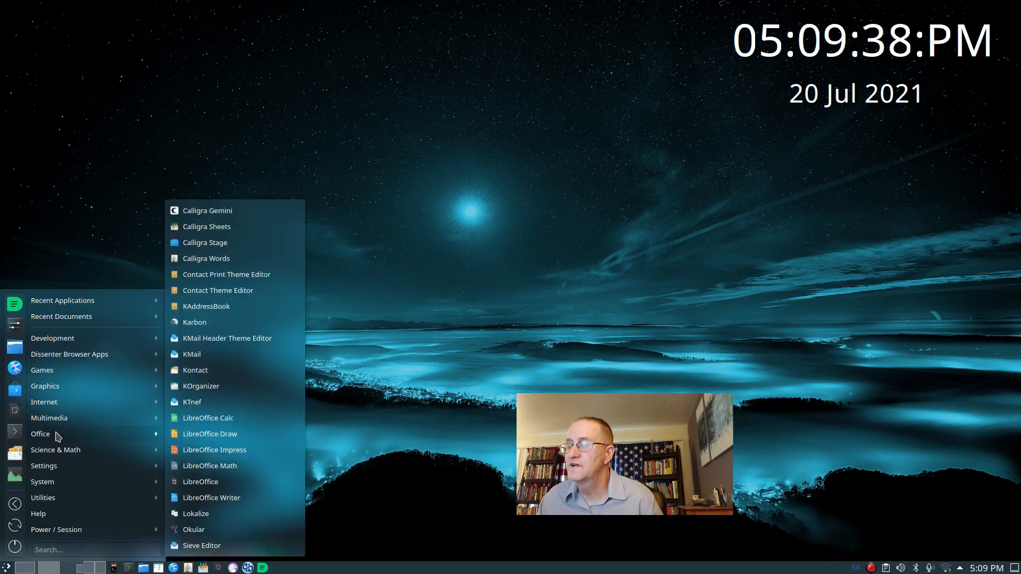
pyautogui.moveTo(203, 382)
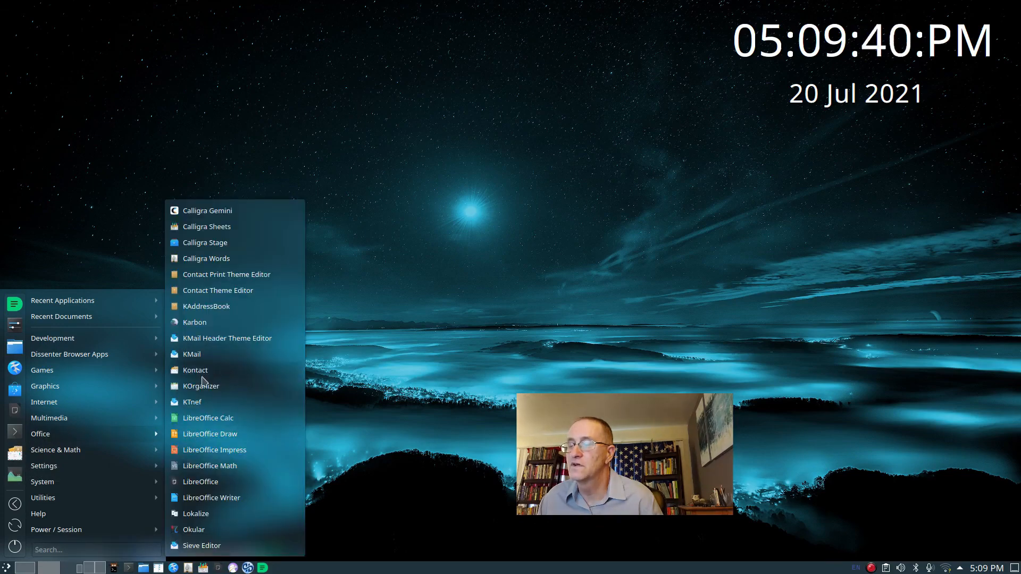
# Launch Kontact from the Office applications menu.
pyautogui.click(194, 370)
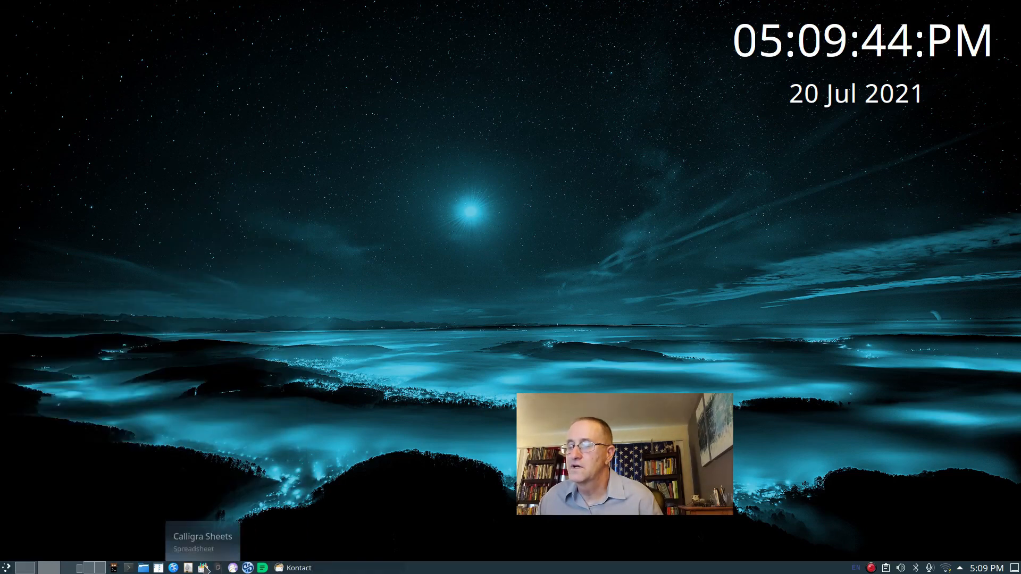
pyautogui.moveTo(272, 415)
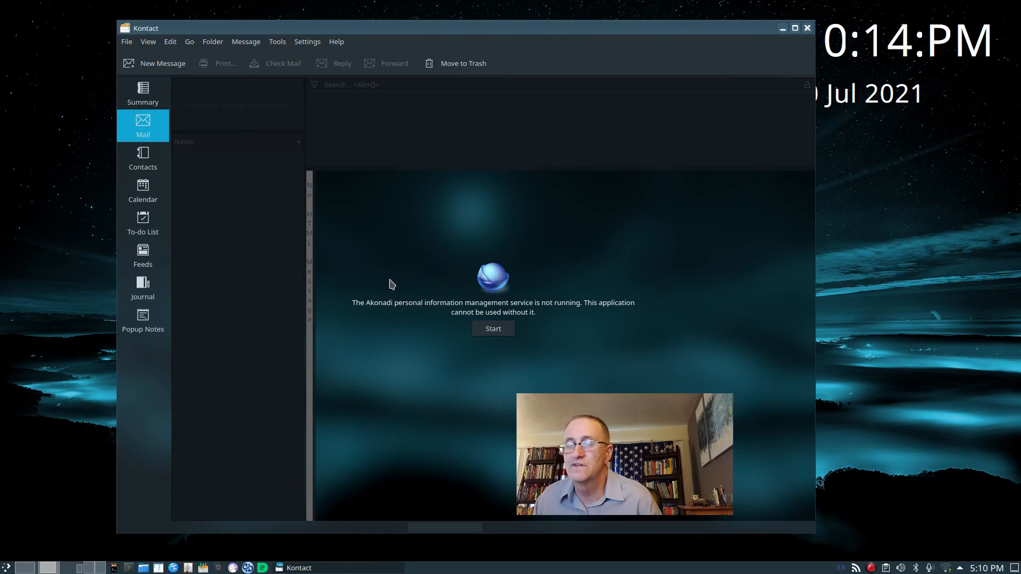
pyautogui.moveTo(147, 352)
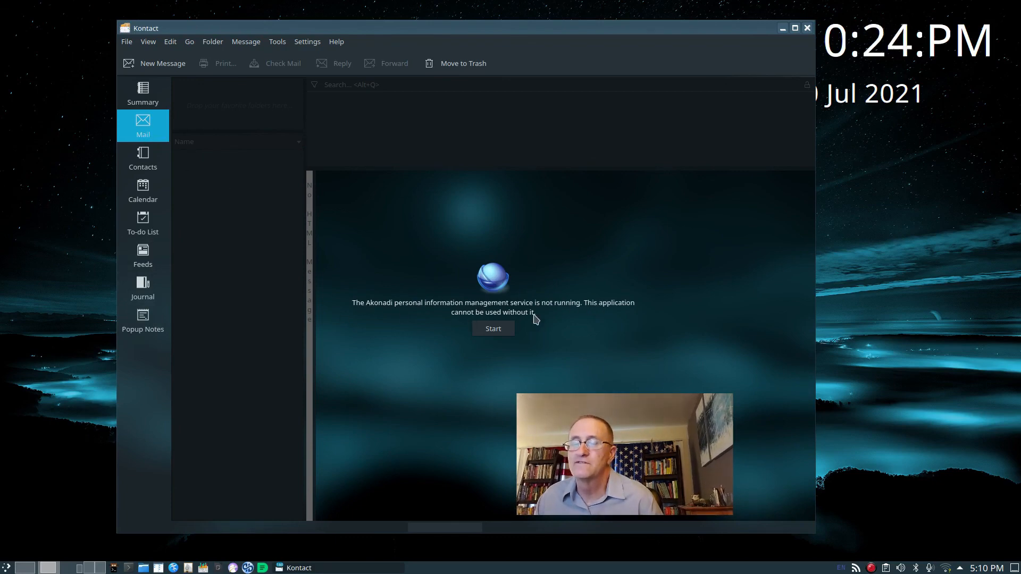
pyautogui.moveTo(440, 307)
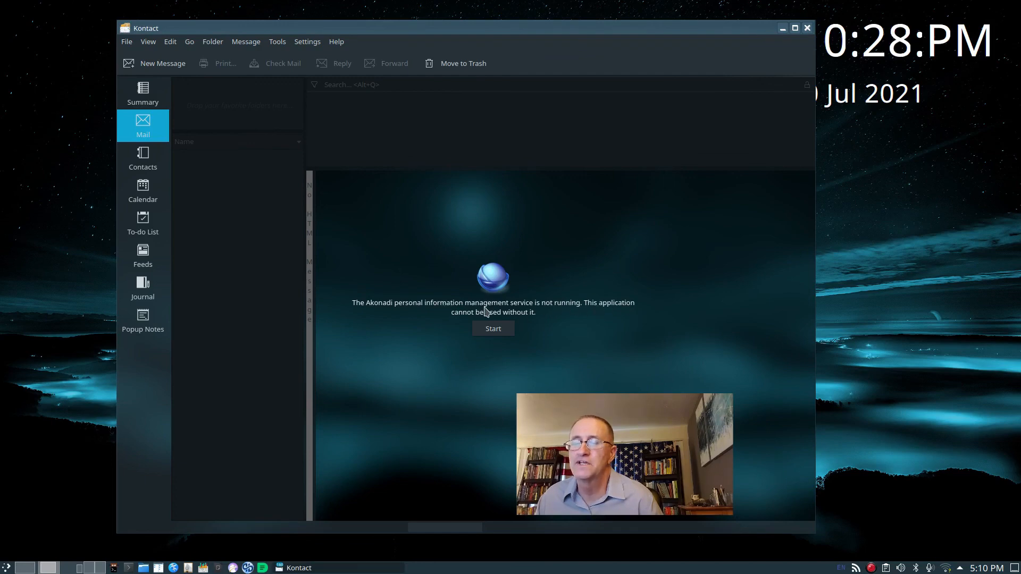
pyautogui.moveTo(377, 335)
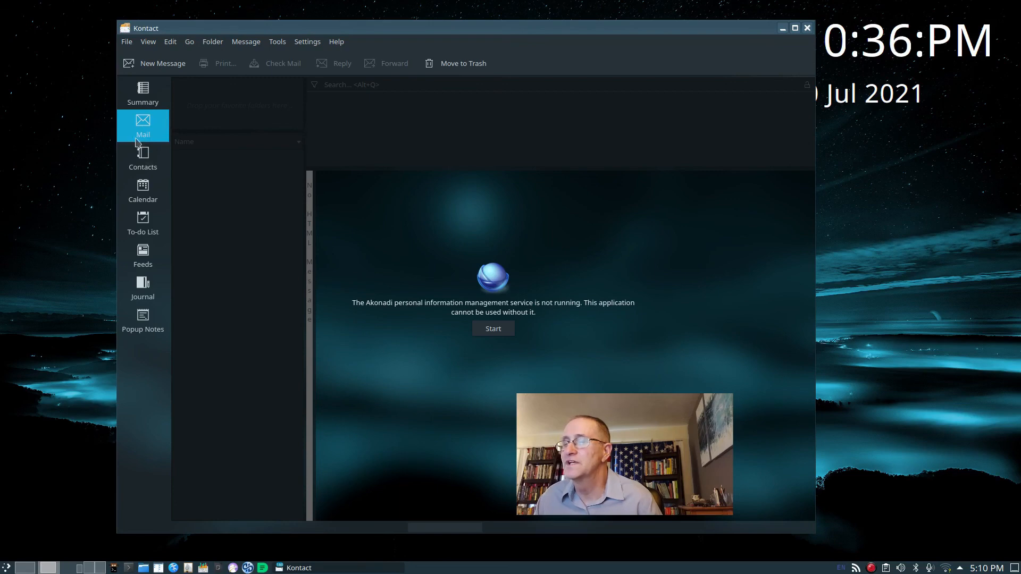
pyautogui.moveTo(143, 319)
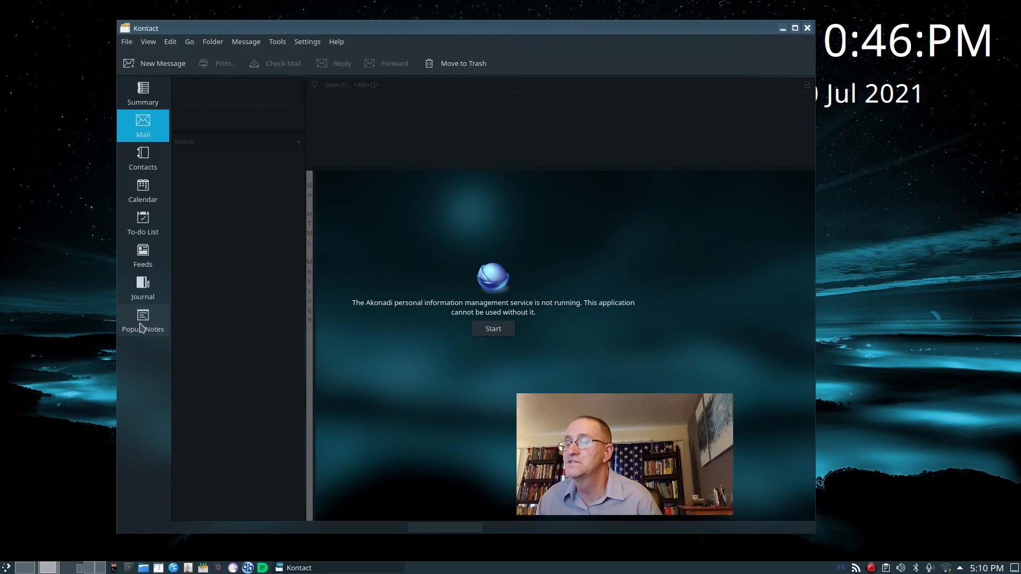
pyautogui.moveTo(155, 81)
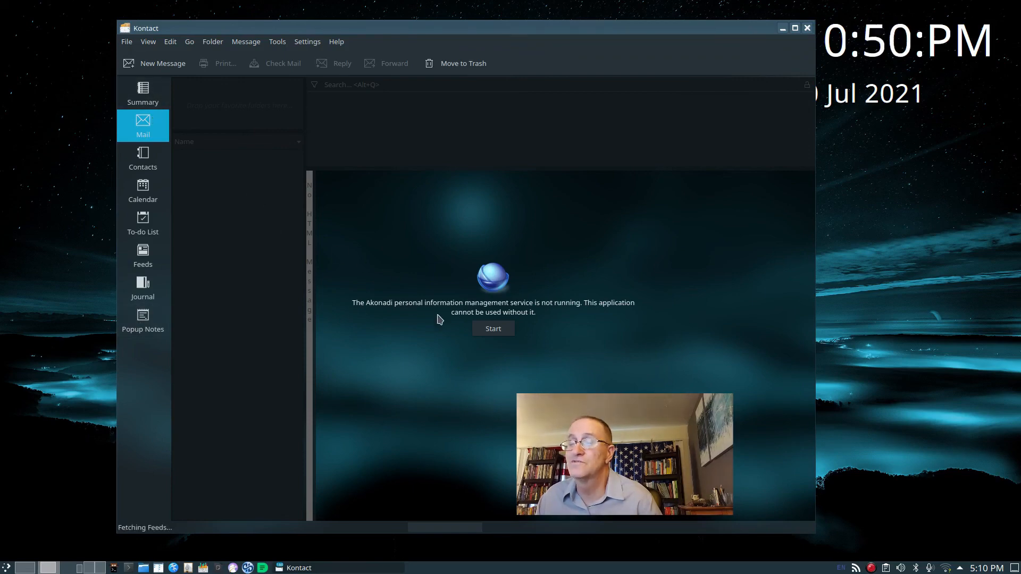
pyautogui.moveTo(554, 314)
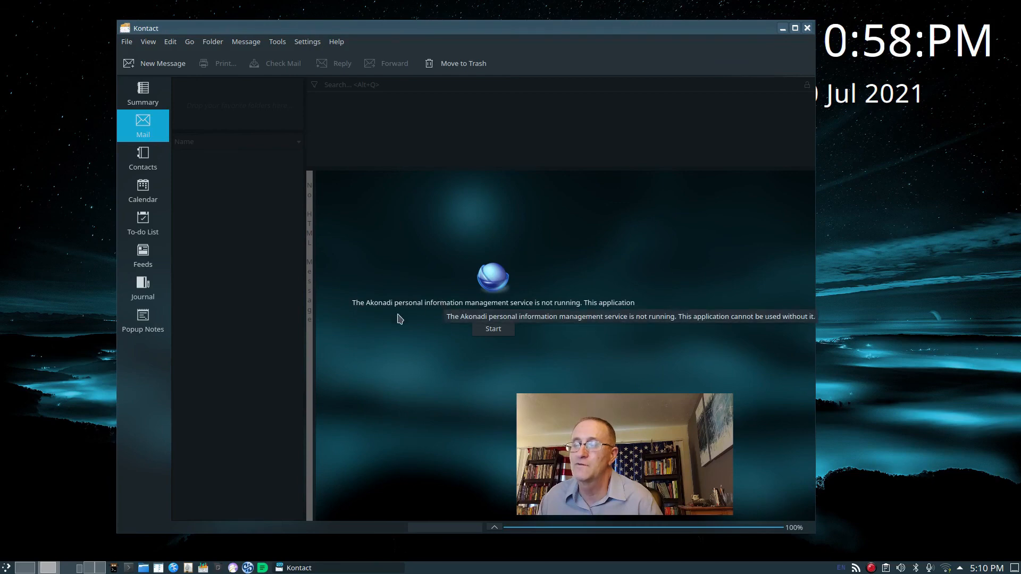
pyautogui.moveTo(160, 250)
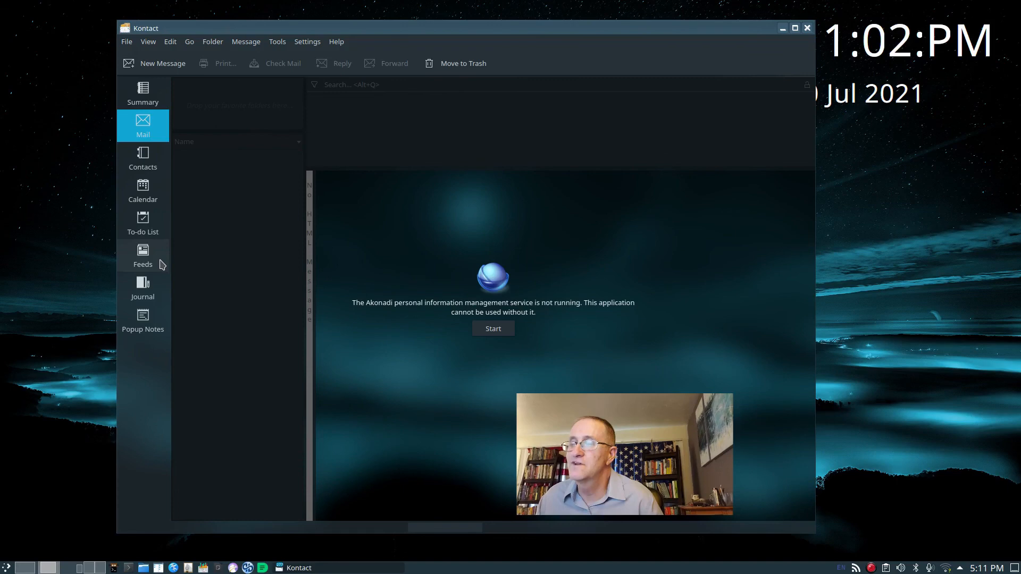
pyautogui.moveTo(246, 126)
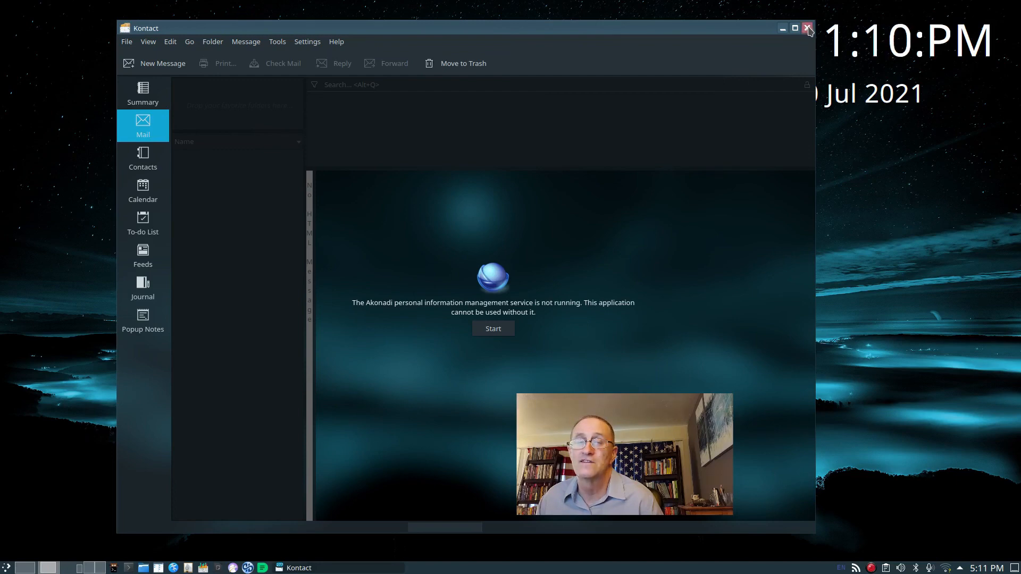
# Open Kontact's File menu while Mail reports Akonadi isn't running.
pyautogui.click(127, 41)
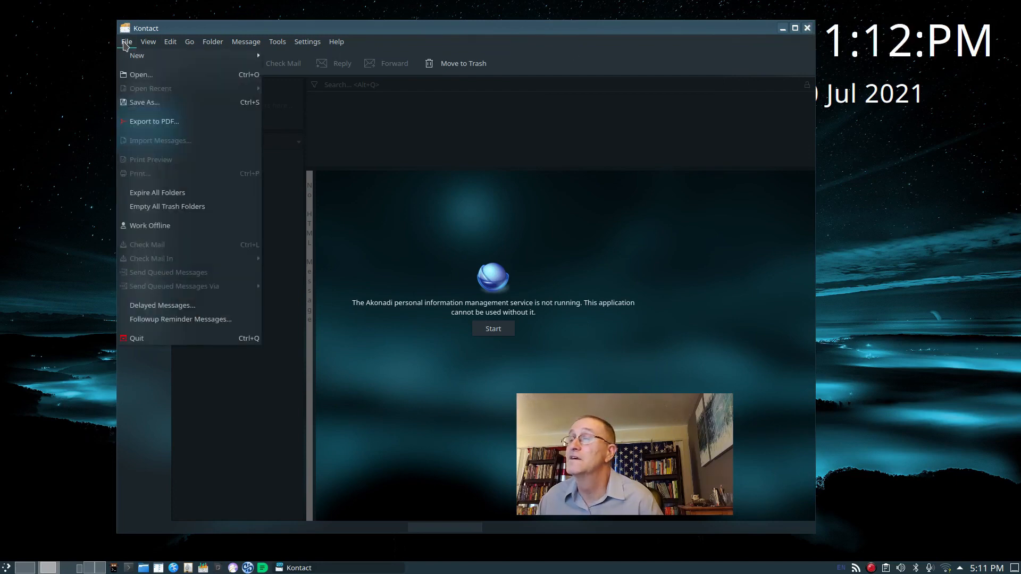
pyautogui.moveTo(136, 338)
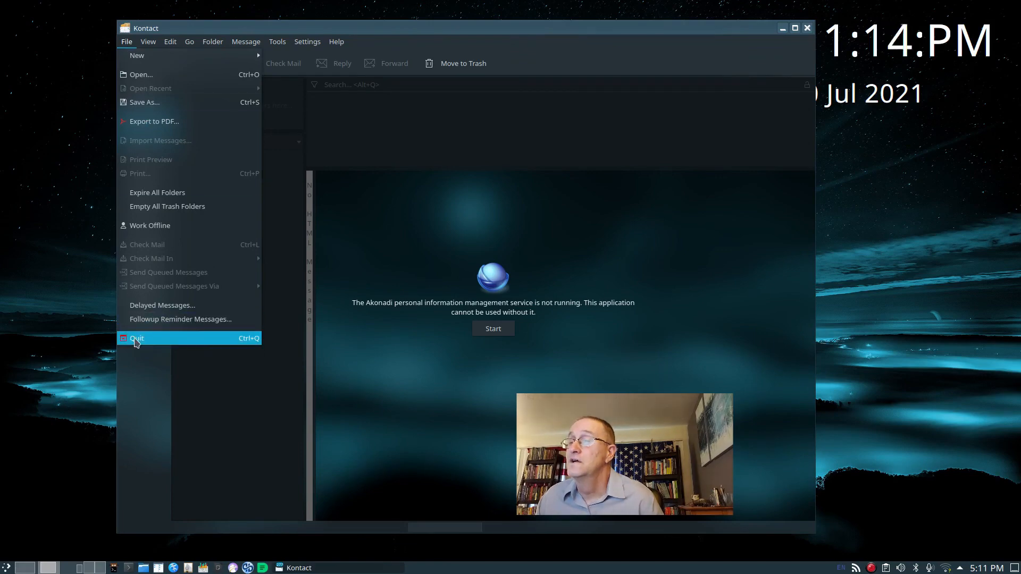
# Quit Kontact and reopen the application launcher's Office applications.
pyautogui.click(136, 338)
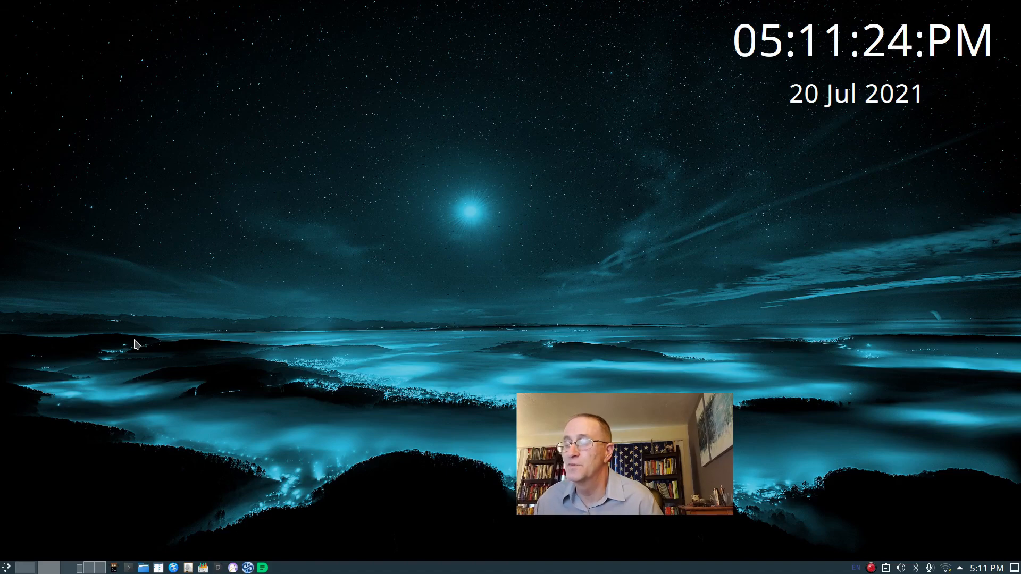
pyautogui.click(8, 567)
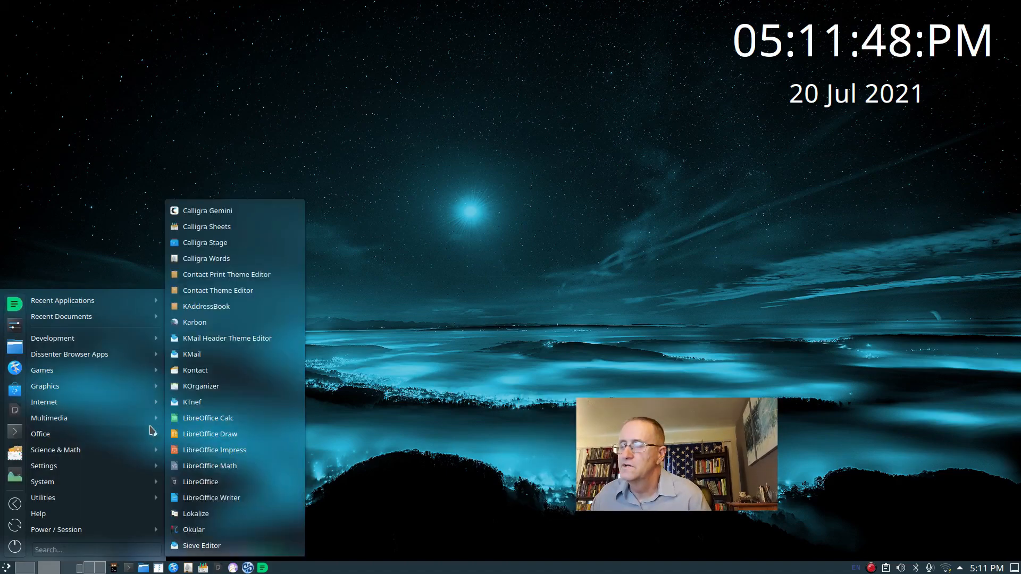
pyautogui.moveTo(195, 525)
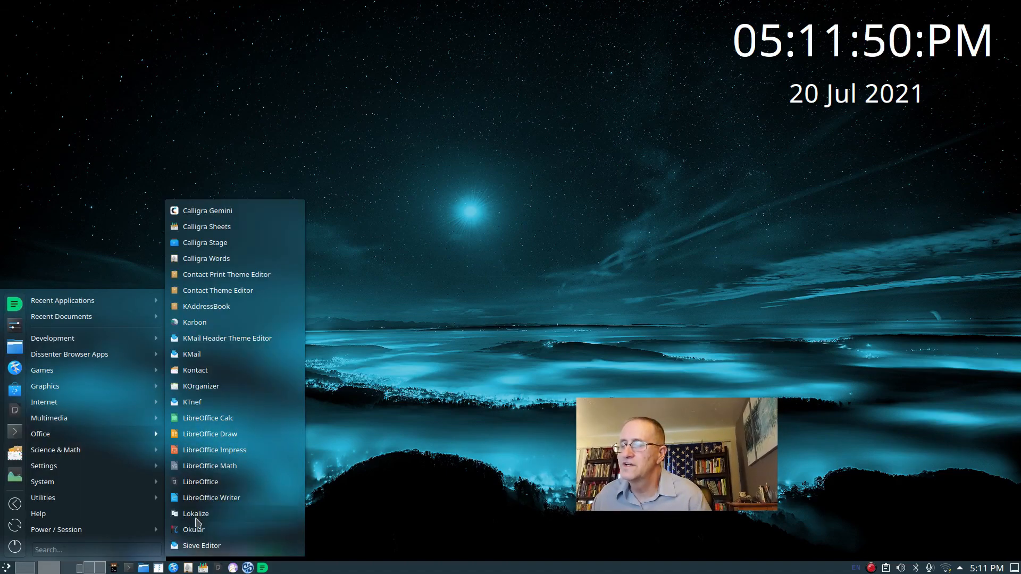
# Launch the Okular document viewer from the Office menu with no document loaded.
pyautogui.click(194, 530)
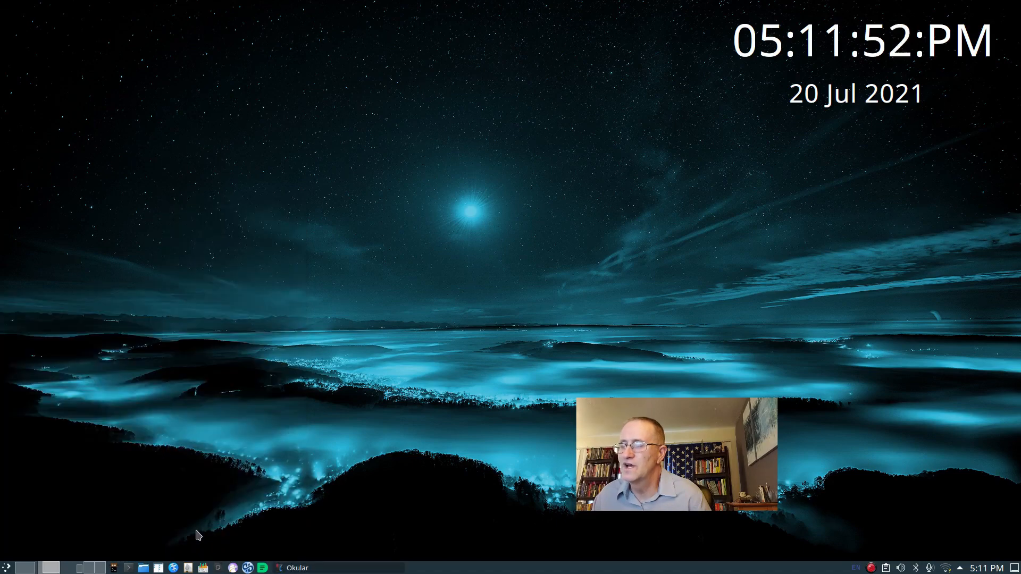
pyautogui.click(295, 568)
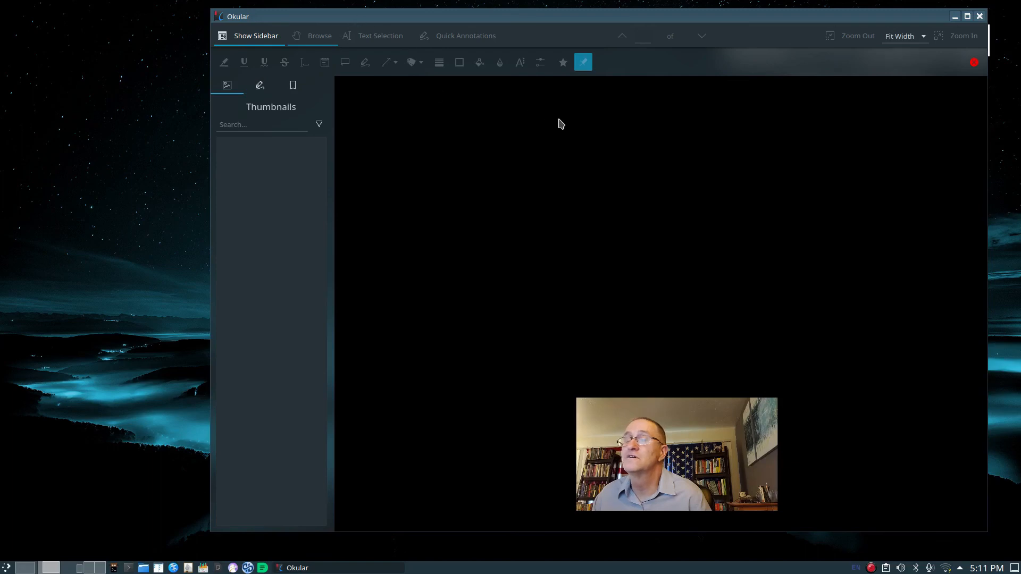
pyautogui.moveTo(299, 121)
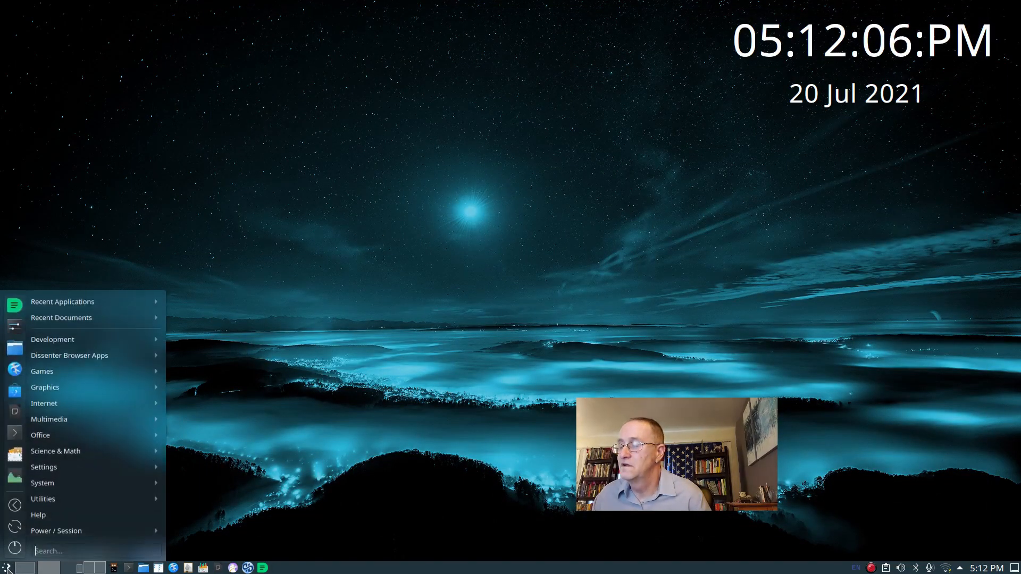
# Browse the Development applications, from Translation to Umbrello, in the application menu.
pyautogui.click(52, 338)
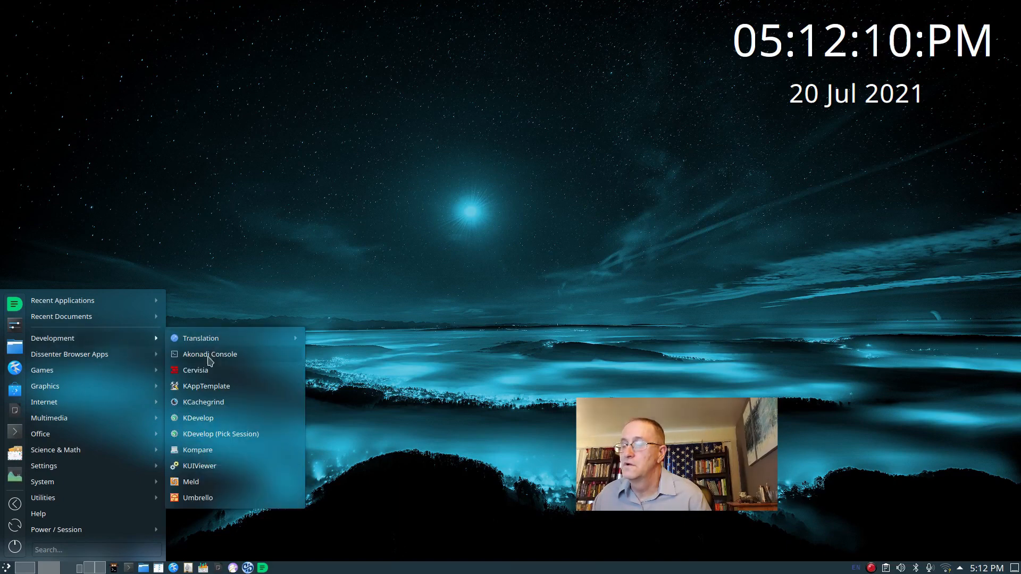
pyautogui.moveTo(208, 420)
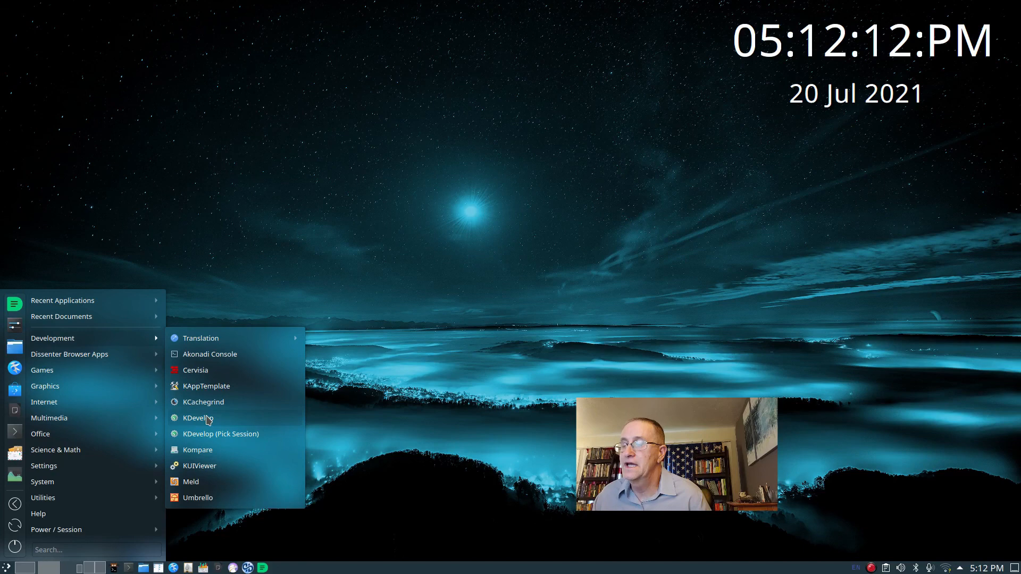
pyautogui.moveTo(205, 387)
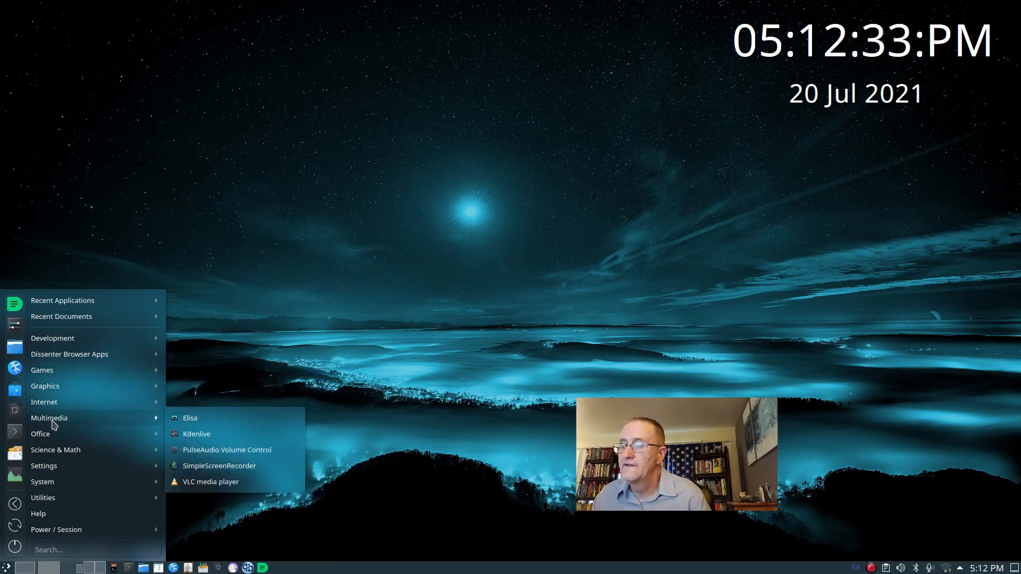
pyautogui.moveTo(109, 420)
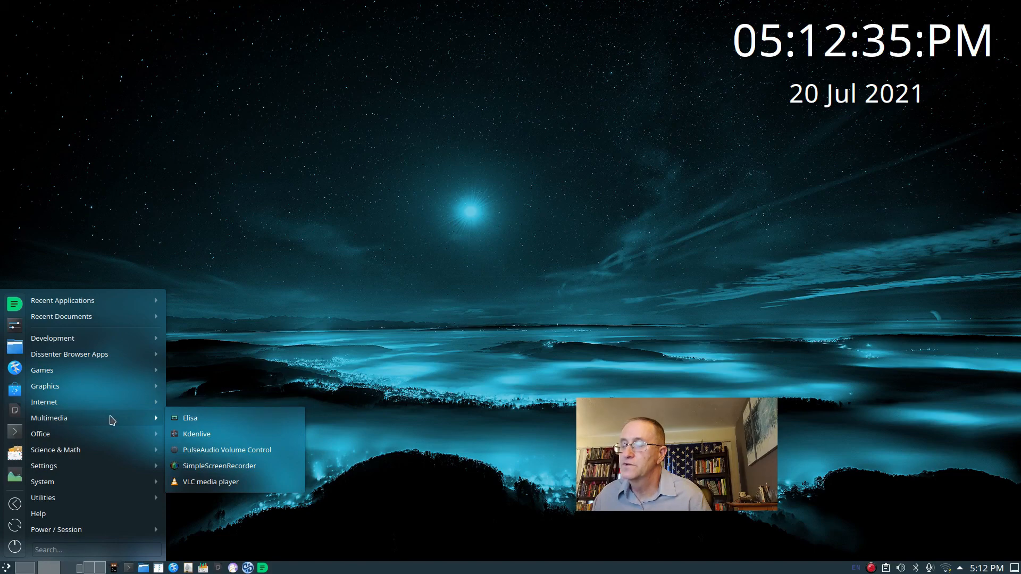
pyautogui.moveTo(191, 418)
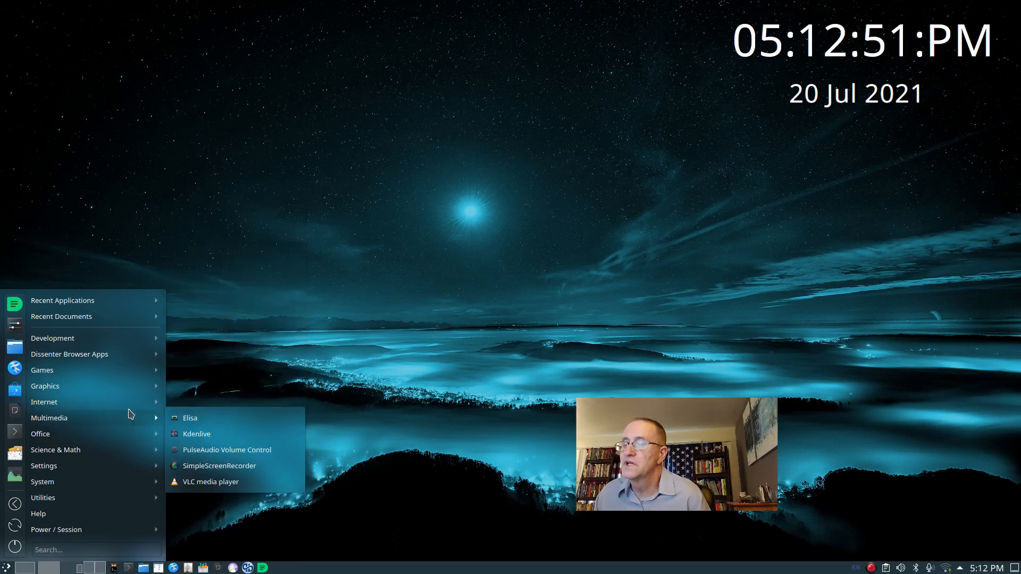
pyautogui.click(40, 434)
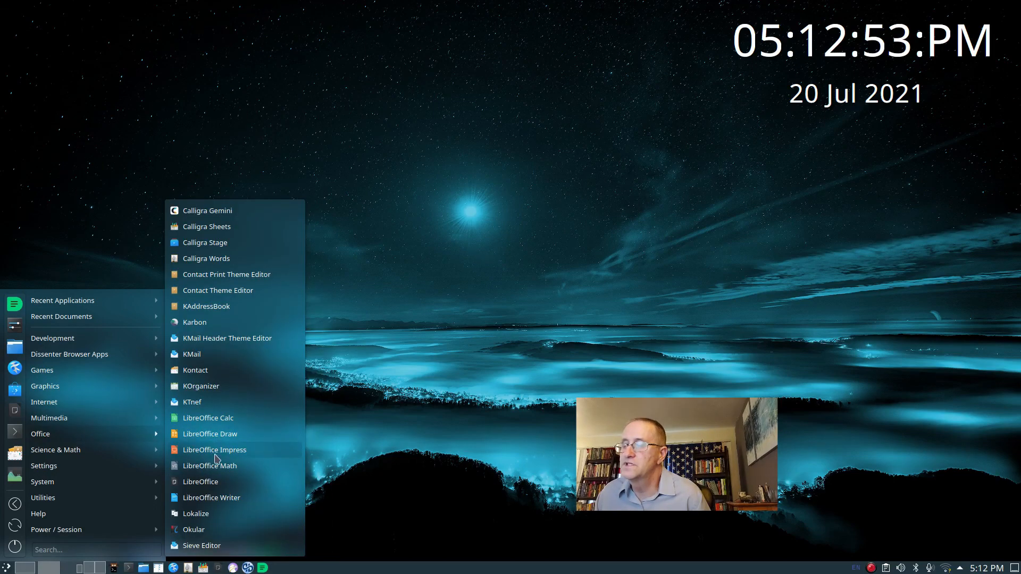
pyautogui.moveTo(223, 328)
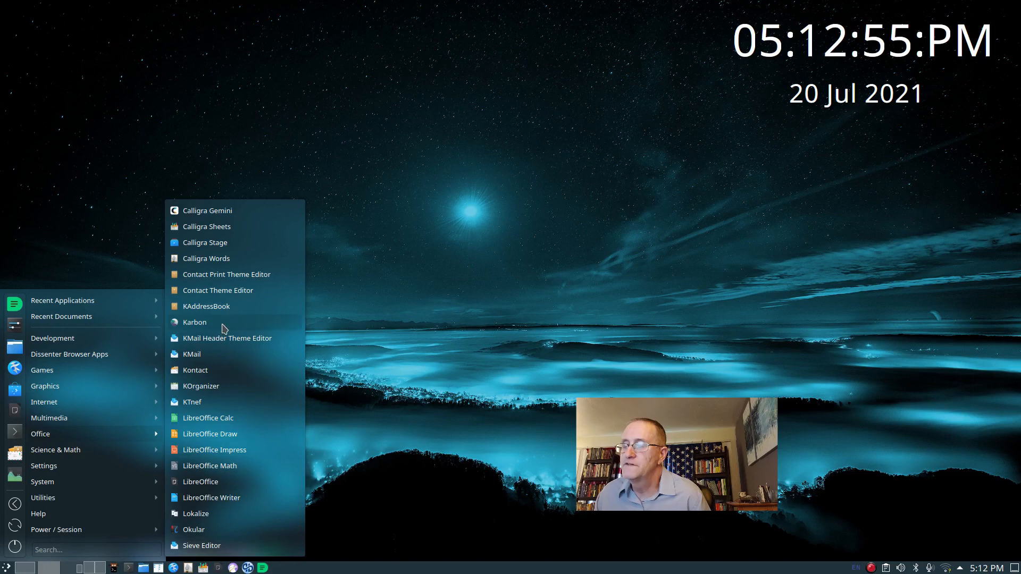
pyautogui.moveTo(218, 278)
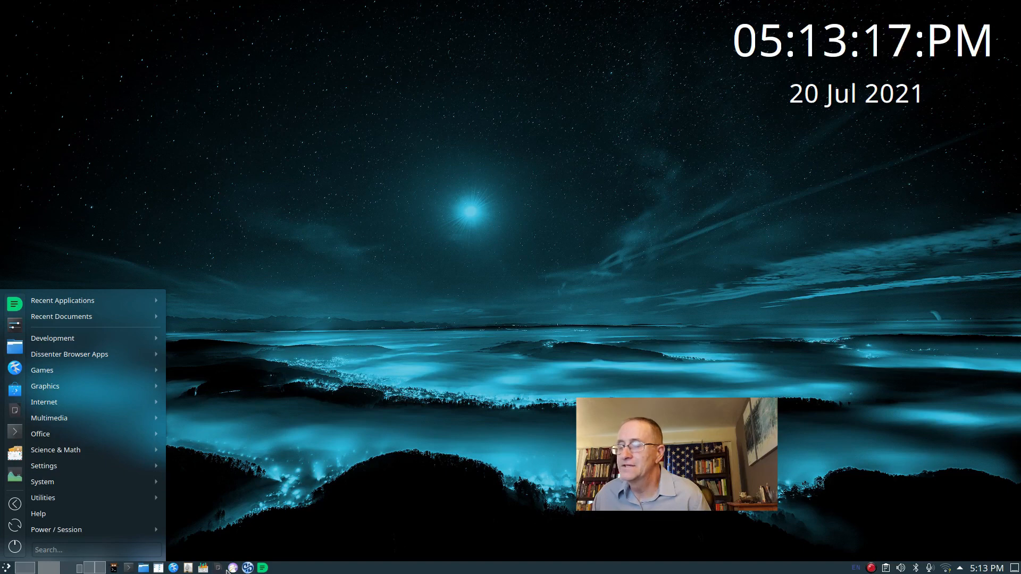
pyautogui.moveTo(231, 568)
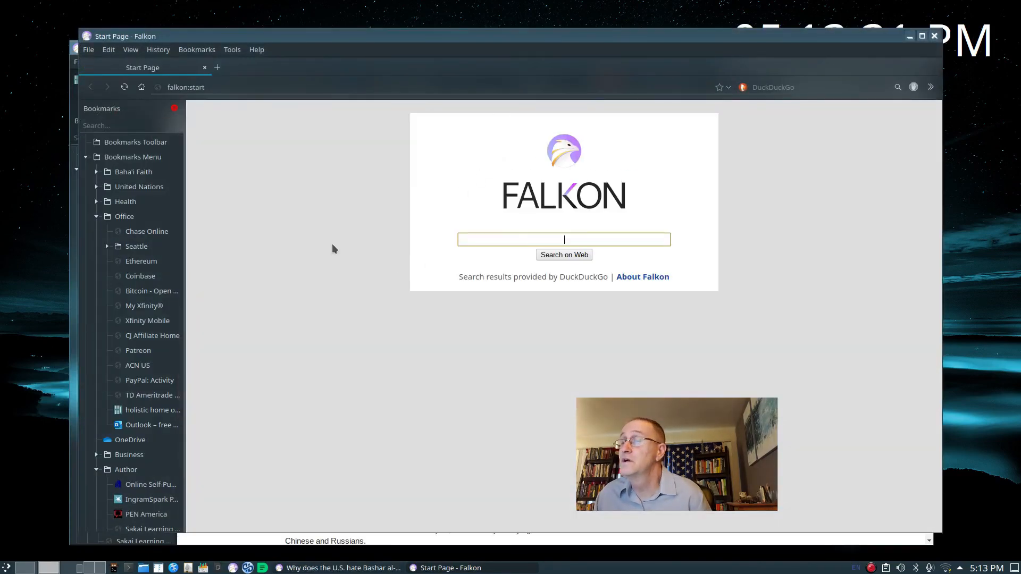
pyautogui.moveTo(253, 152)
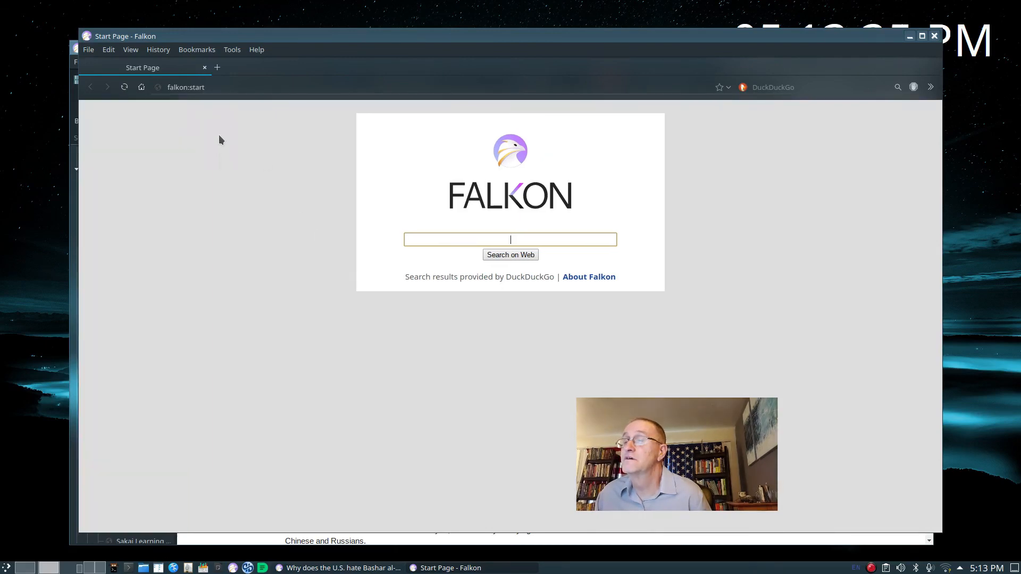
pyautogui.moveTo(248, 226)
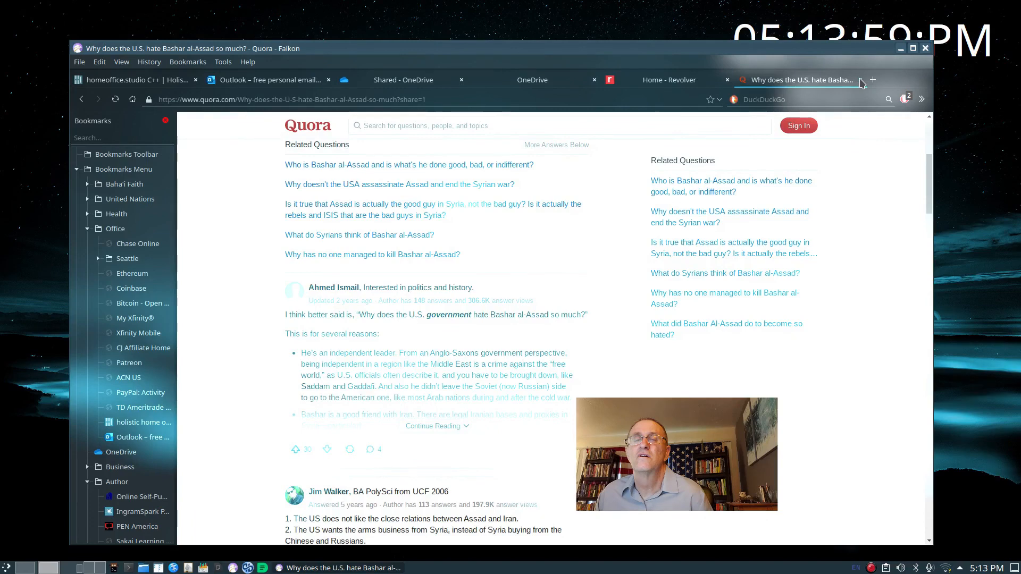
# Close the Quora tab, switch to the homeoffice.studio C++ article and scroll through it.
pyautogui.click(669, 80)
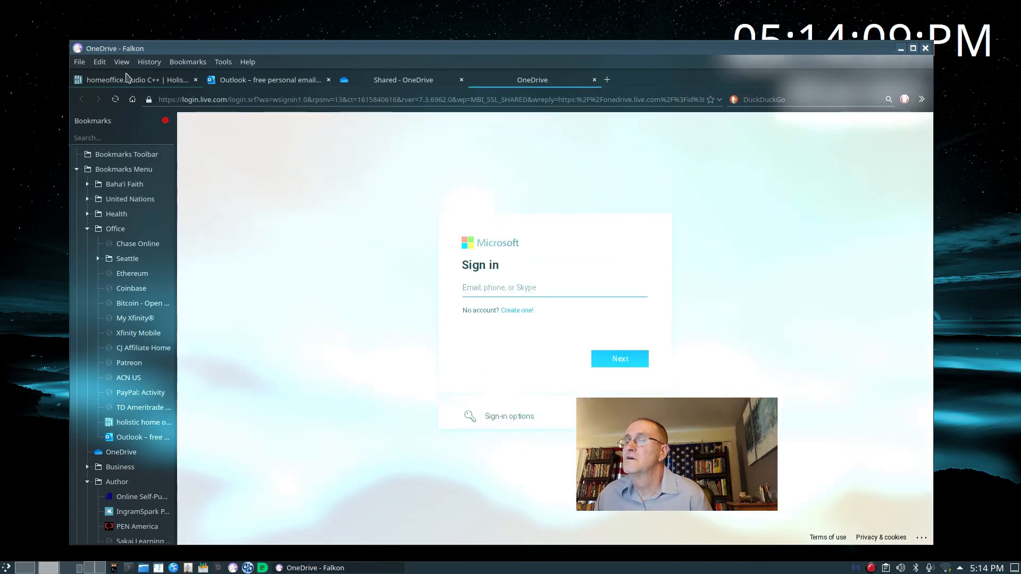
pyautogui.click(130, 80)
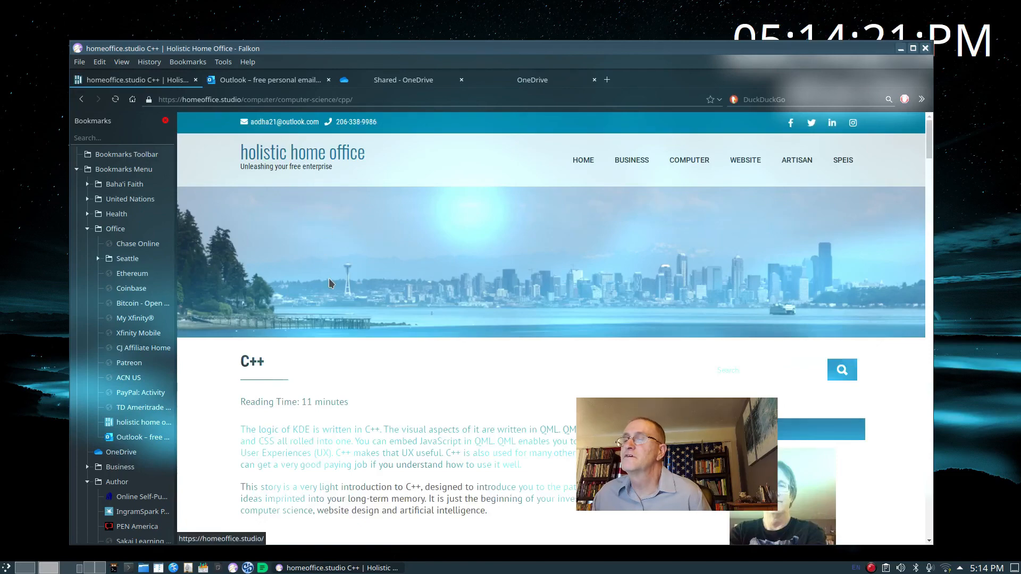
pyautogui.scroll(3)
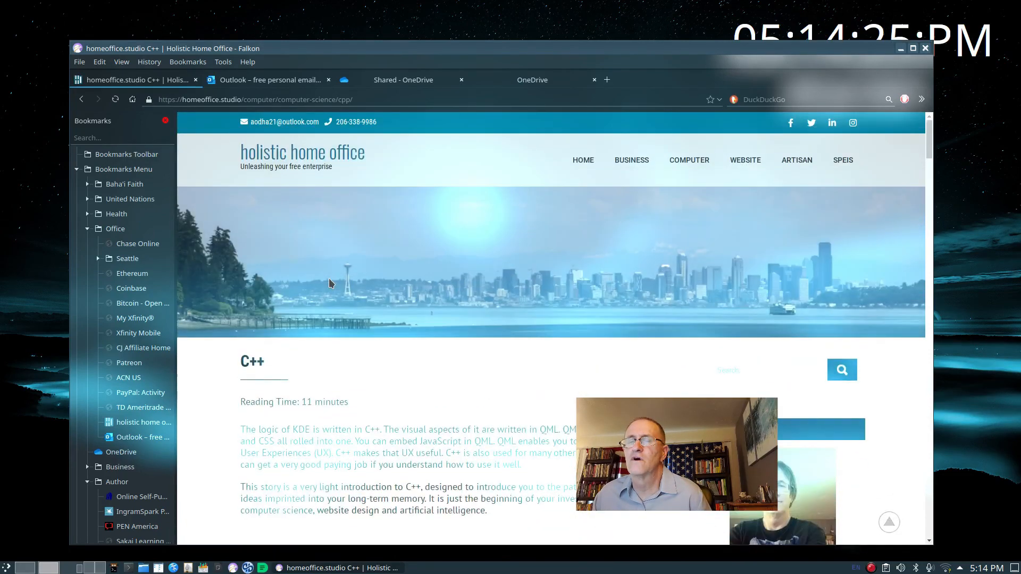
pyautogui.moveTo(427, 273)
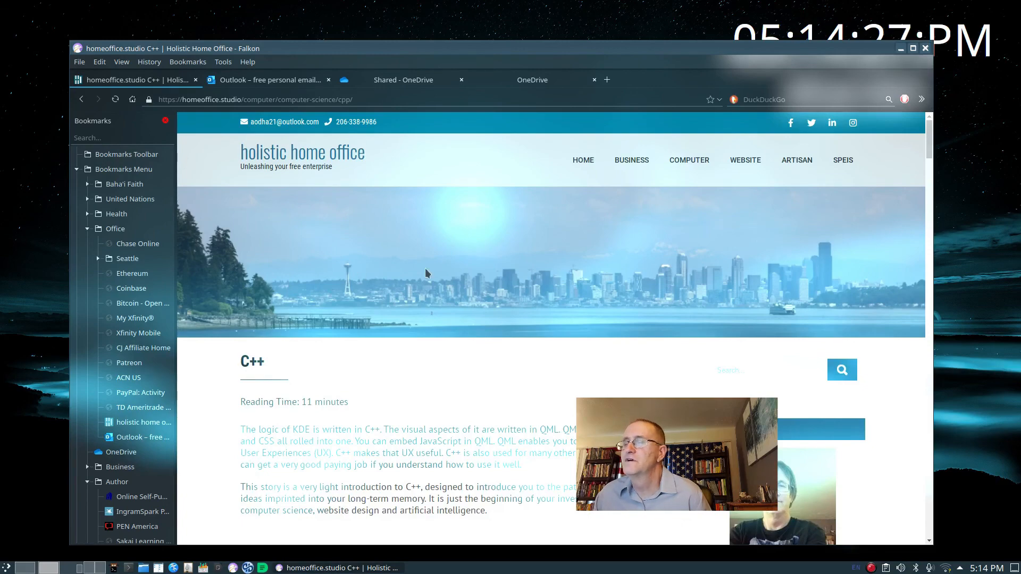
pyautogui.scroll(-3)
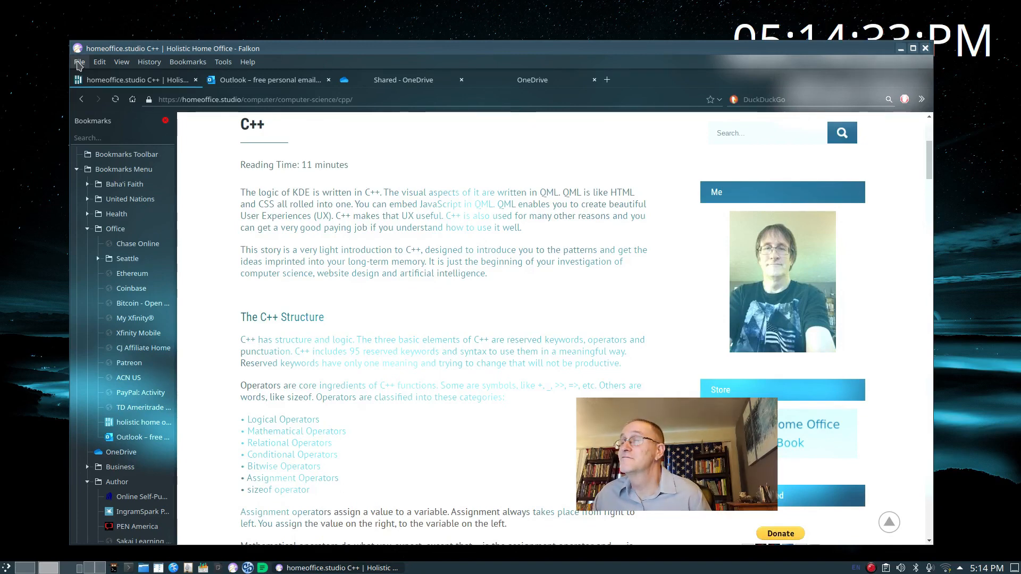
pyautogui.click(79, 62)
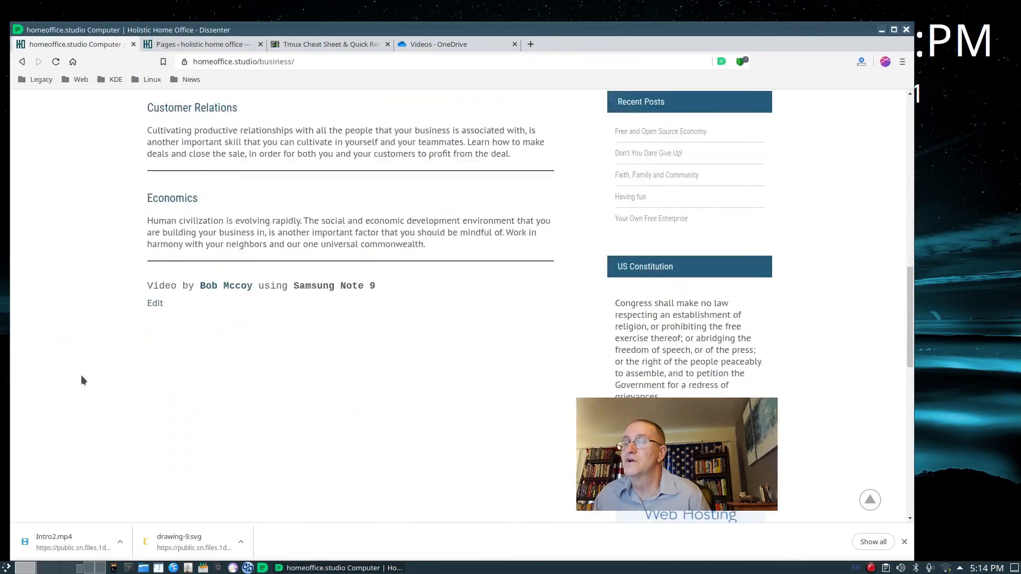
# Scroll the Dissenter homeoffice.studio Business page, ending at its top banner and video.
pyautogui.scroll(-3)
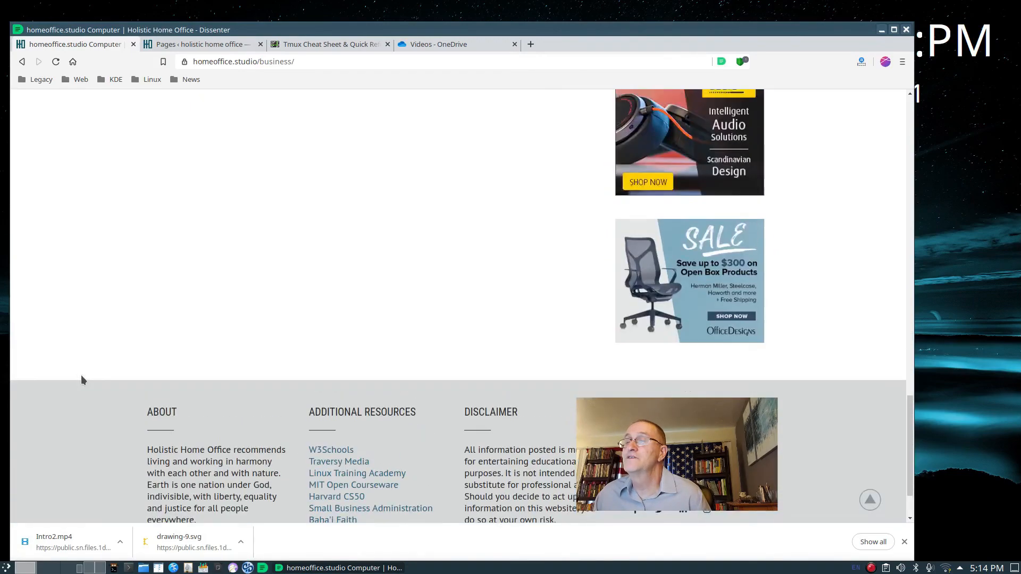
pyautogui.scroll(3)
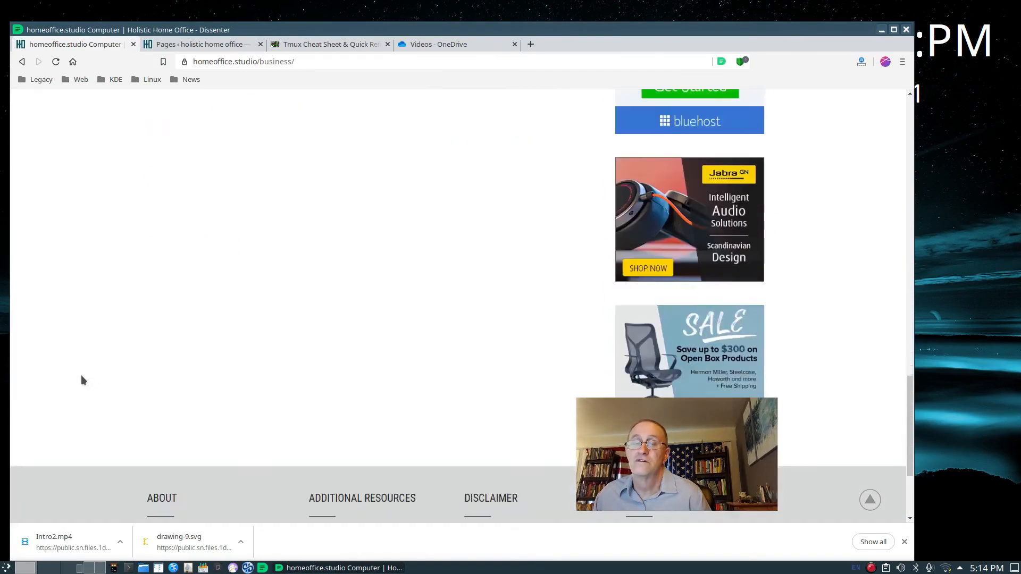
pyautogui.scroll(3)
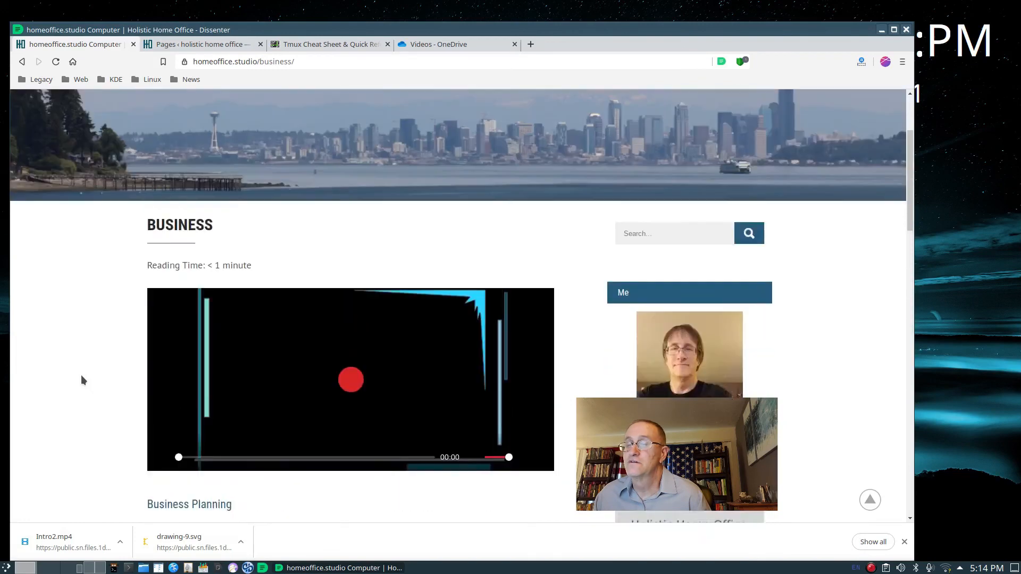
pyautogui.scroll(3)
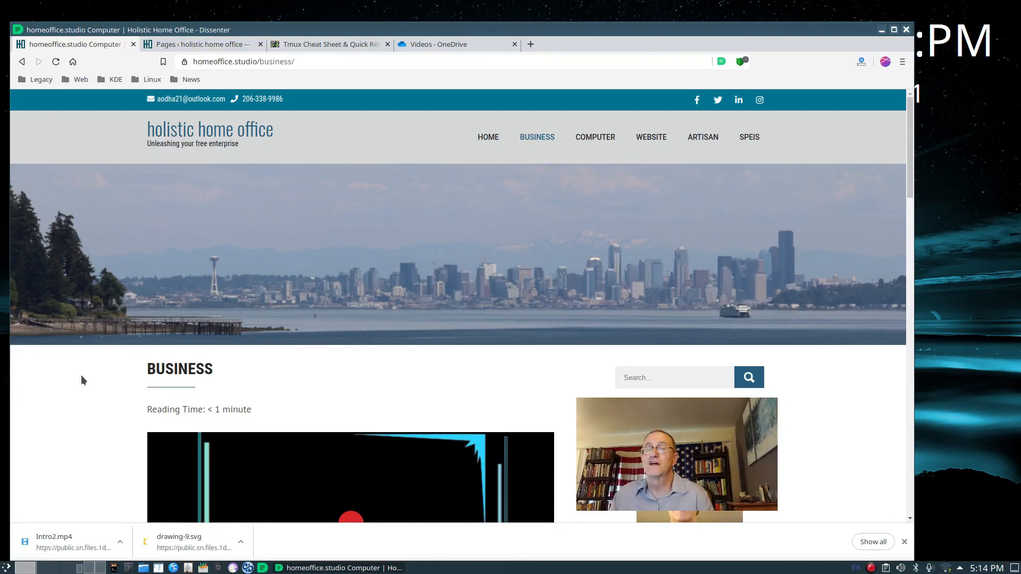
pyautogui.scroll(-3)
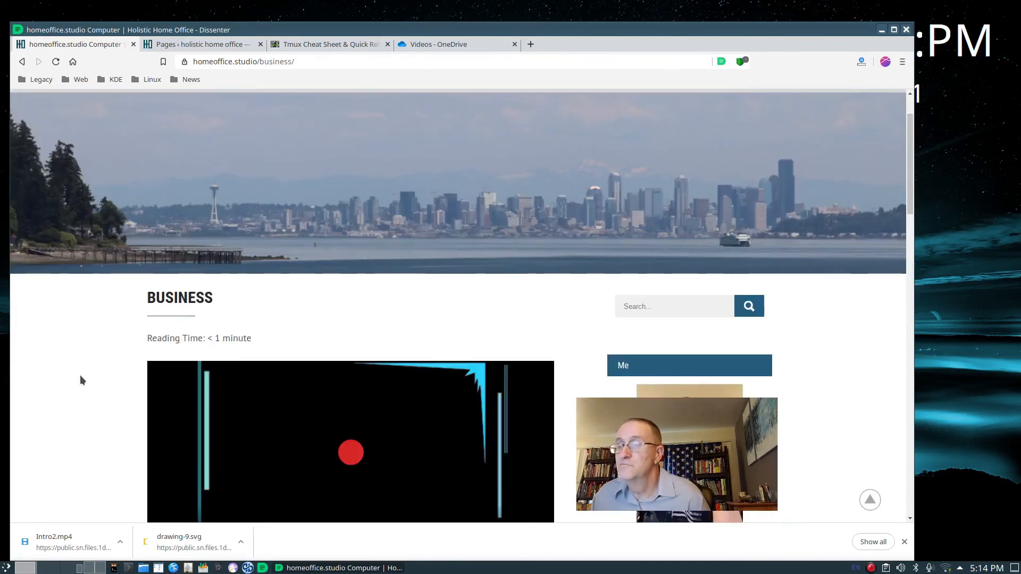
pyautogui.scroll(3)
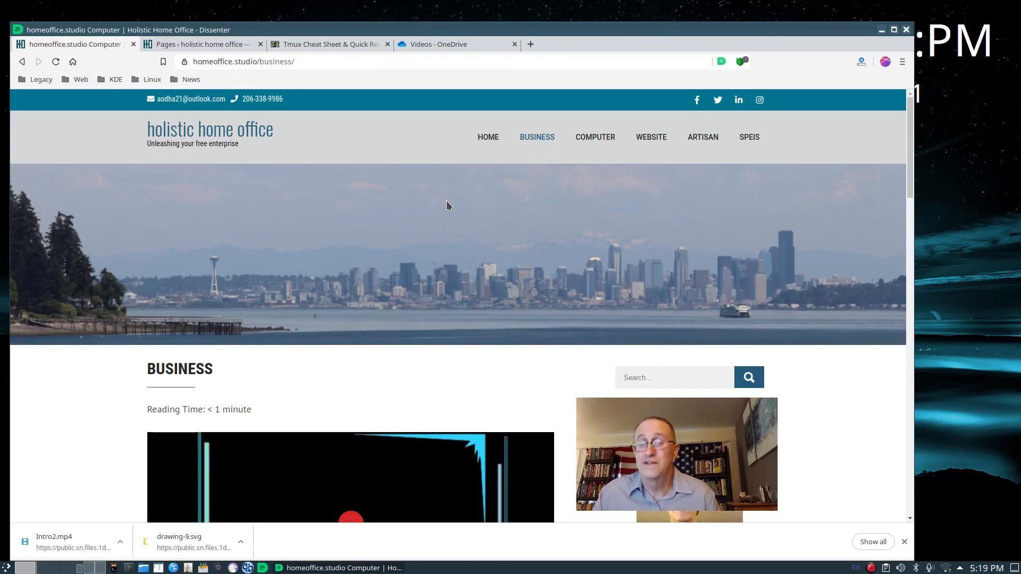
pyautogui.scroll(-3)
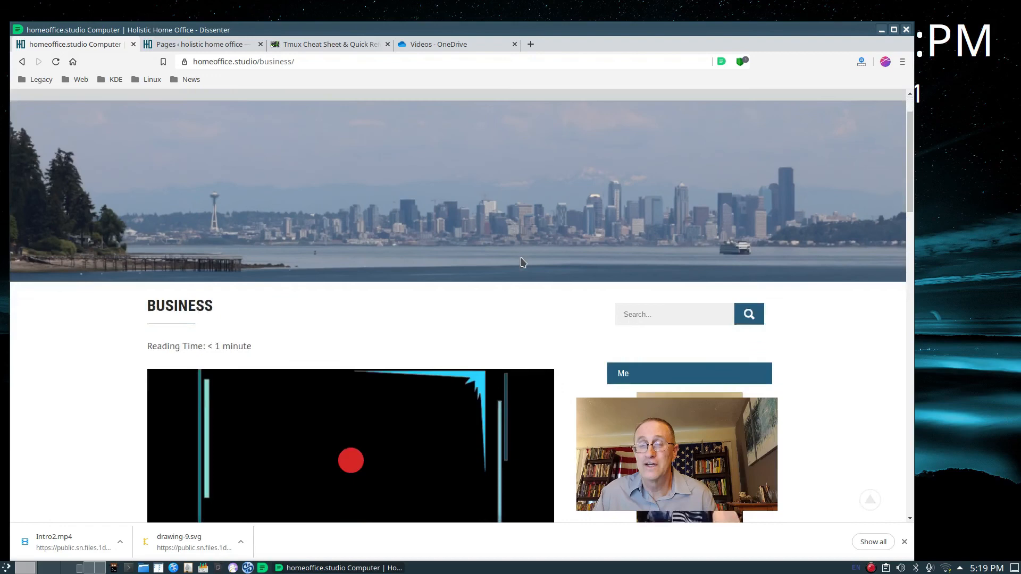
pyautogui.scroll(-3)
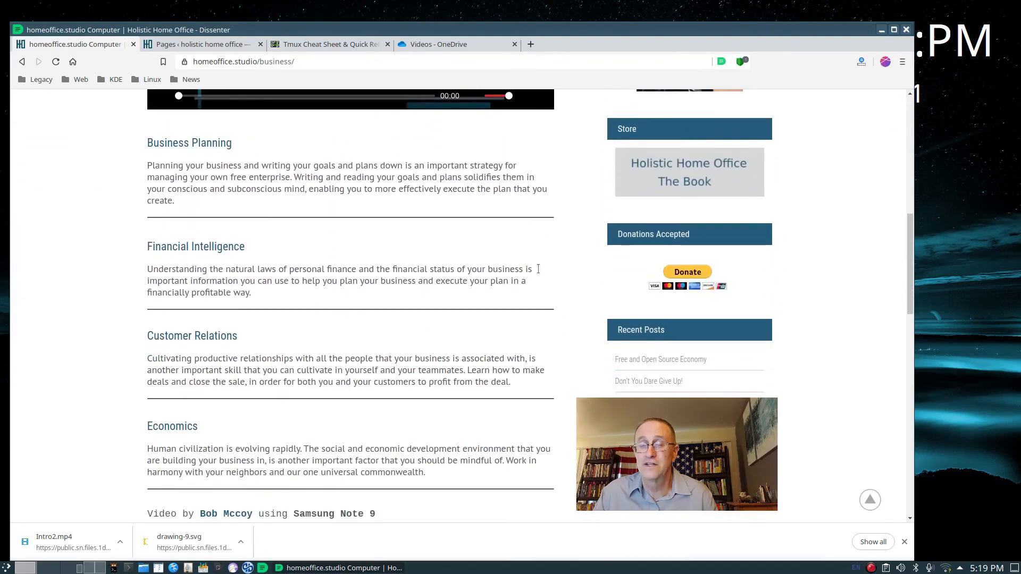
pyautogui.moveTo(703, 183)
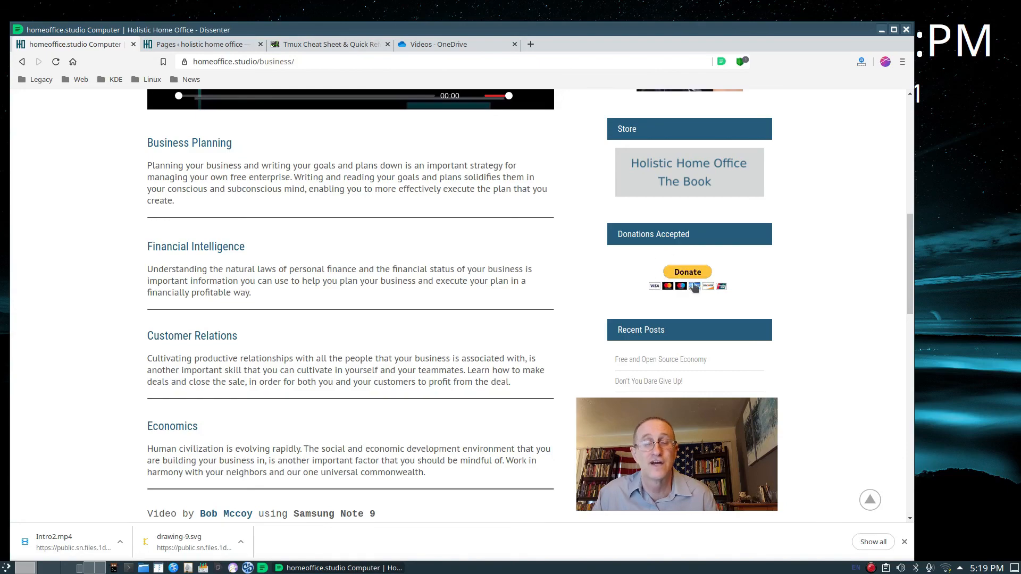
pyautogui.moveTo(611, 287)
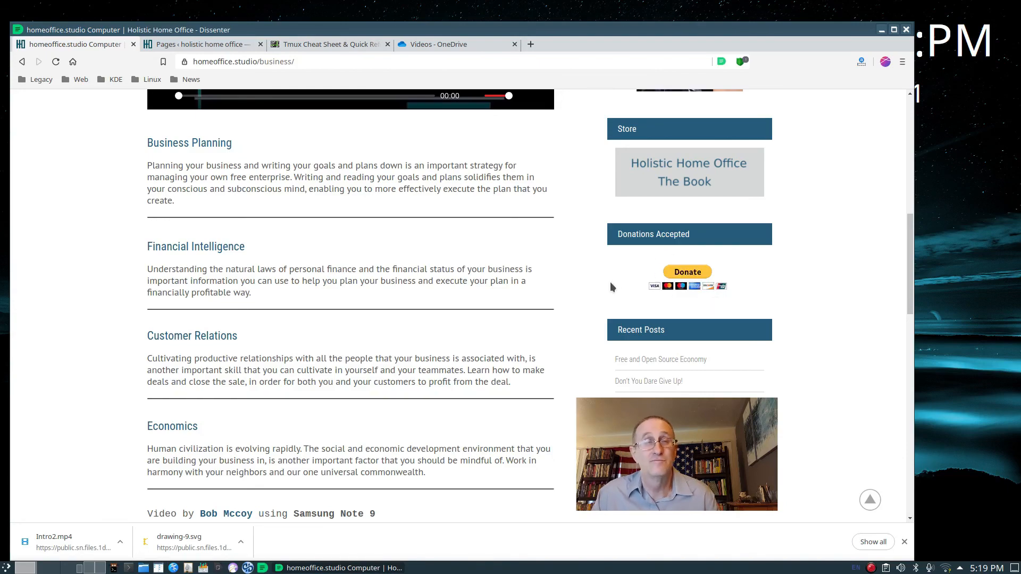
pyautogui.scroll(-3)
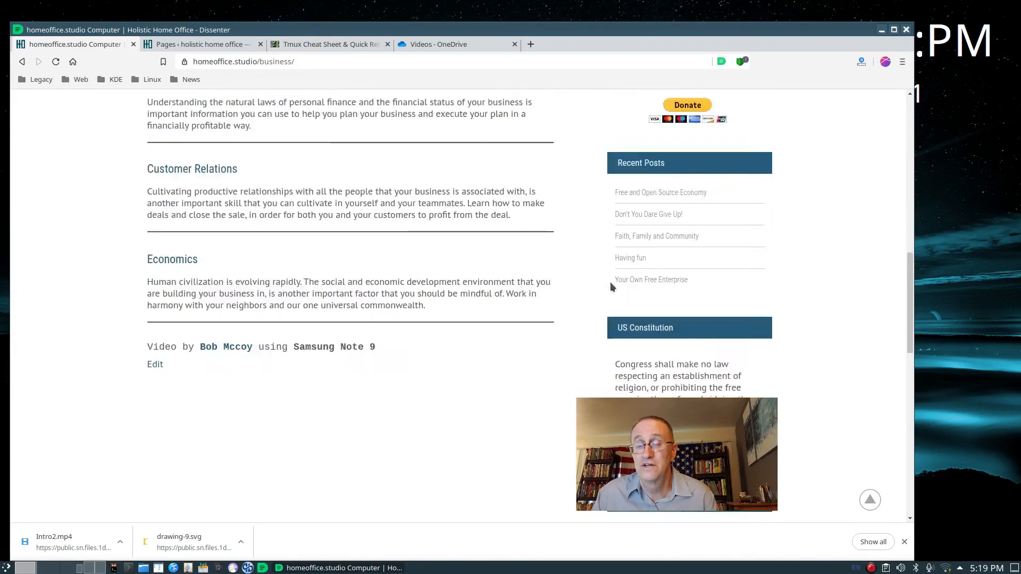
pyautogui.scroll(3)
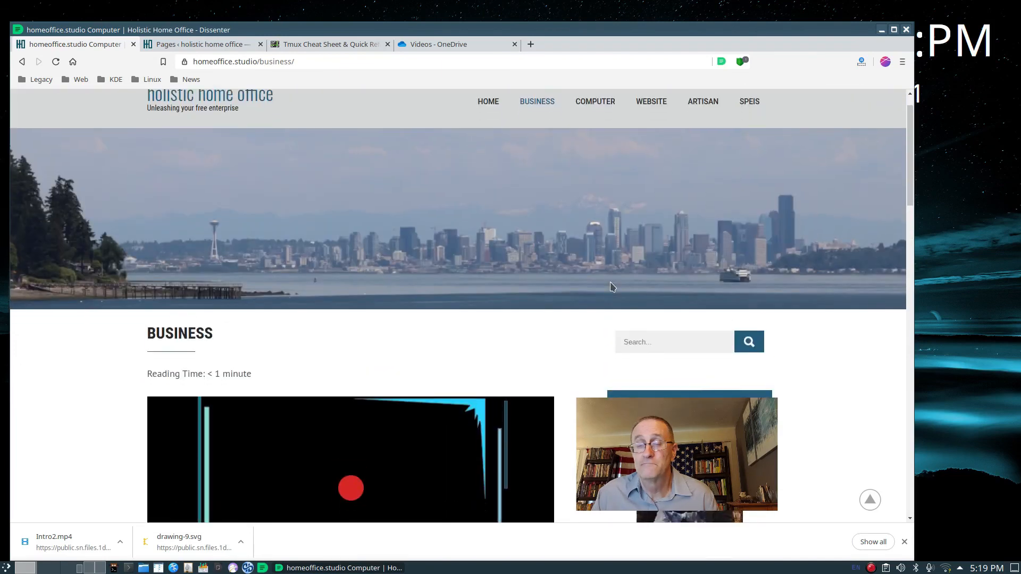
pyautogui.scroll(-3)
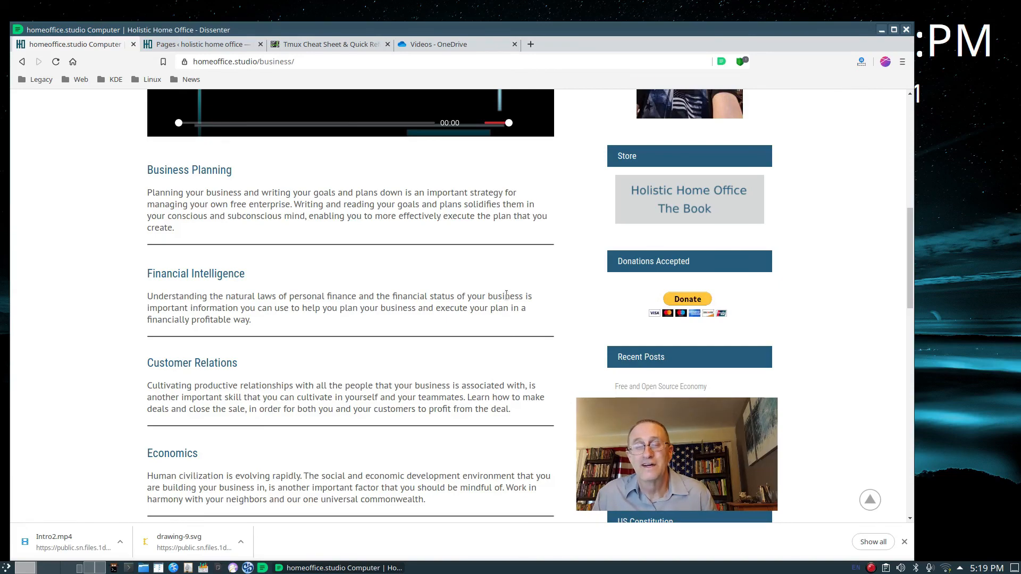
pyautogui.scroll(3)
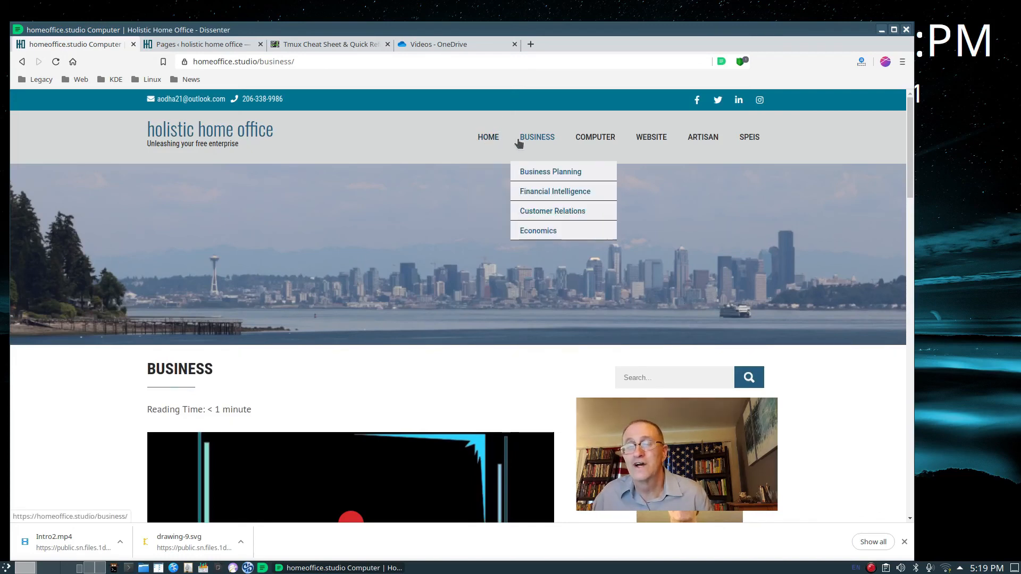
pyautogui.moveTo(537, 231)
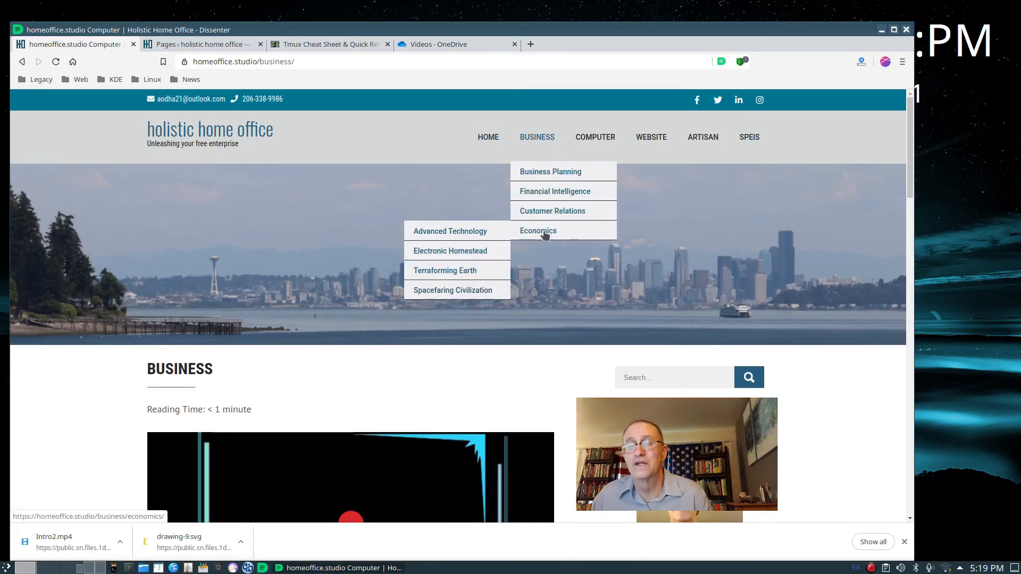
pyautogui.moveTo(537, 137)
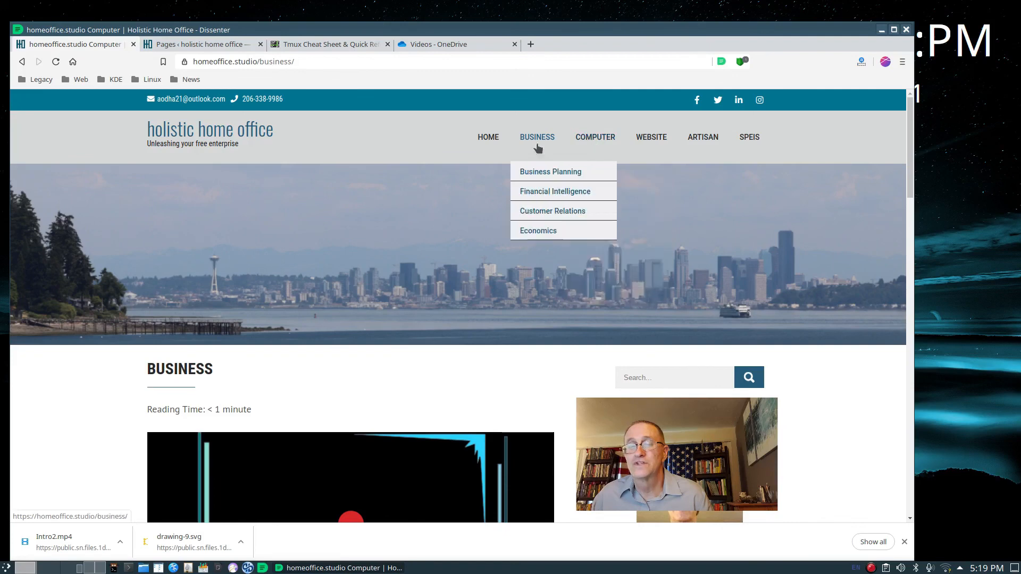
pyautogui.moveTo(594, 137)
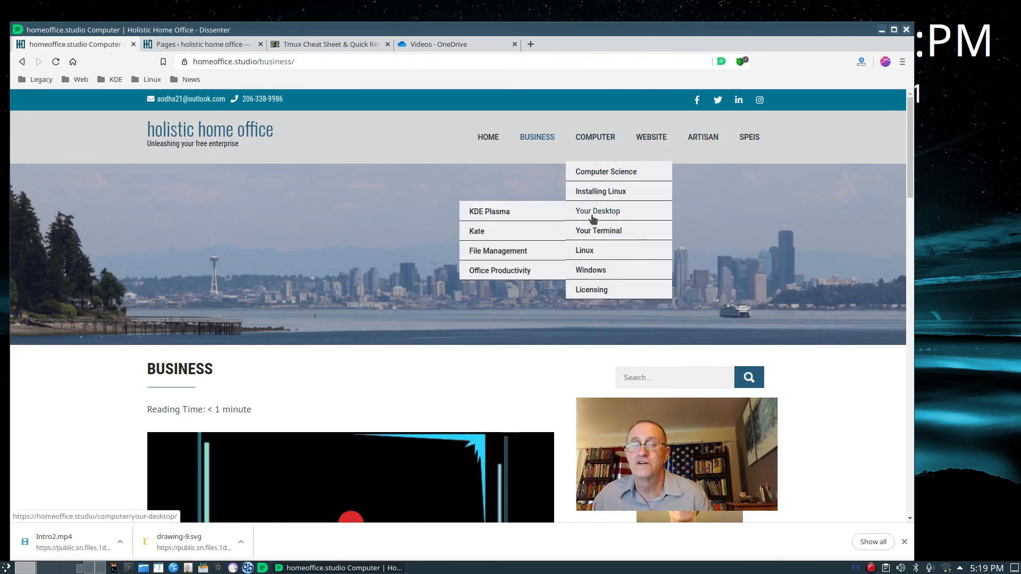
pyautogui.moveTo(500, 270)
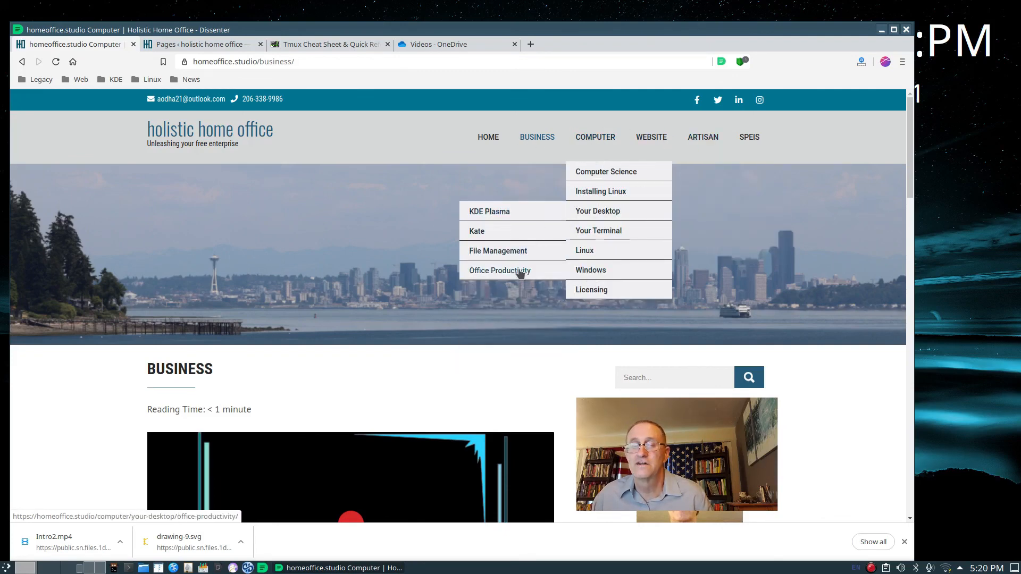
pyautogui.moveTo(482, 250)
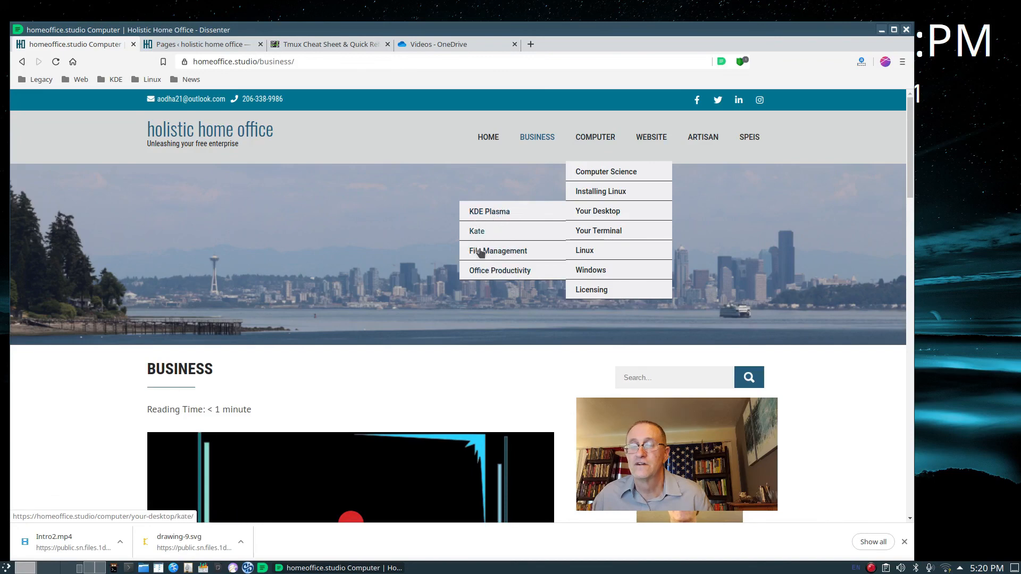
pyautogui.moveTo(598, 230)
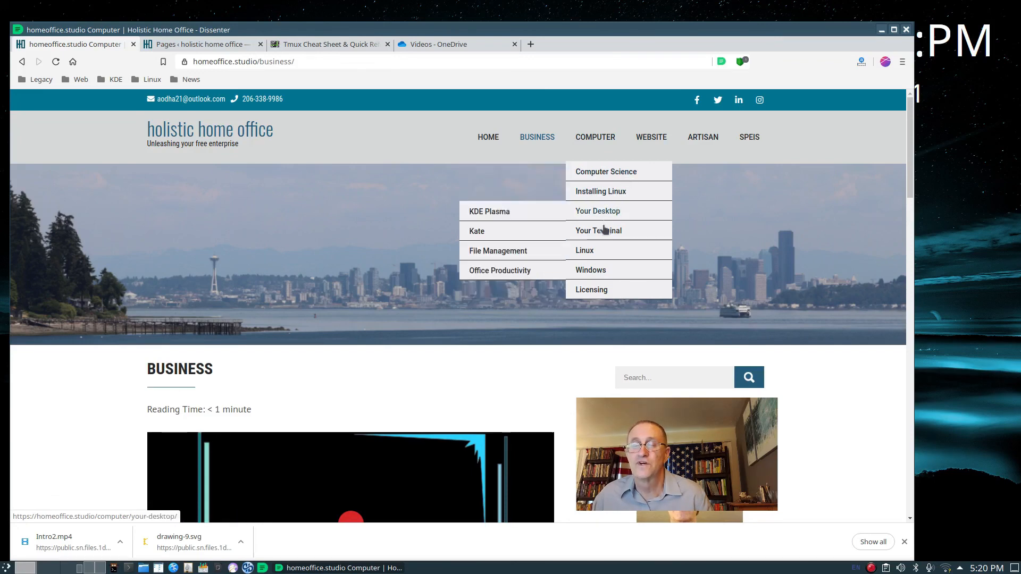
pyautogui.moveTo(606, 171)
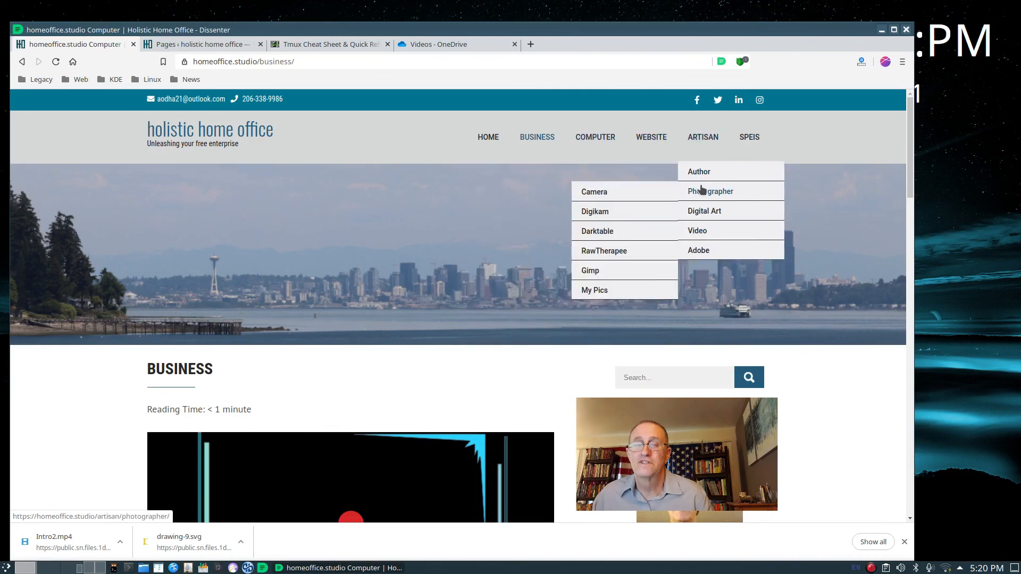
pyautogui.moveTo(698, 250)
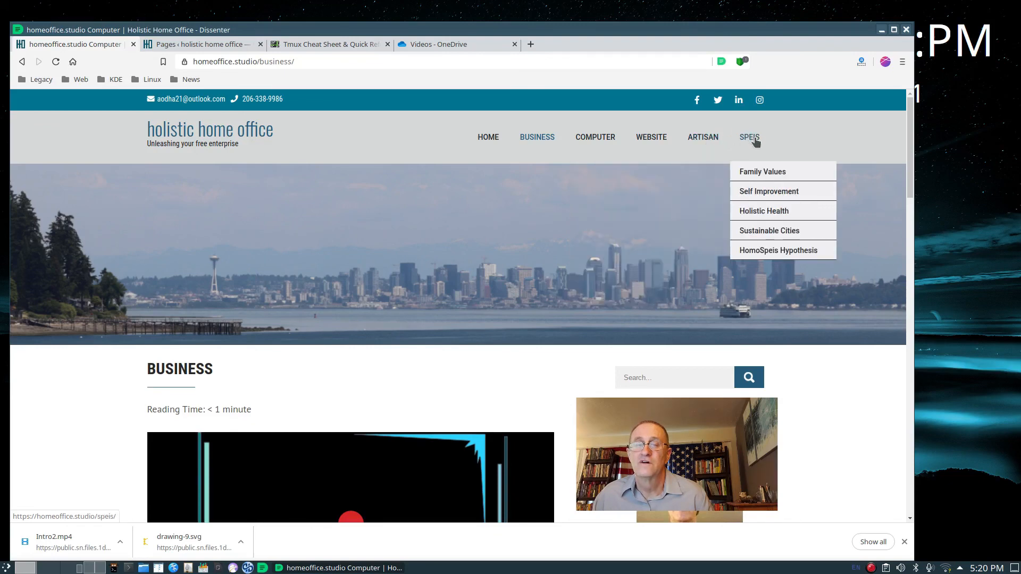
pyautogui.moveTo(779, 250)
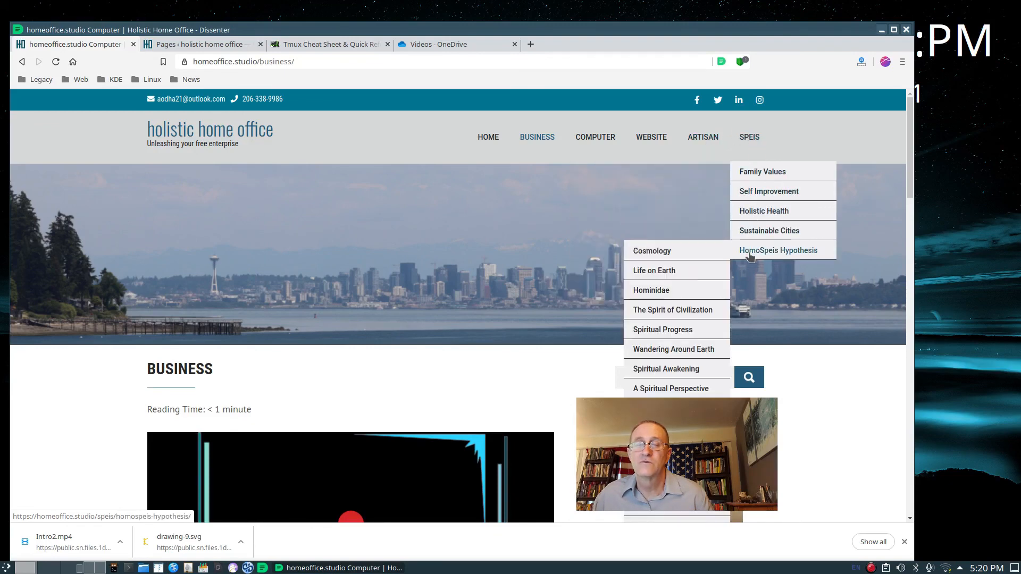
pyautogui.moveTo(663, 328)
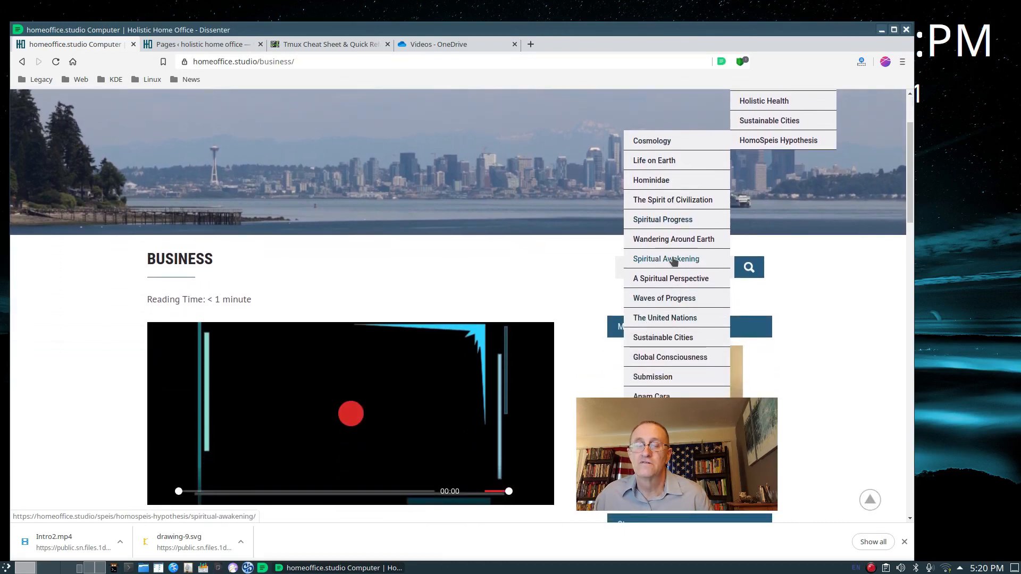
pyautogui.moveTo(662, 287)
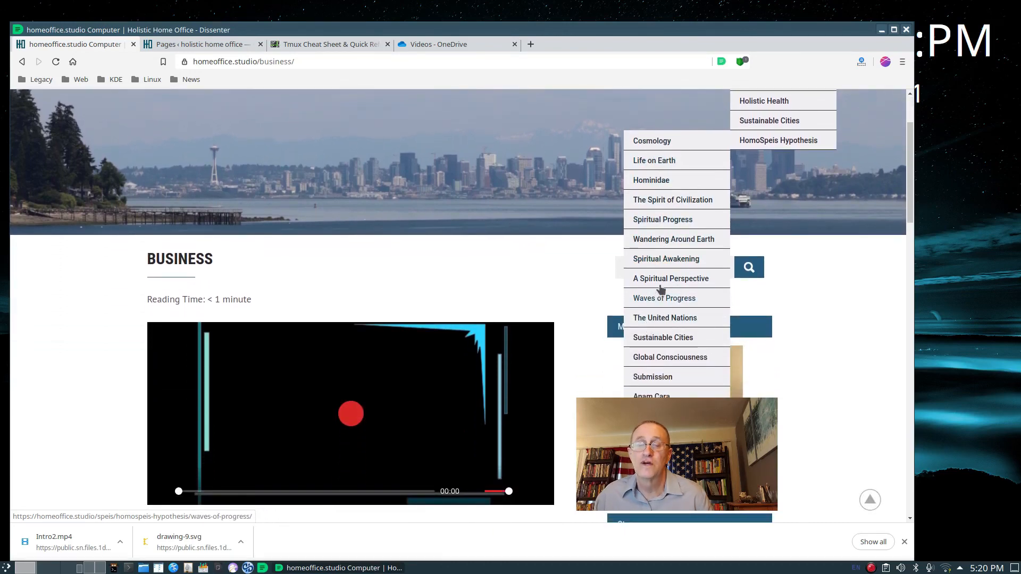
# Scroll the HomoSpeis Hypothesis submenu to reveal Cosmology through Global Consciousness and beyond.
pyautogui.scroll(-3)
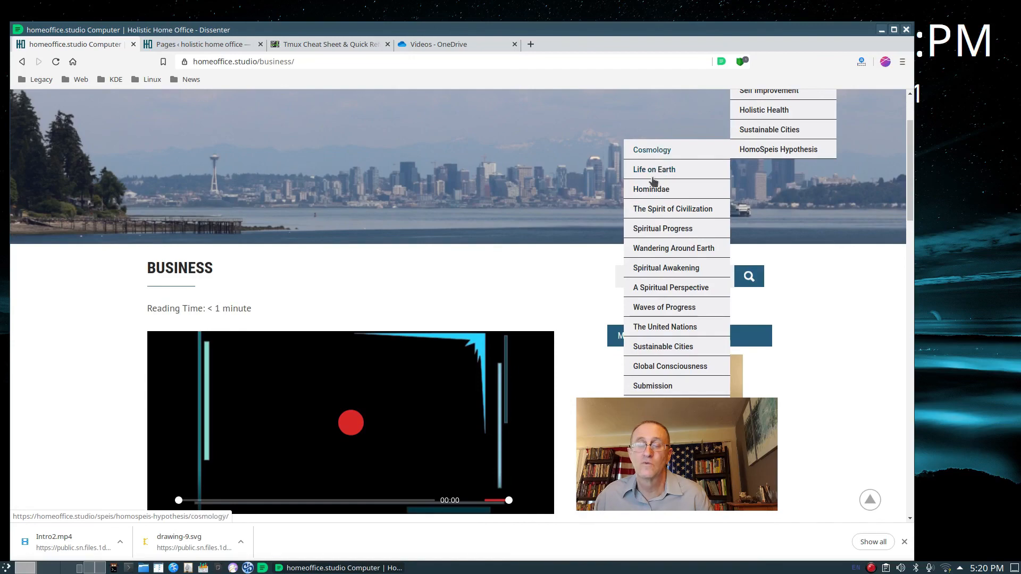
pyautogui.scroll(-3)
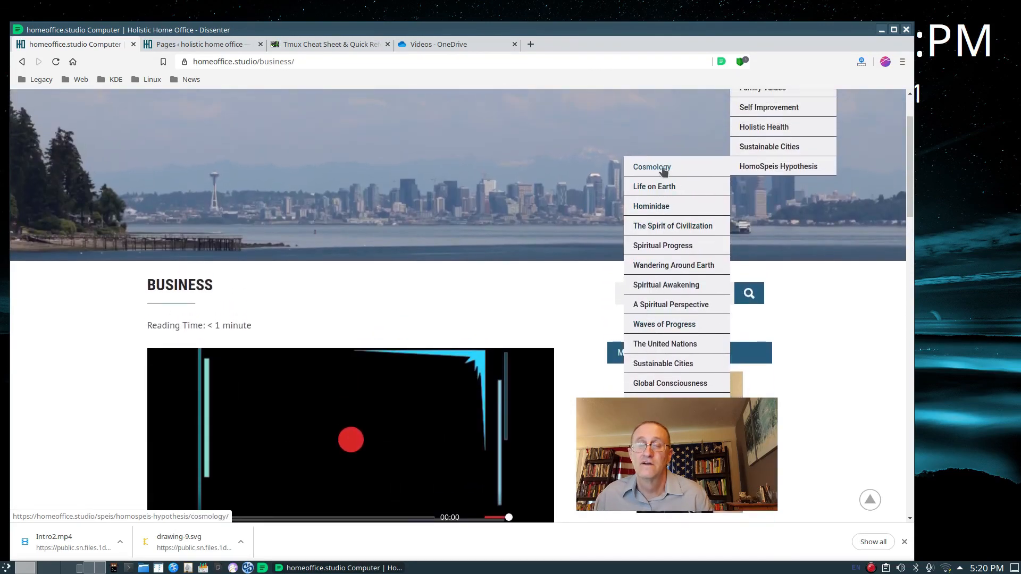
pyautogui.moveTo(666, 285)
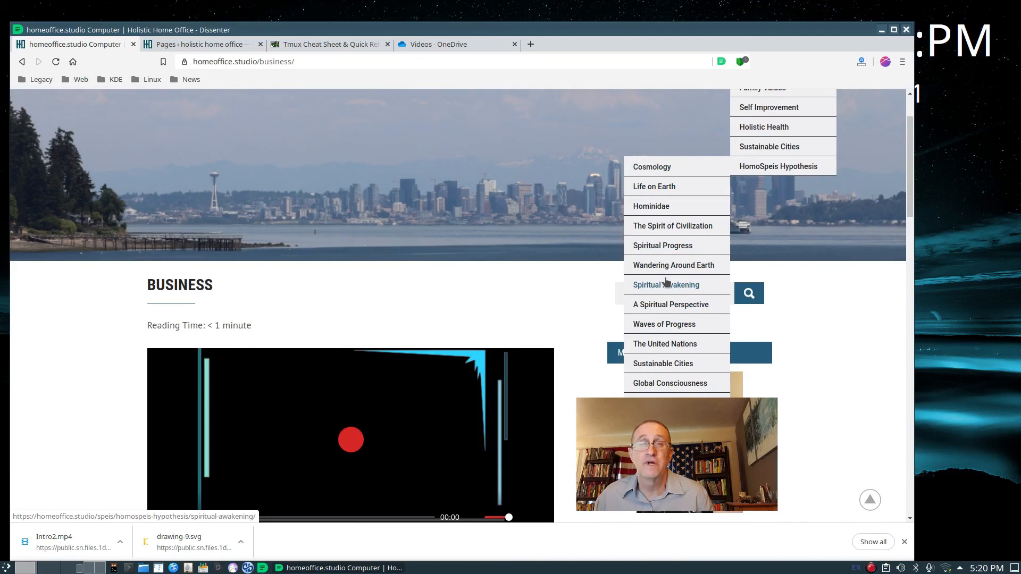